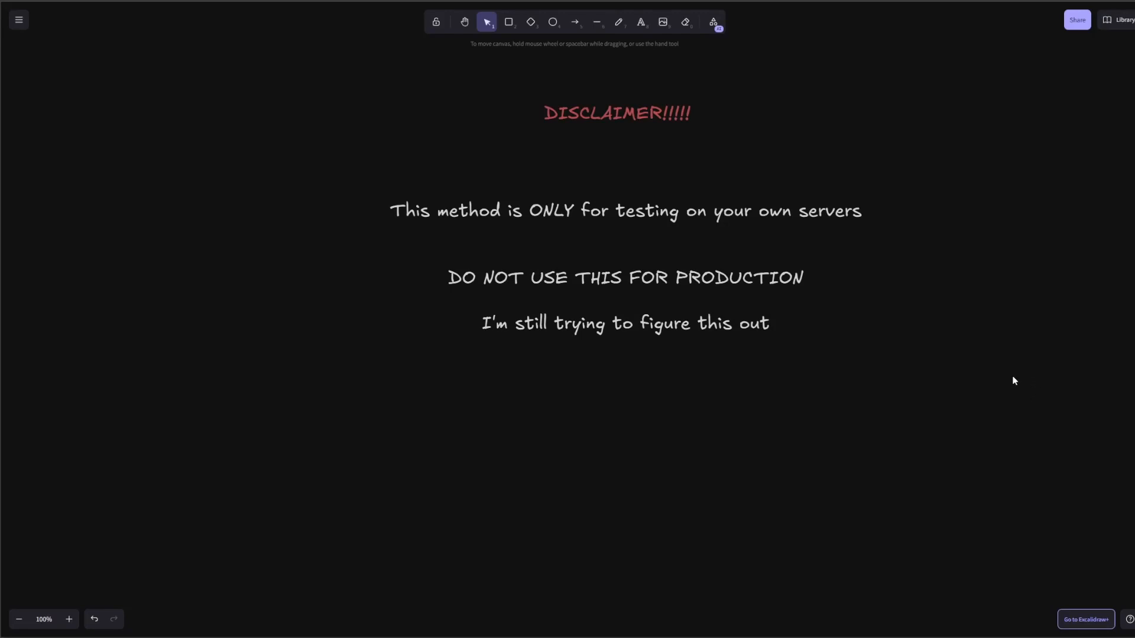
# Inspect the Supabase Vector Store node in n8n, then show the documents table rows in Supabase Studio.
pyautogui.click(617, 112)
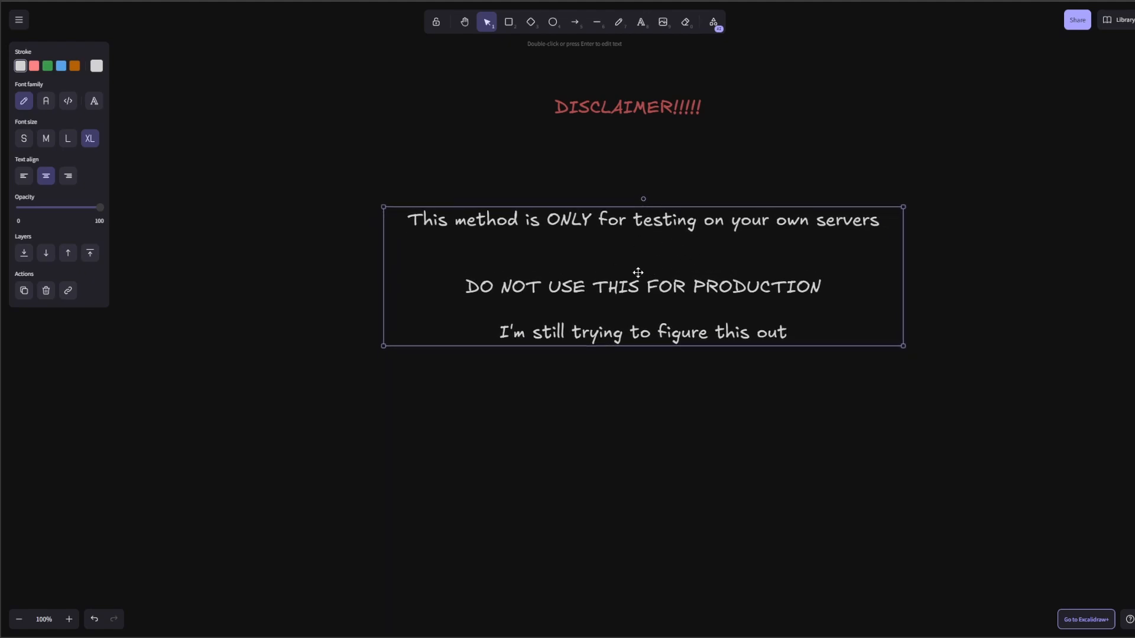
pyautogui.moveTo(659, 272)
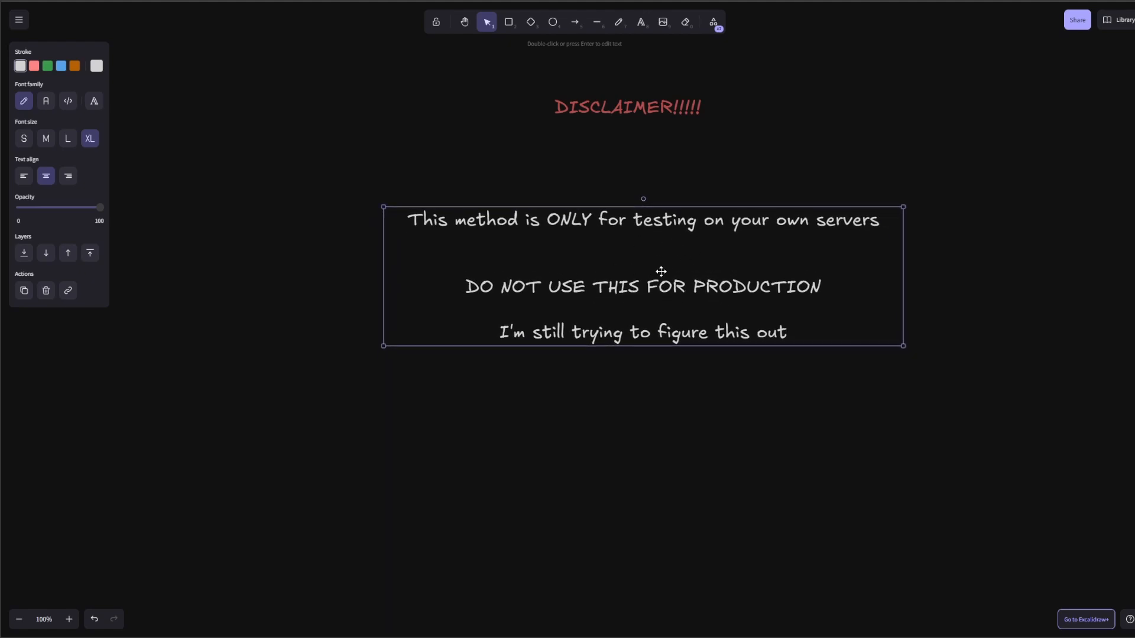
pyautogui.moveTo(688, 341)
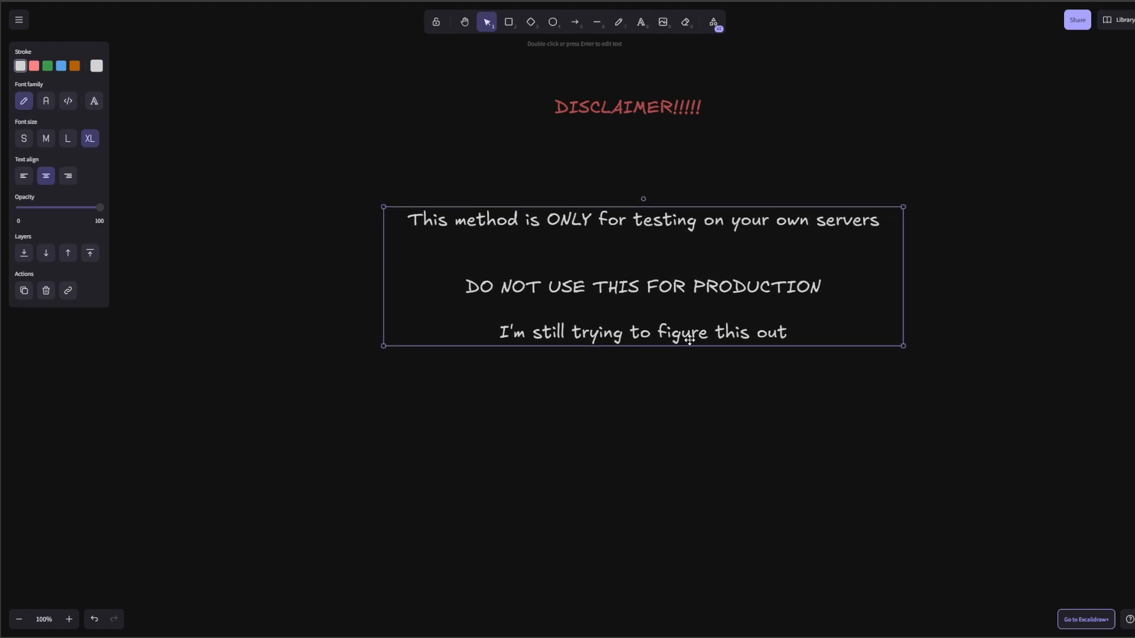
pyautogui.moveTo(663, 250)
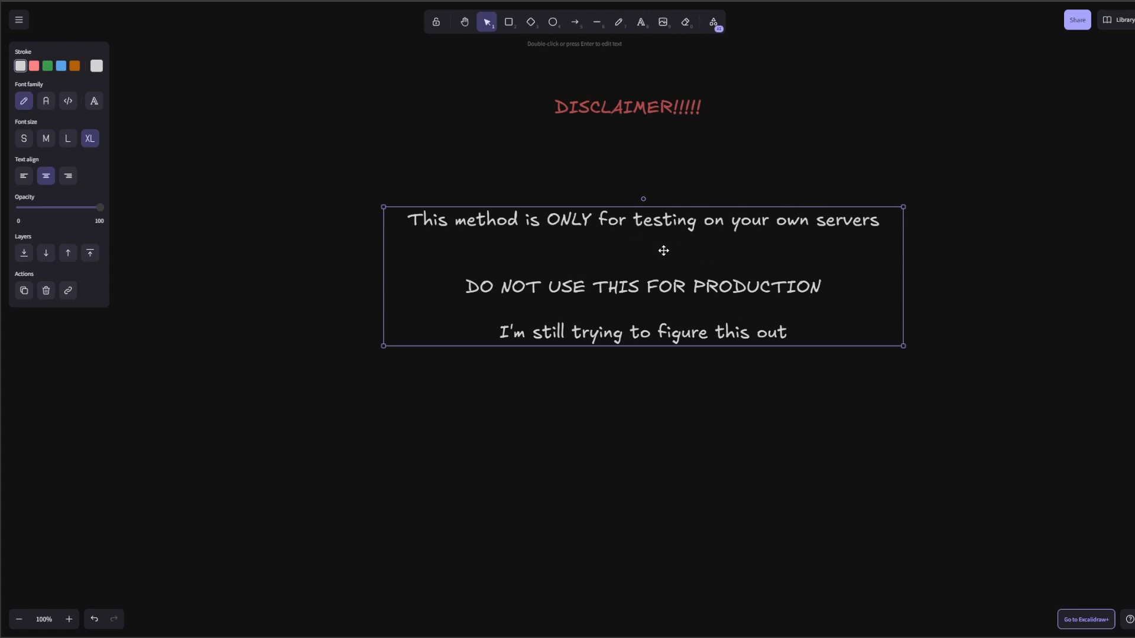
pyautogui.moveTo(641, 275)
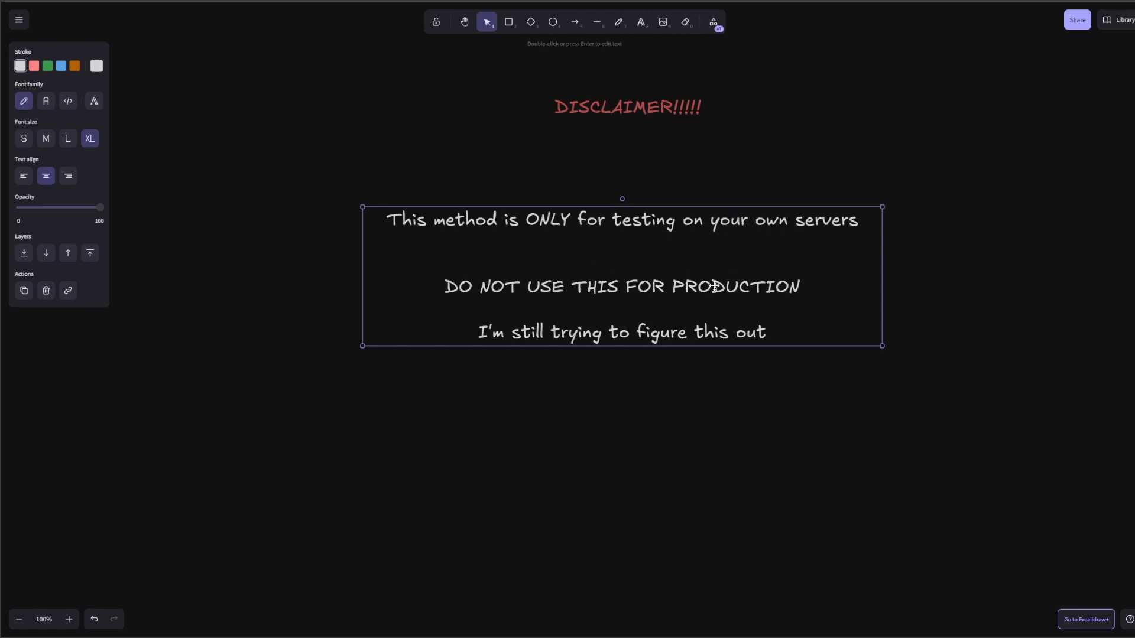
pyautogui.moveTo(706, 293)
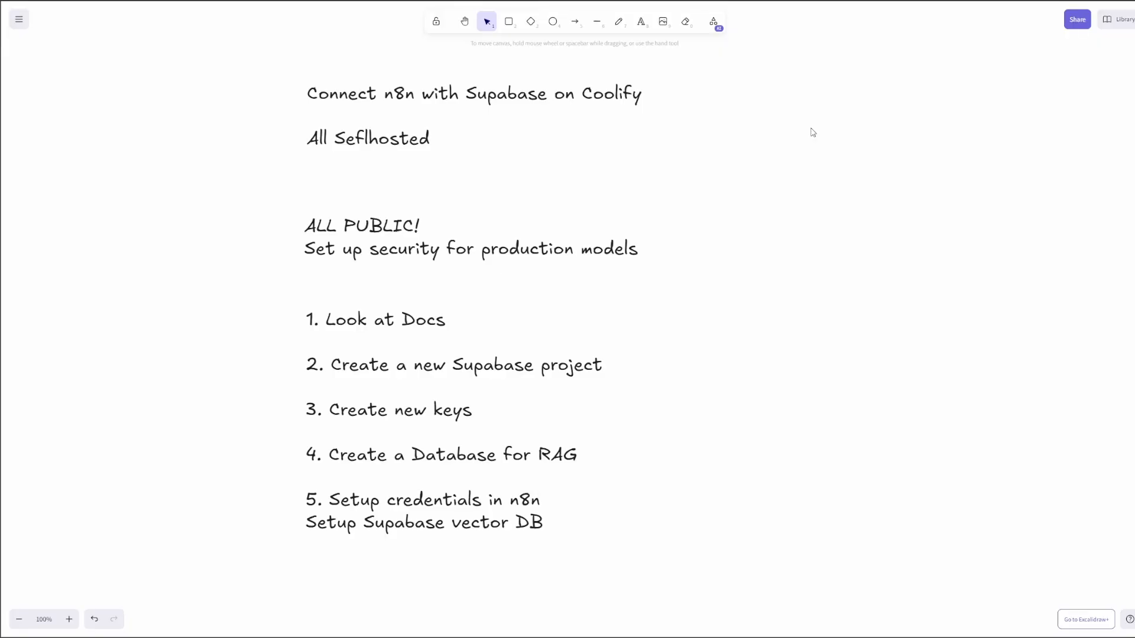
pyautogui.moveTo(453, 101)
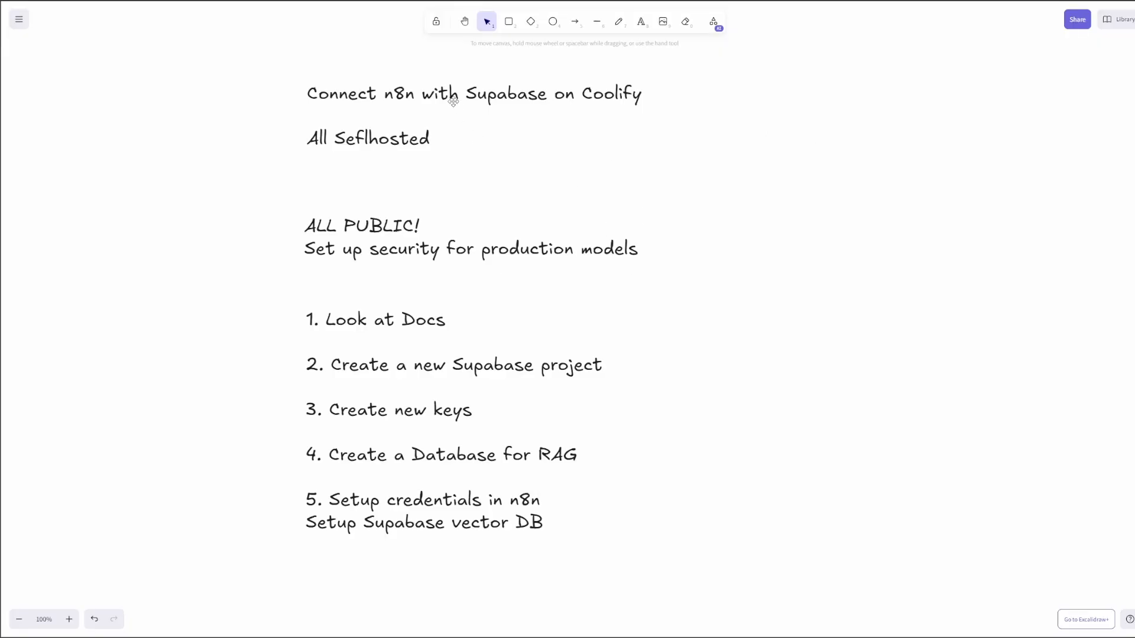
pyautogui.click(470, 93)
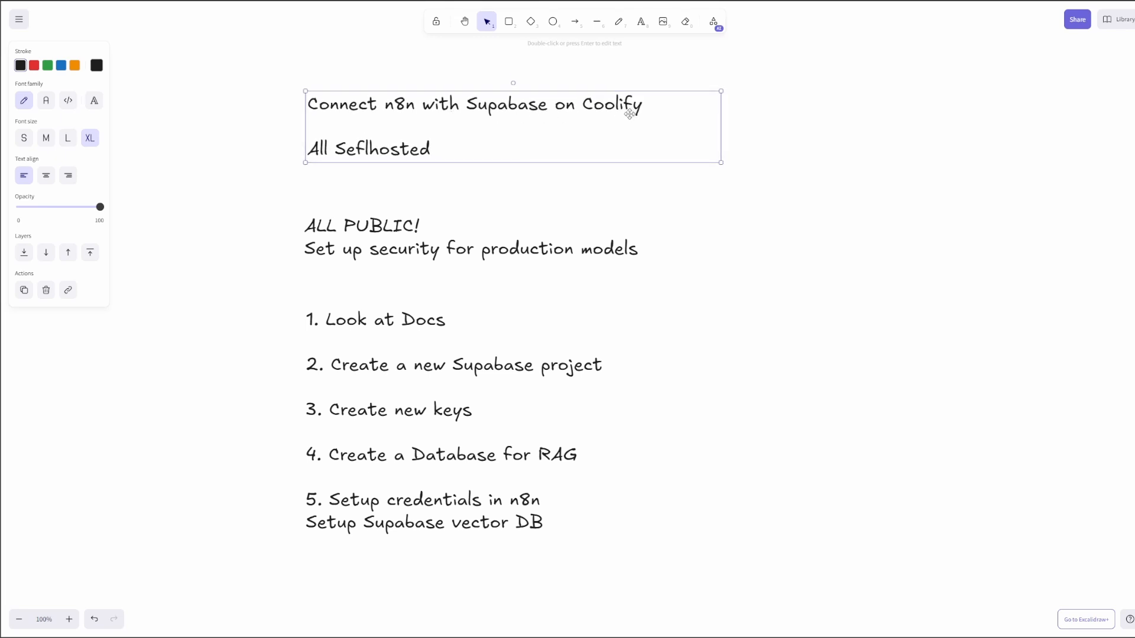
pyautogui.moveTo(448, 170)
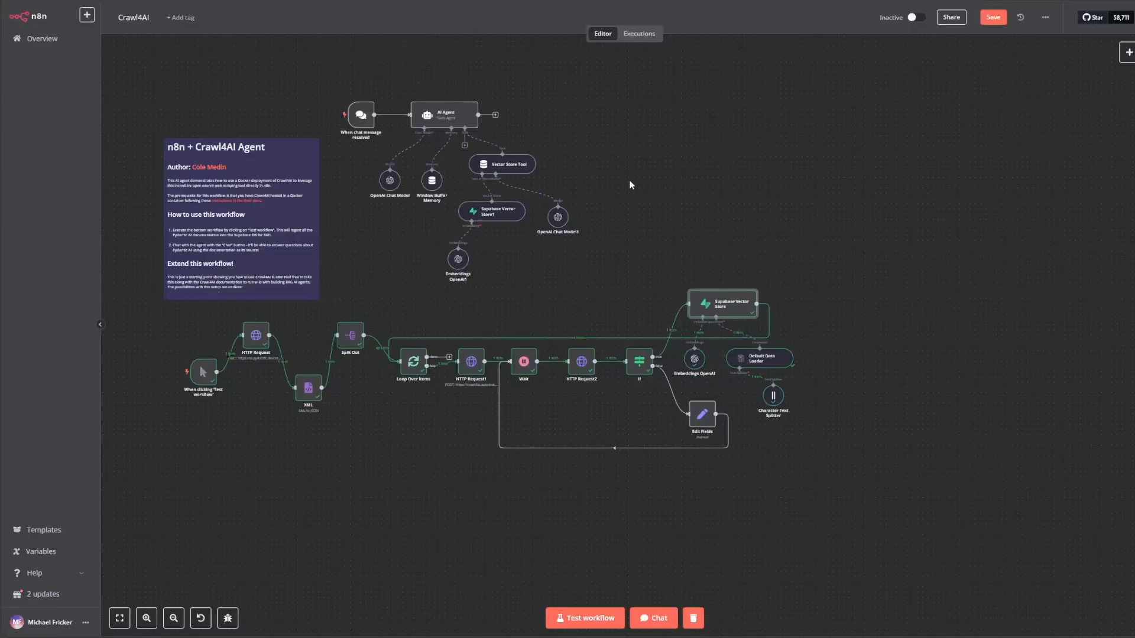
pyautogui.moveTo(724, 304)
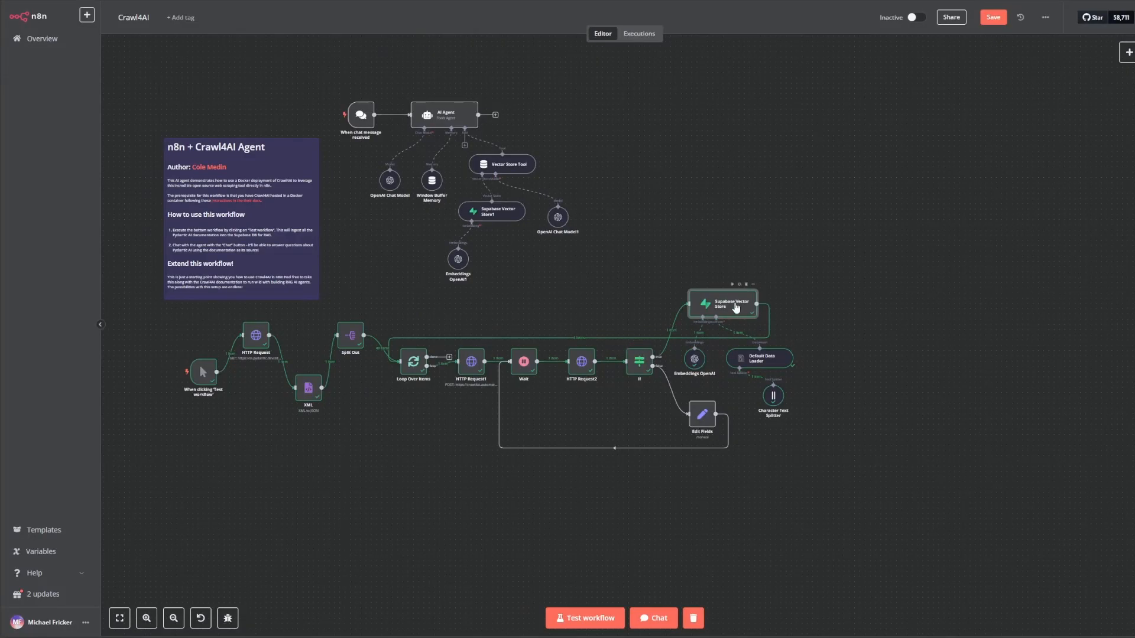
pyautogui.doubleClick(721, 304)
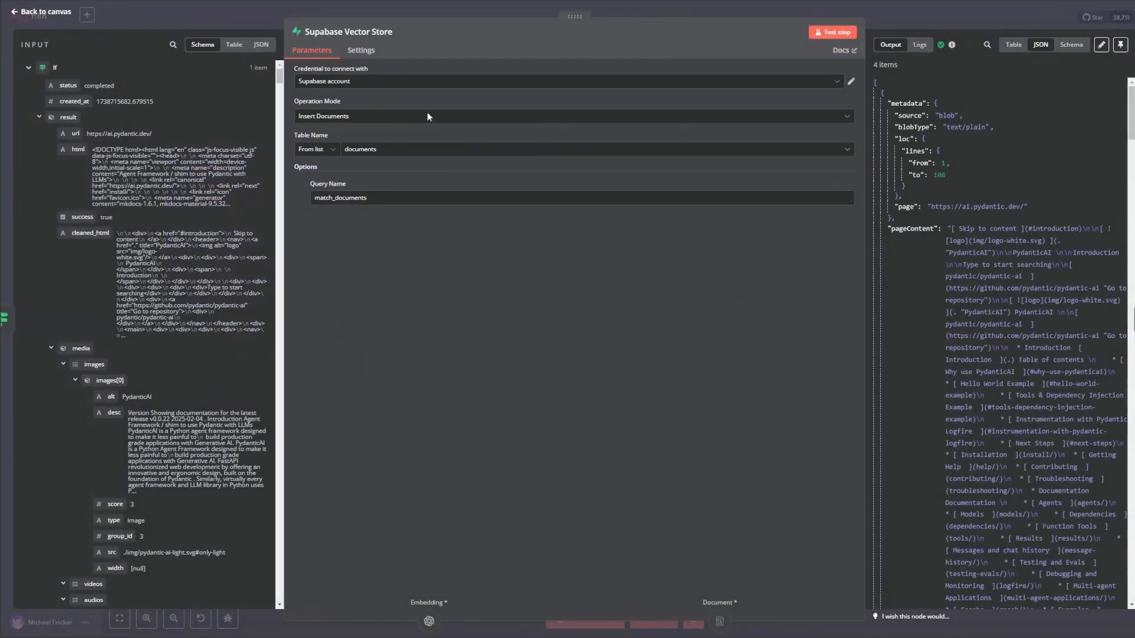
pyautogui.moveTo(21, 27)
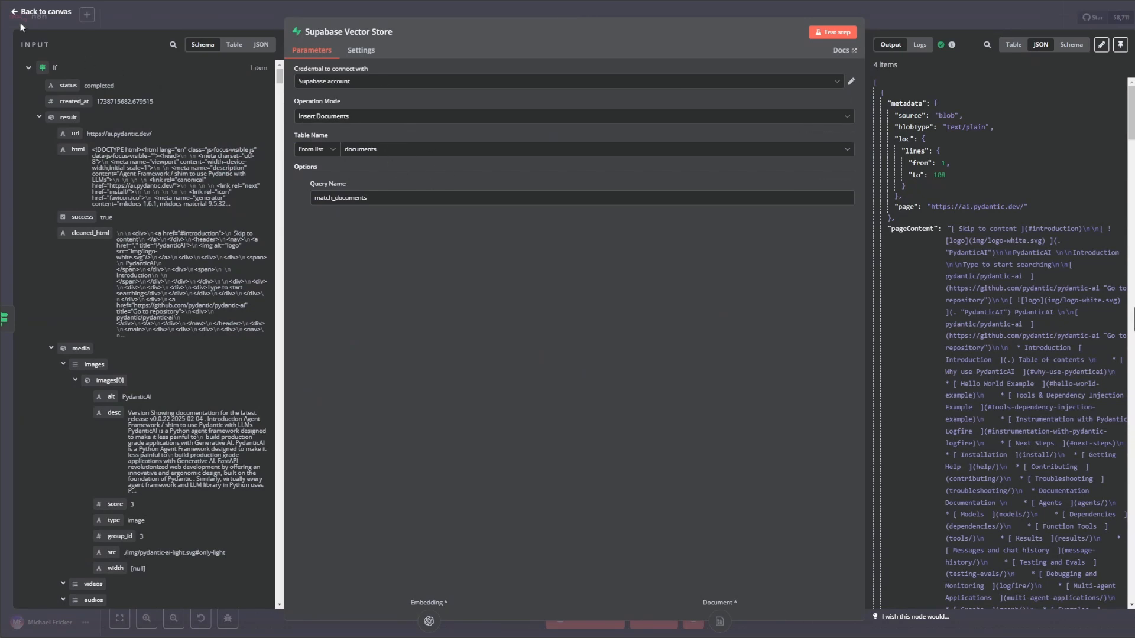
pyautogui.click(42, 12)
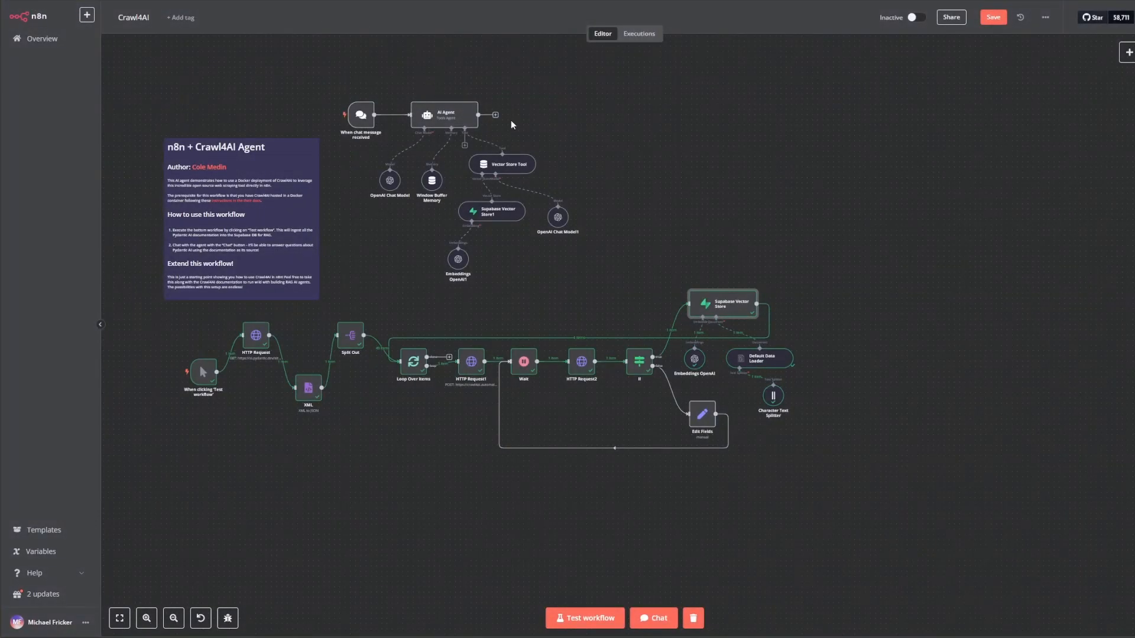
pyautogui.moveTo(731, 161)
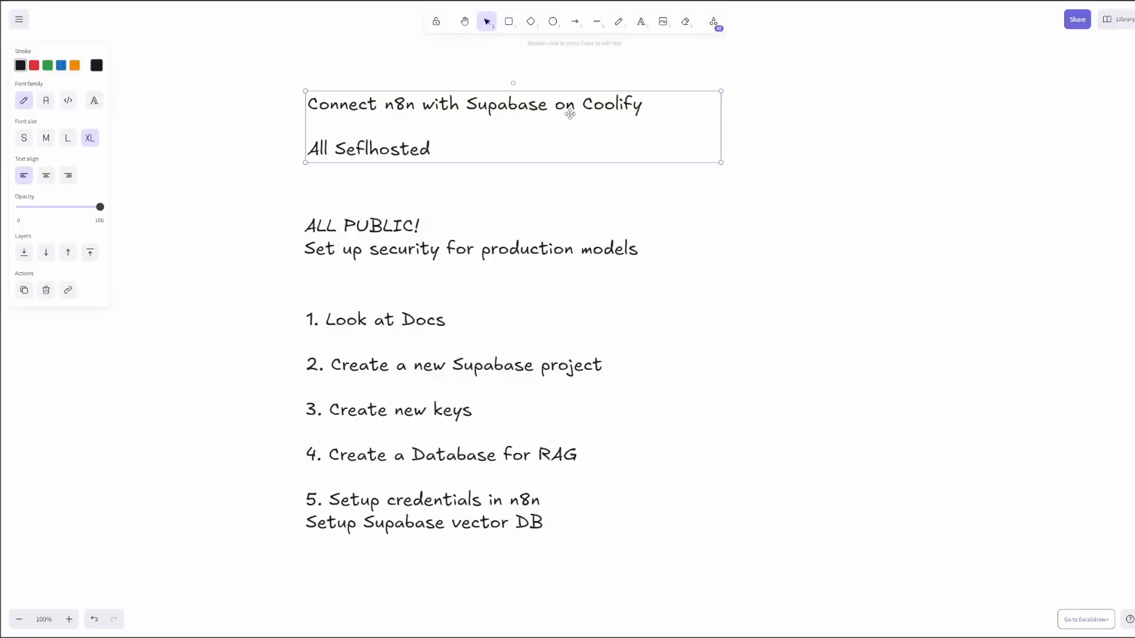
pyautogui.moveTo(402, 139)
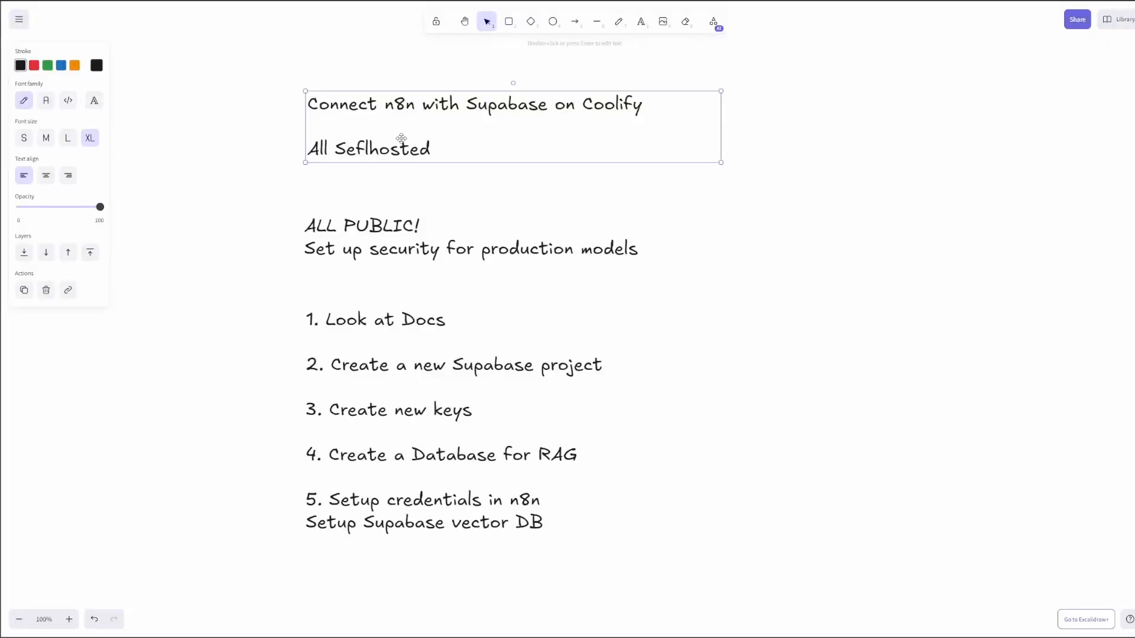
pyautogui.moveTo(517, 192)
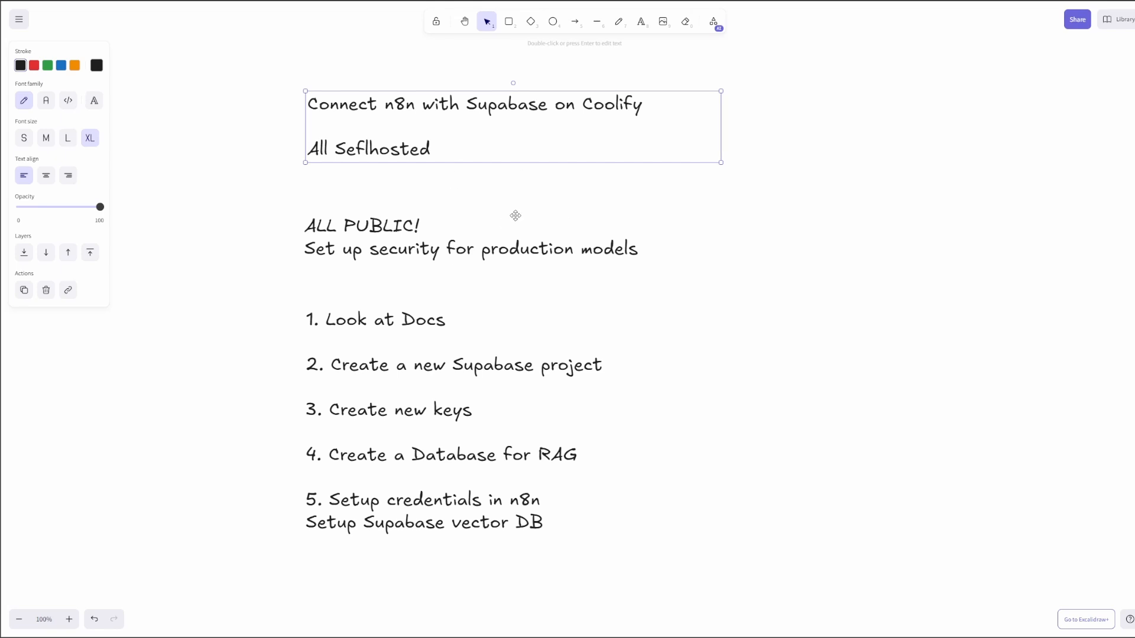
pyautogui.moveTo(481, 160)
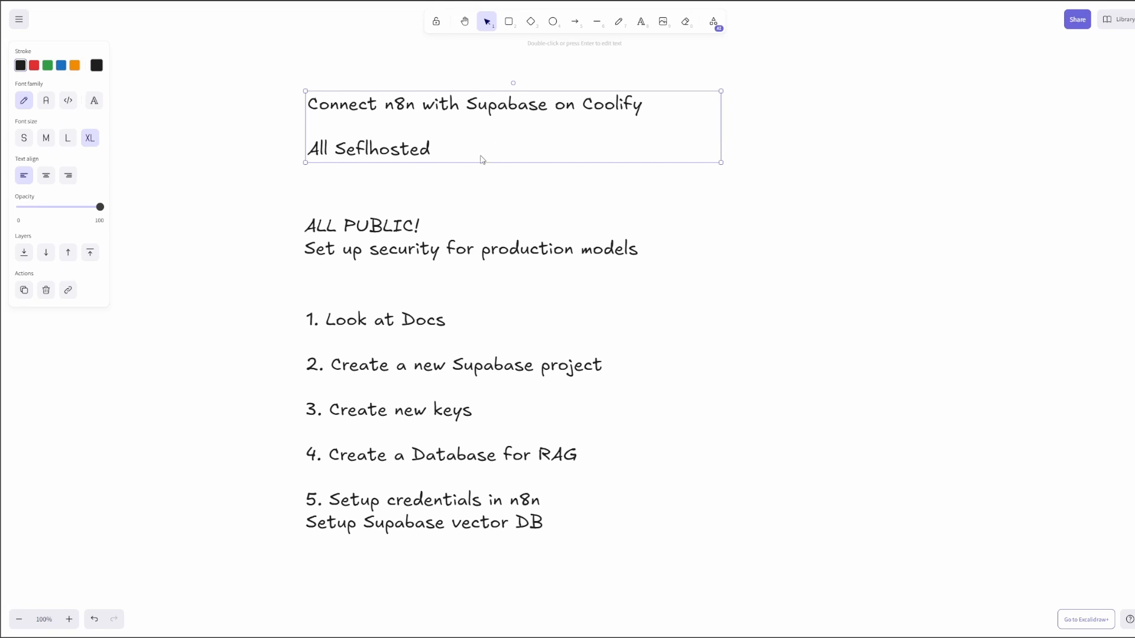
pyautogui.moveTo(533, 157)
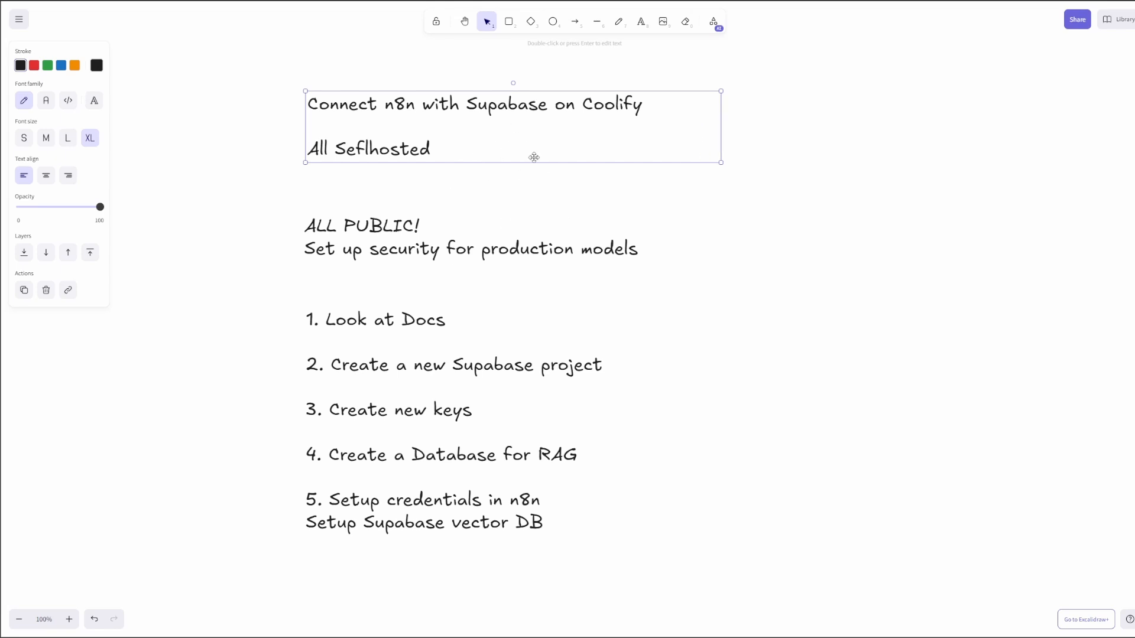
pyautogui.moveTo(395, 239)
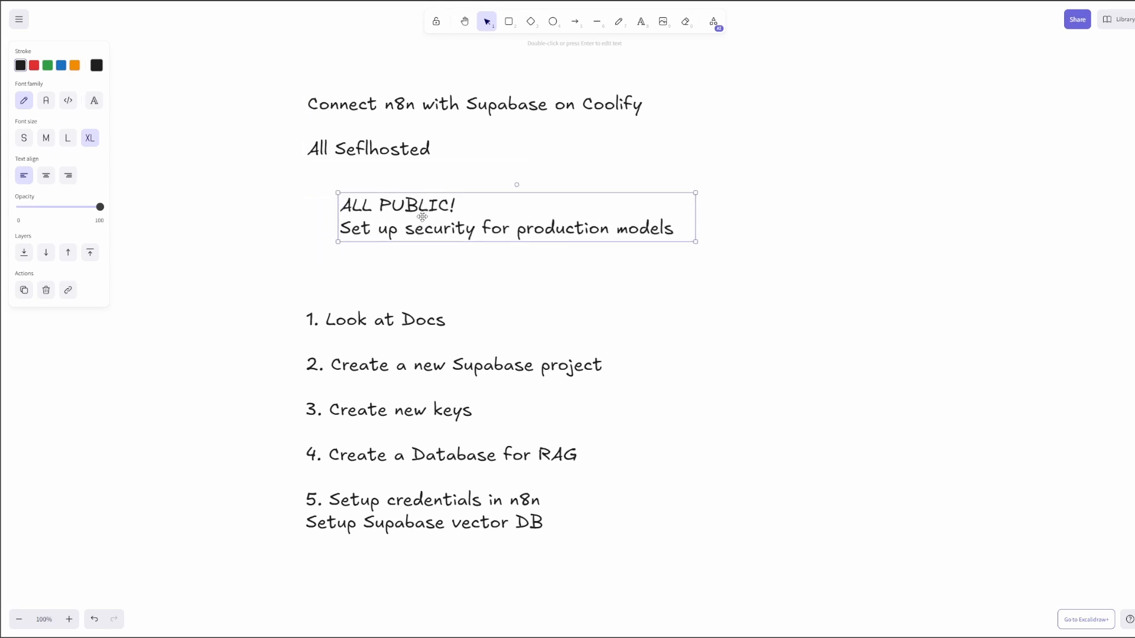
pyautogui.moveTo(514, 218); pyautogui.dragTo(495, 232)
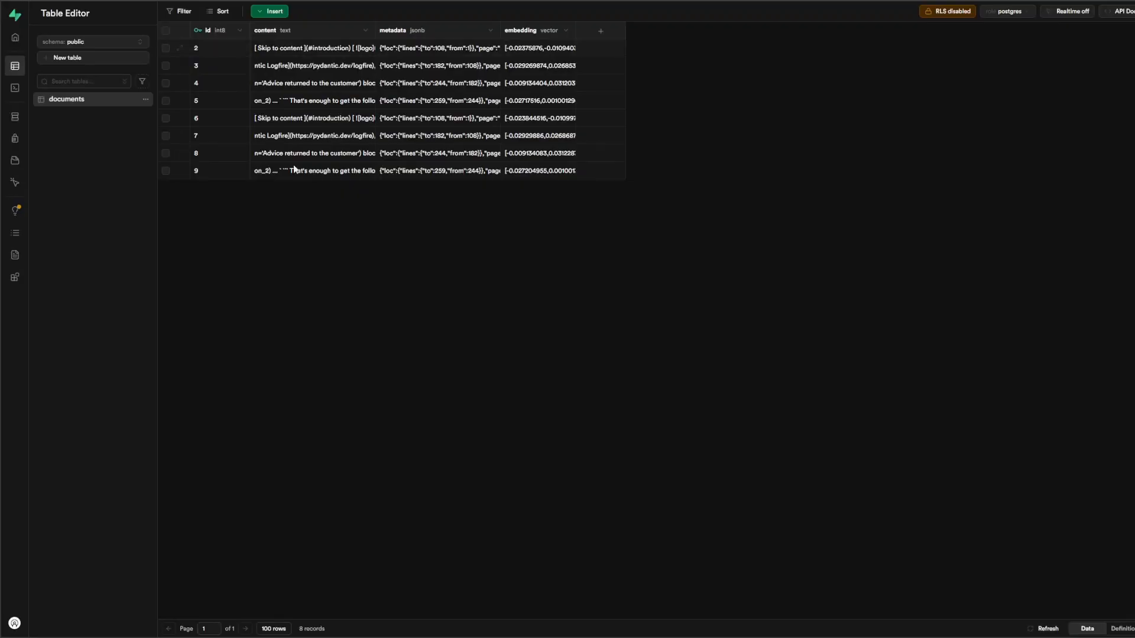
pyautogui.moveTo(423, 181)
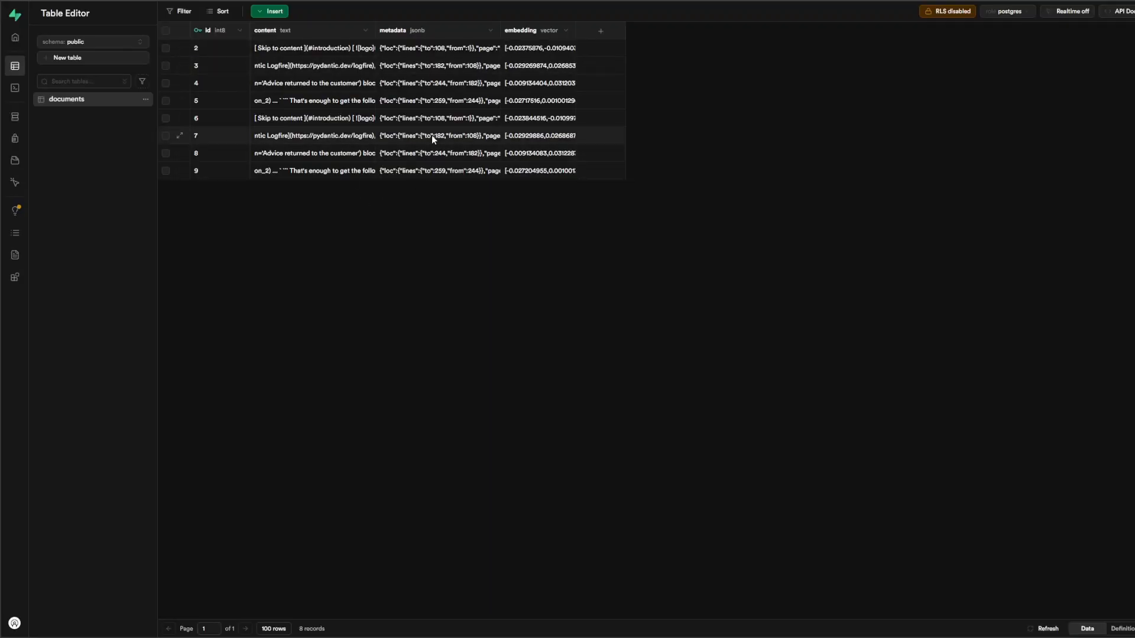
pyautogui.moveTo(453, 82)
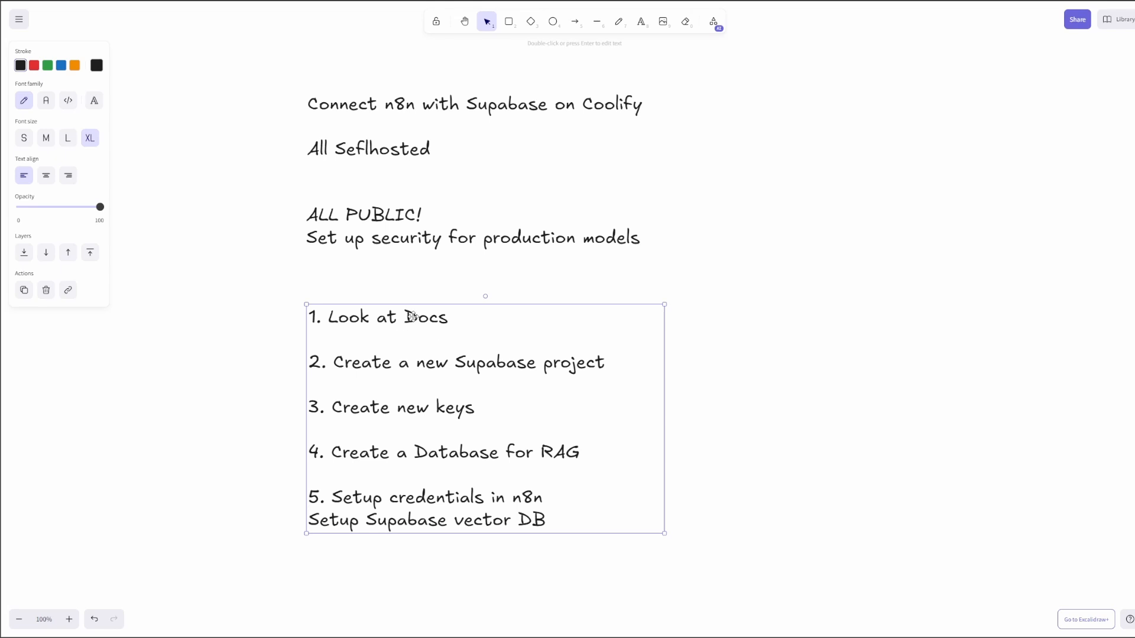
pyautogui.moveTo(560, 355)
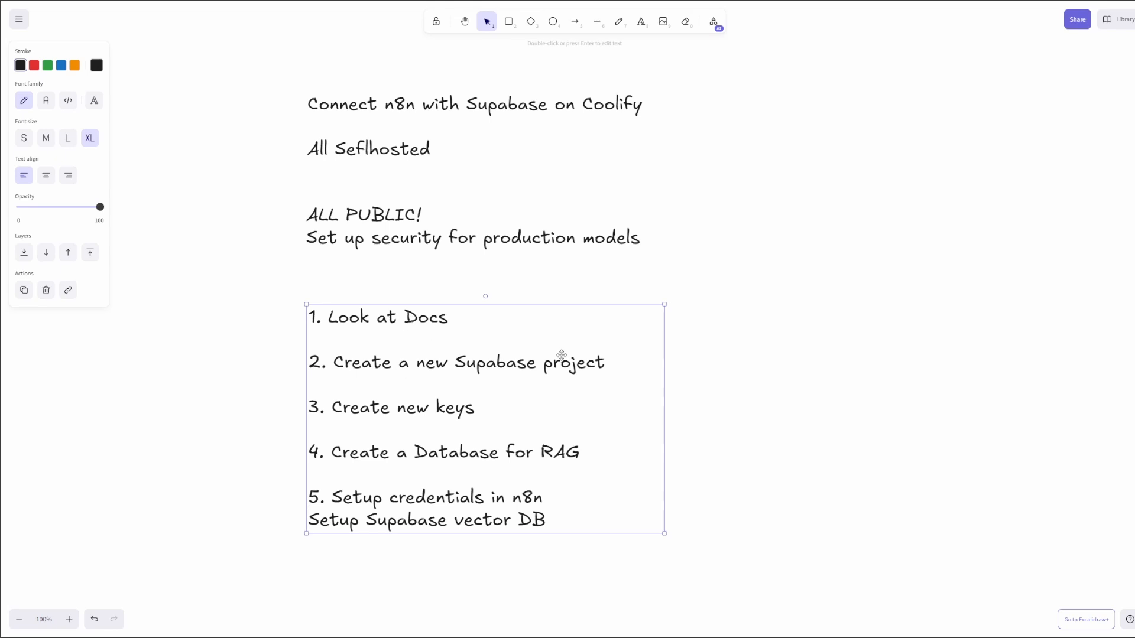
pyautogui.moveTo(304, 449)
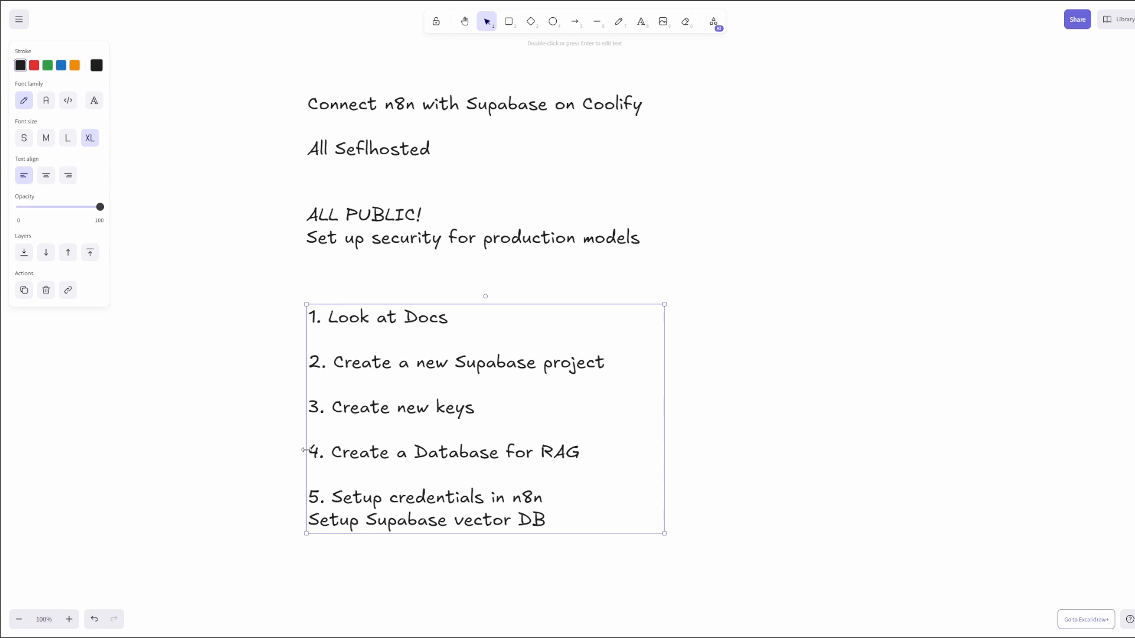
pyautogui.moveTo(452, 543)
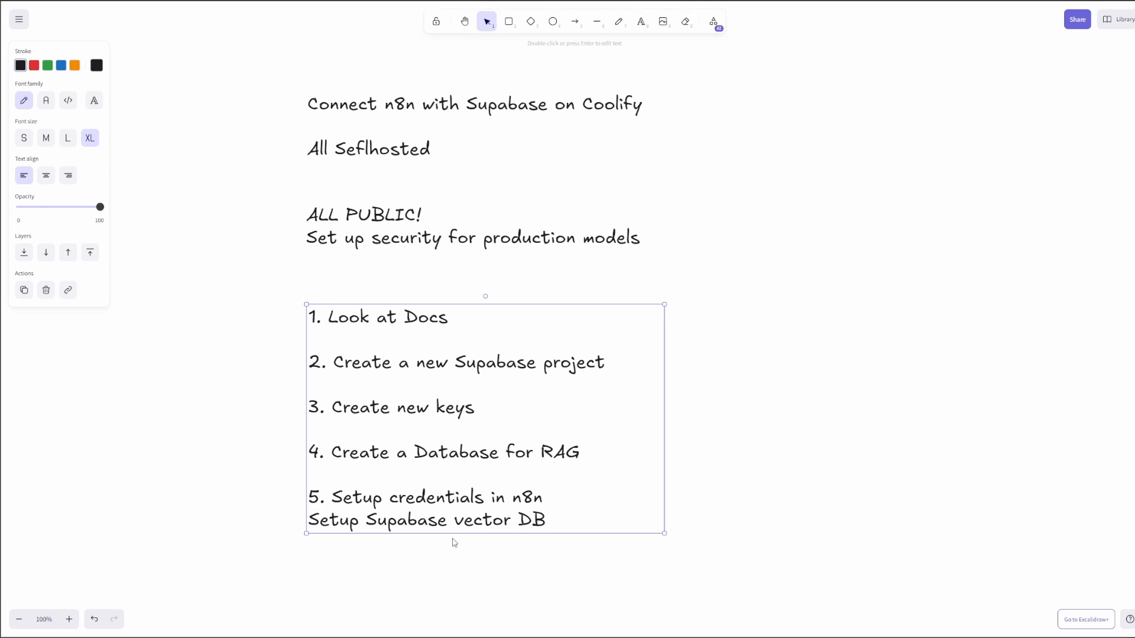
pyautogui.moveTo(529, 470)
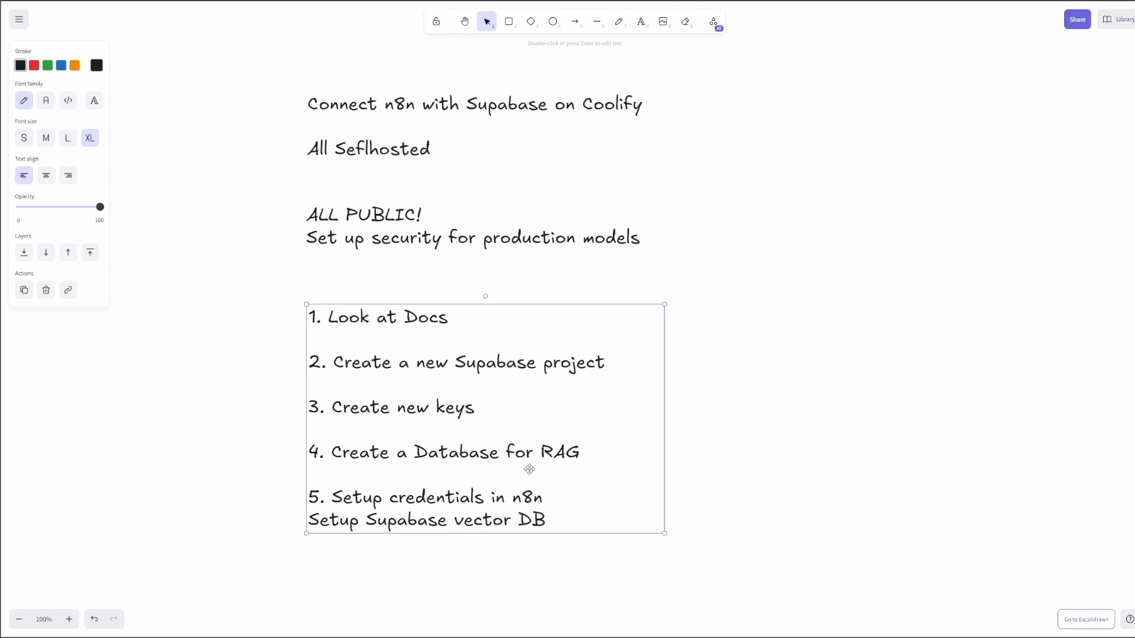
pyautogui.moveTo(492, 195)
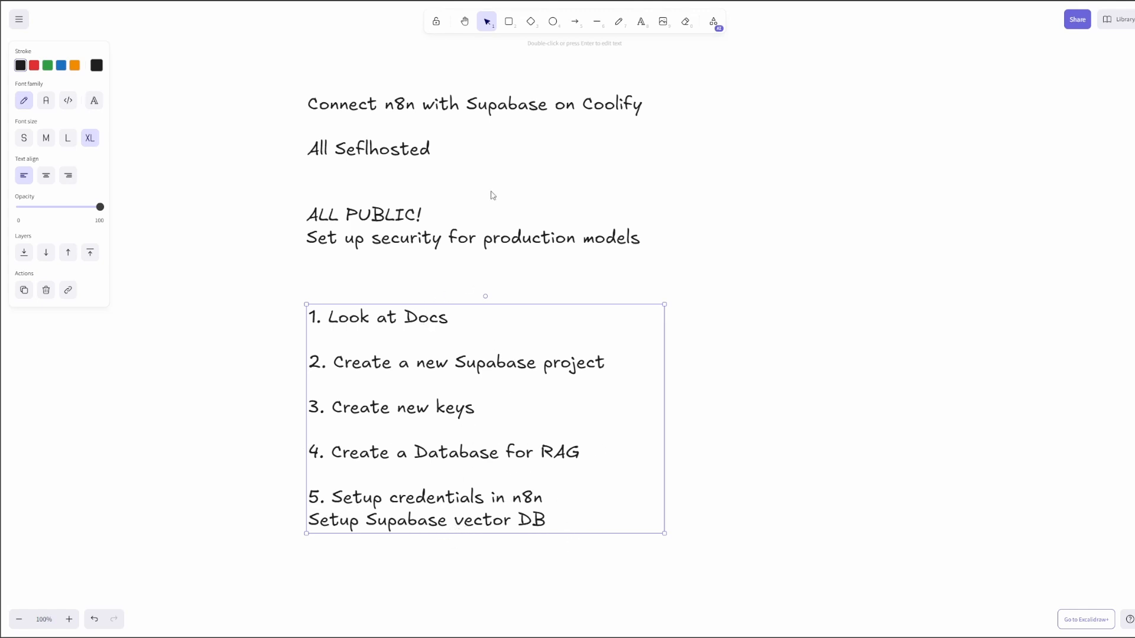
pyautogui.moveTo(491, 238)
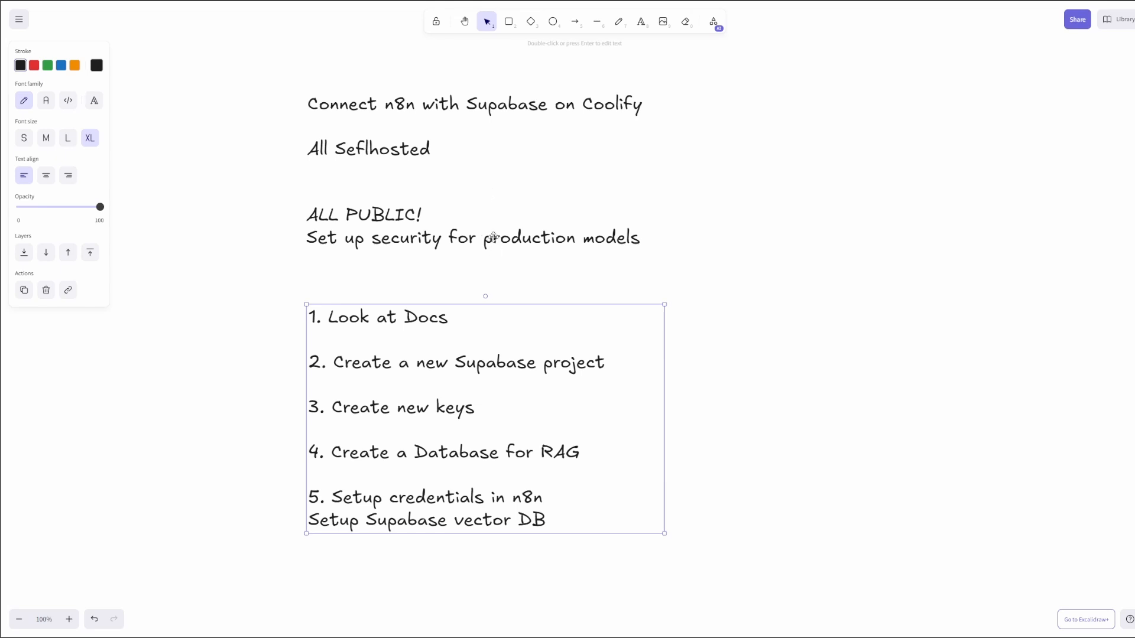
pyautogui.moveTo(497, 182)
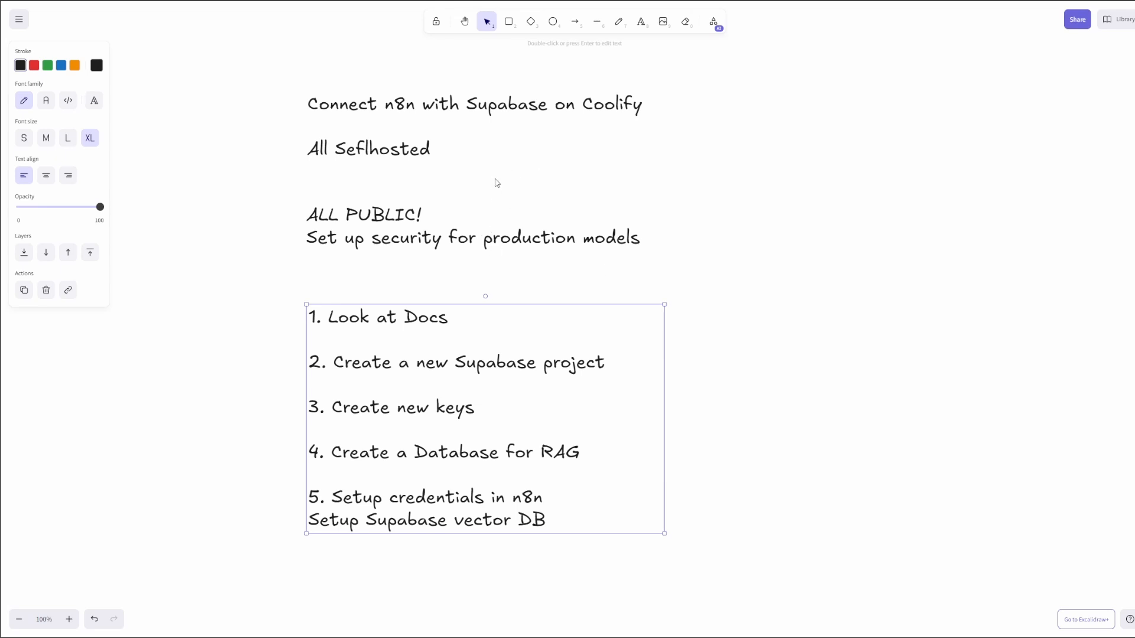
# Switch from the Excalidraw setup plan to the Coolify dashboard with its projects.
pyautogui.click(463, 195)
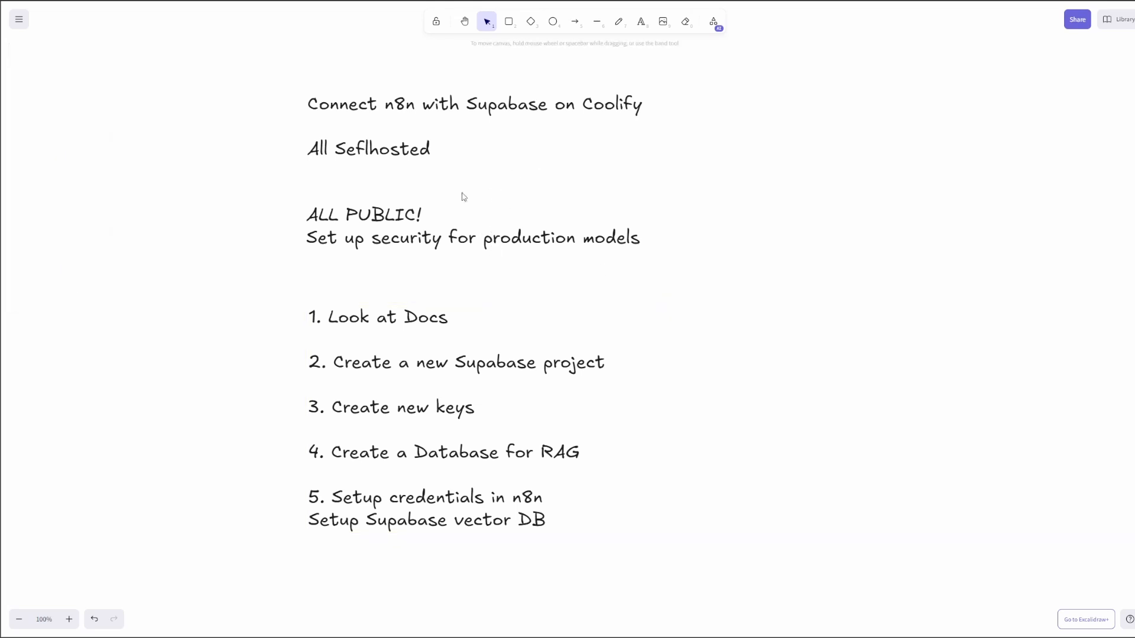
pyautogui.moveTo(447, 243)
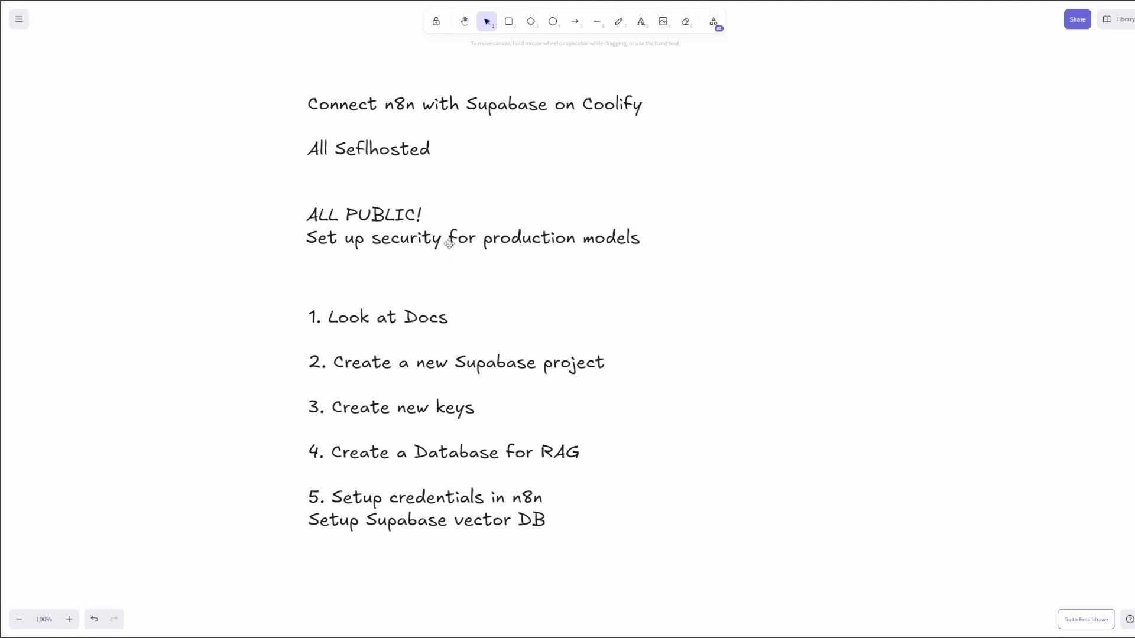
pyautogui.moveTo(511, 294)
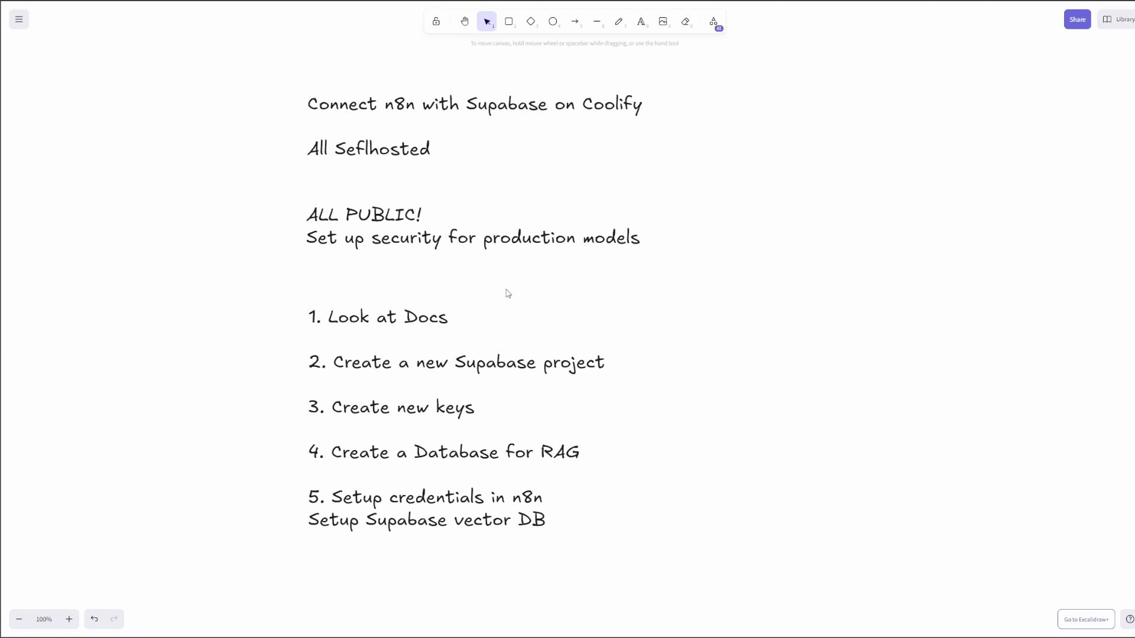
pyautogui.moveTo(494, 275)
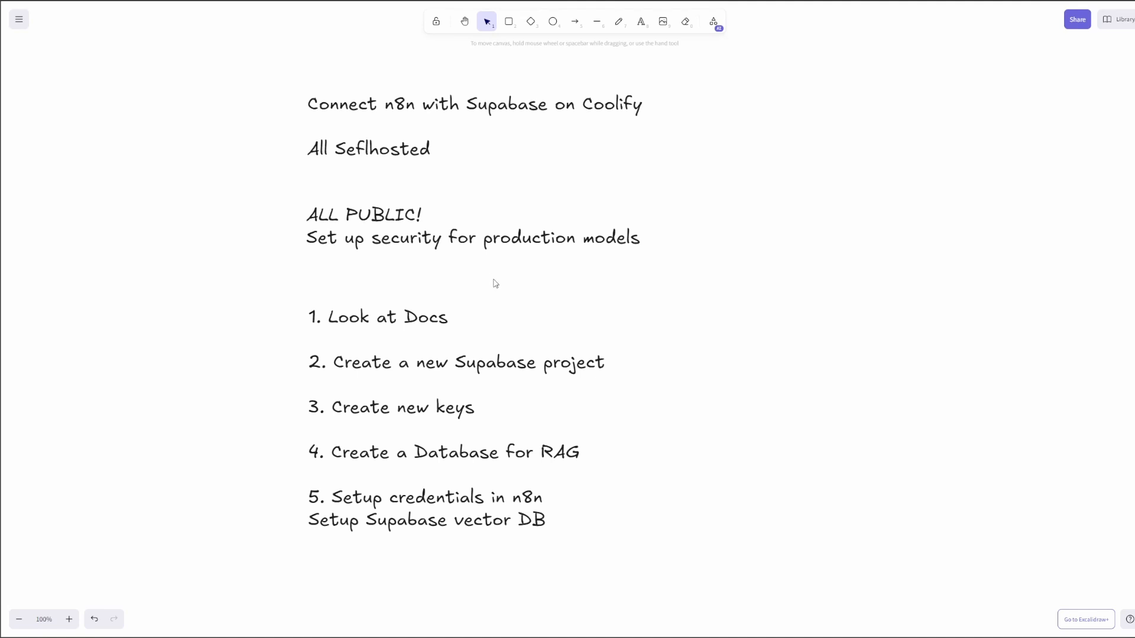
pyautogui.moveTo(440, 286)
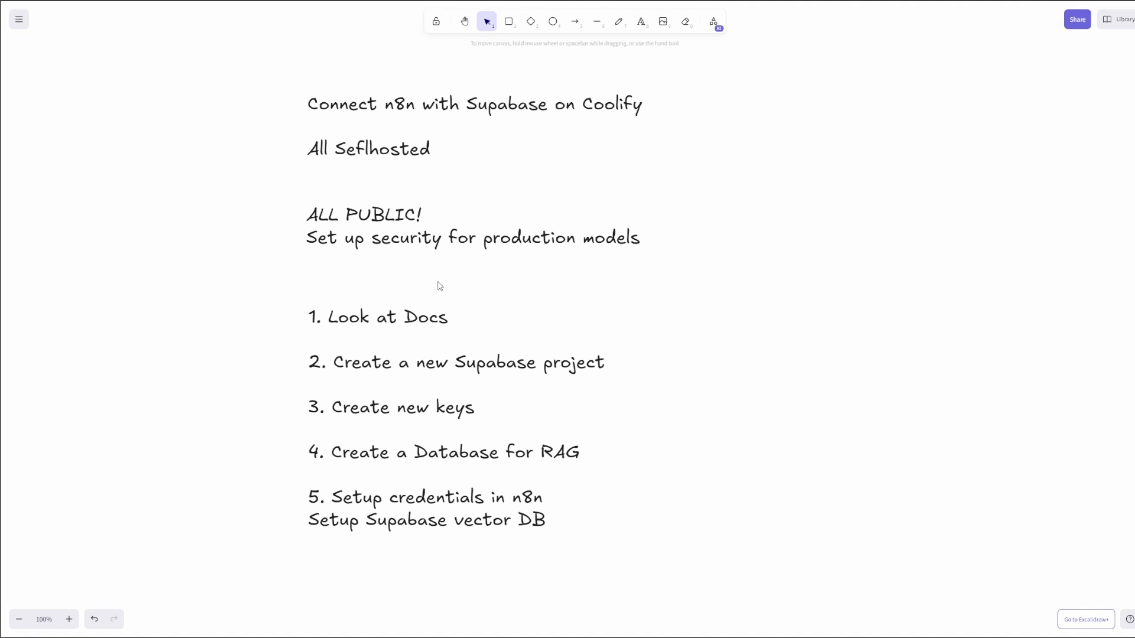
pyautogui.moveTo(221, 60)
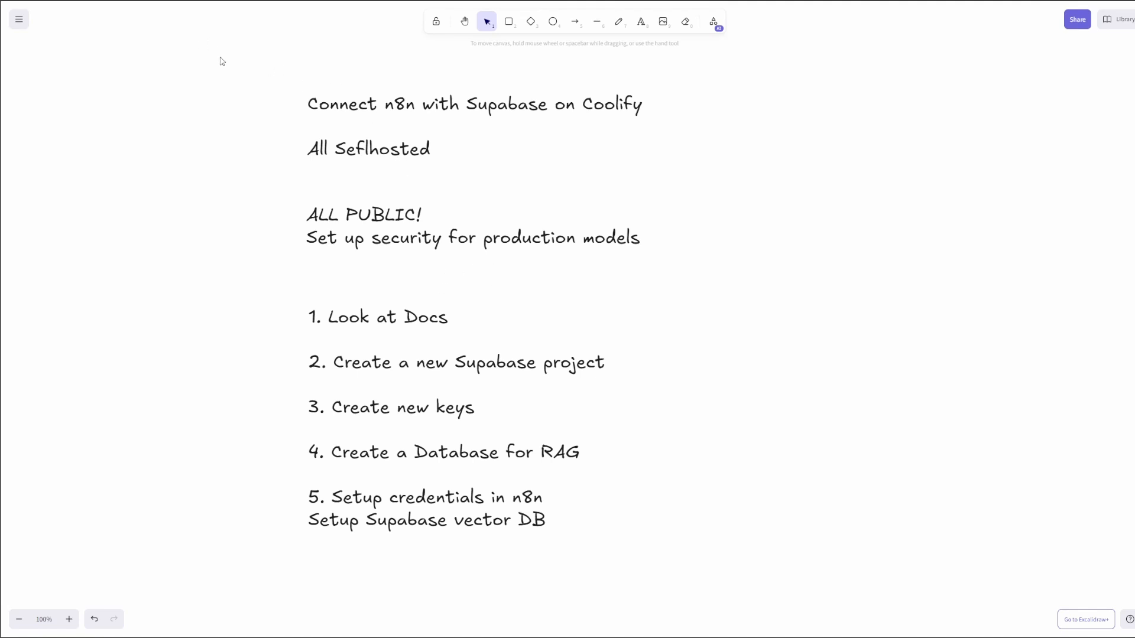
pyautogui.moveTo(221, 70)
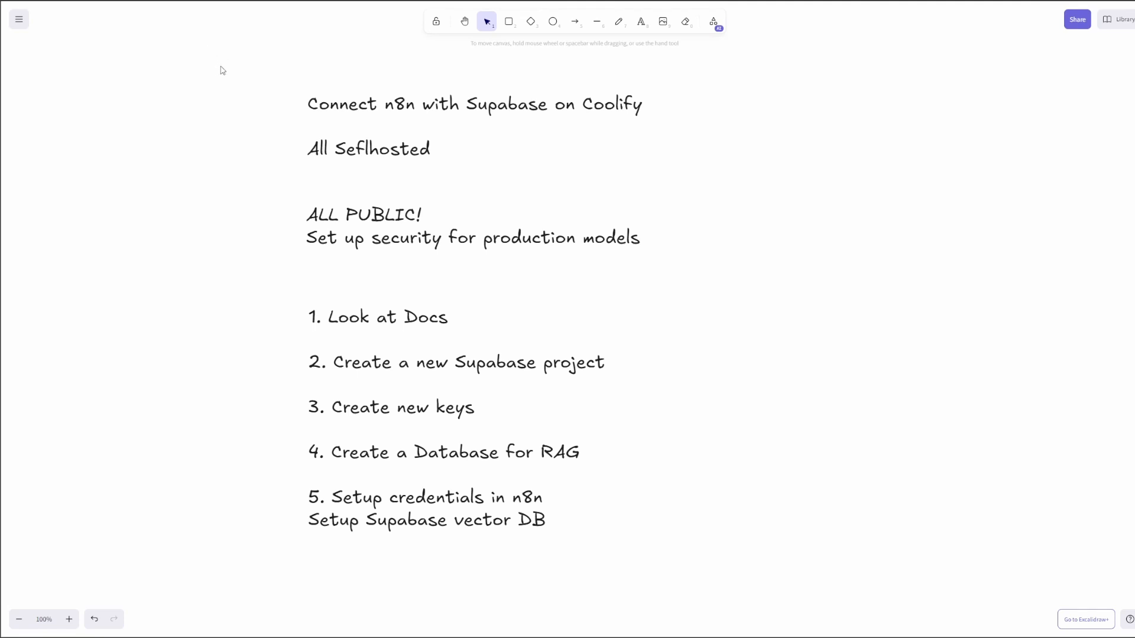
pyautogui.moveTo(266, 67)
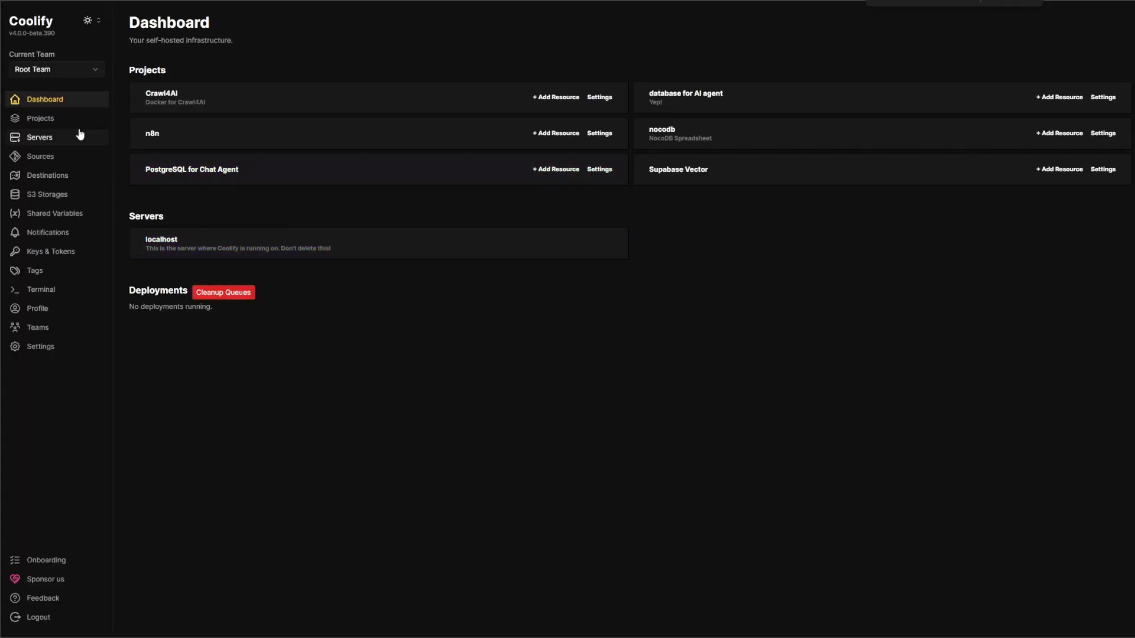
# Create the Coolify project 'n8n Supabase vector db' and enter its production environment.
pyautogui.click(40, 118)
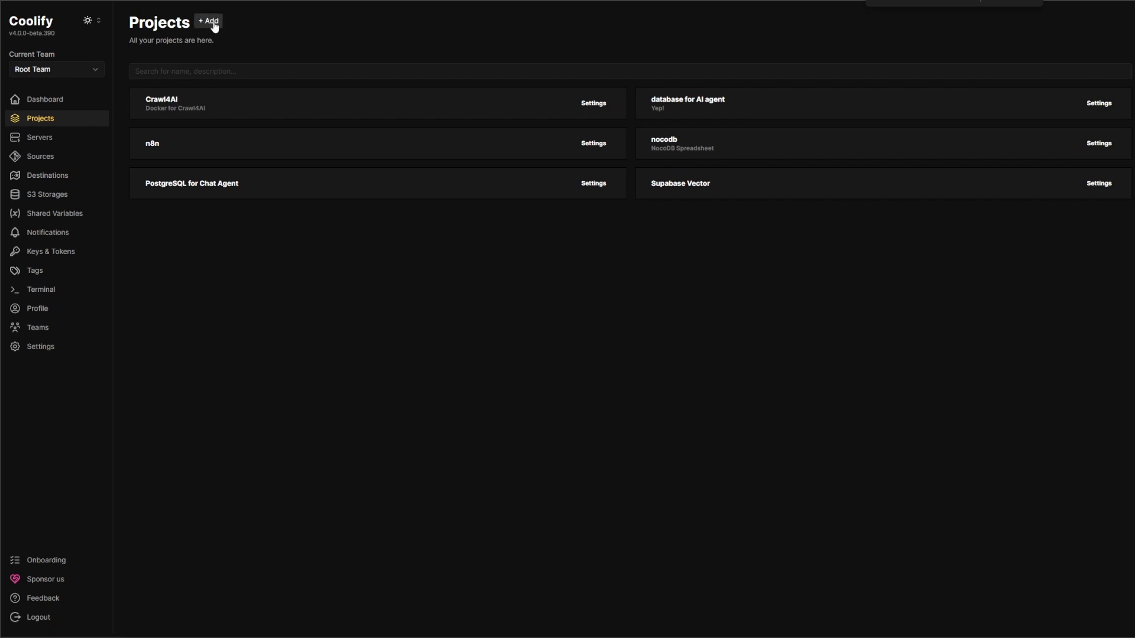
pyautogui.click(208, 21)
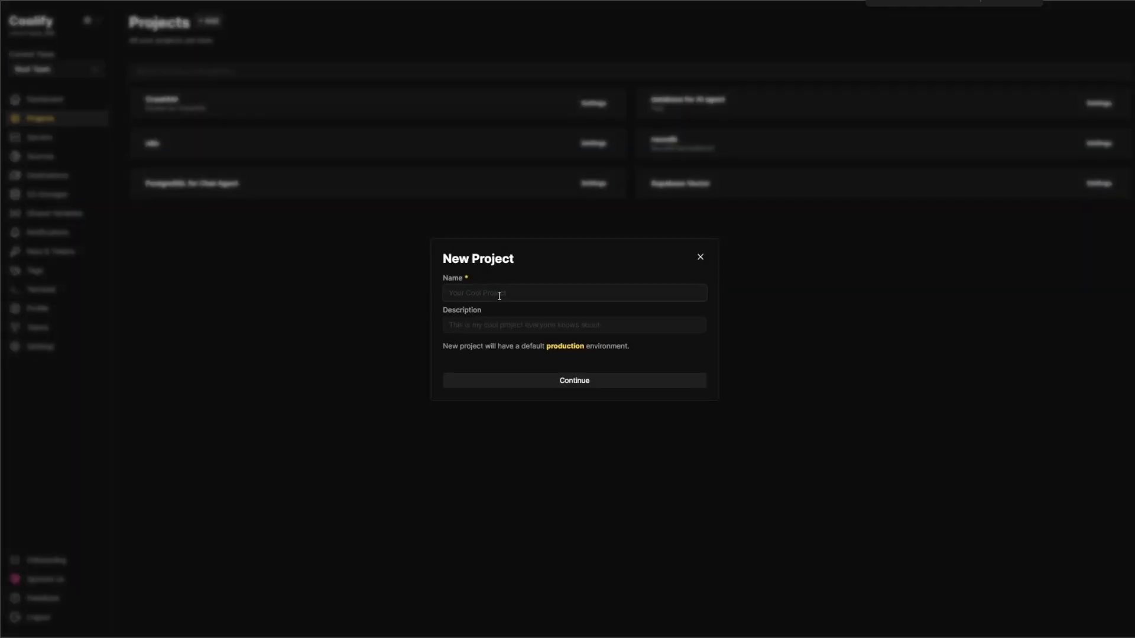
pyautogui.write('n8n')
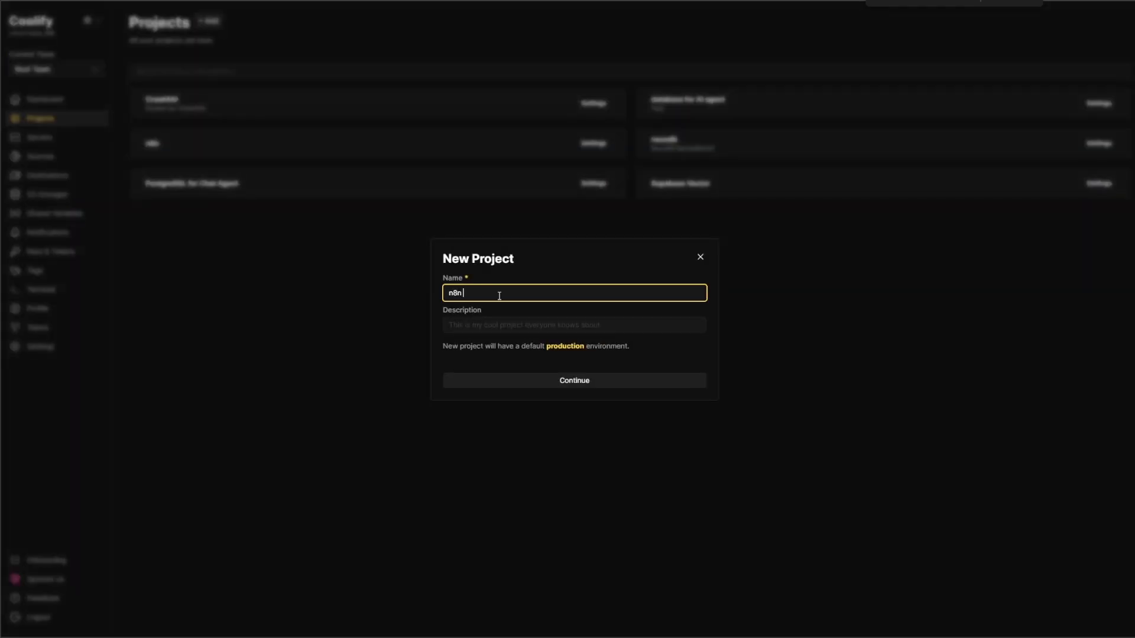
pyautogui.write('Supabase vector')
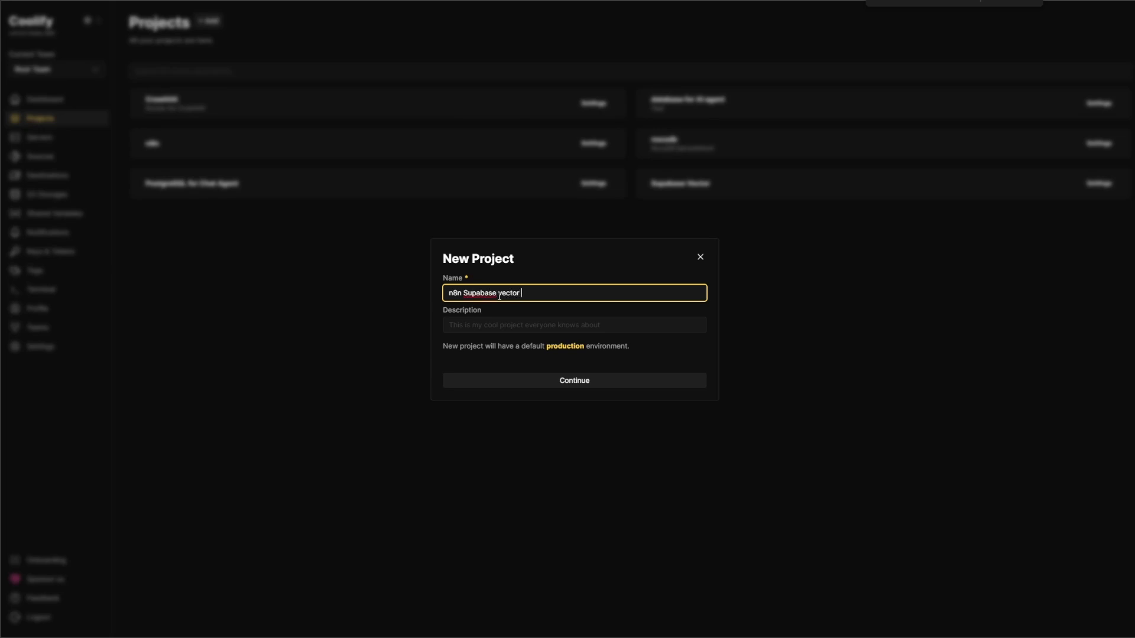
pyautogui.write('db')
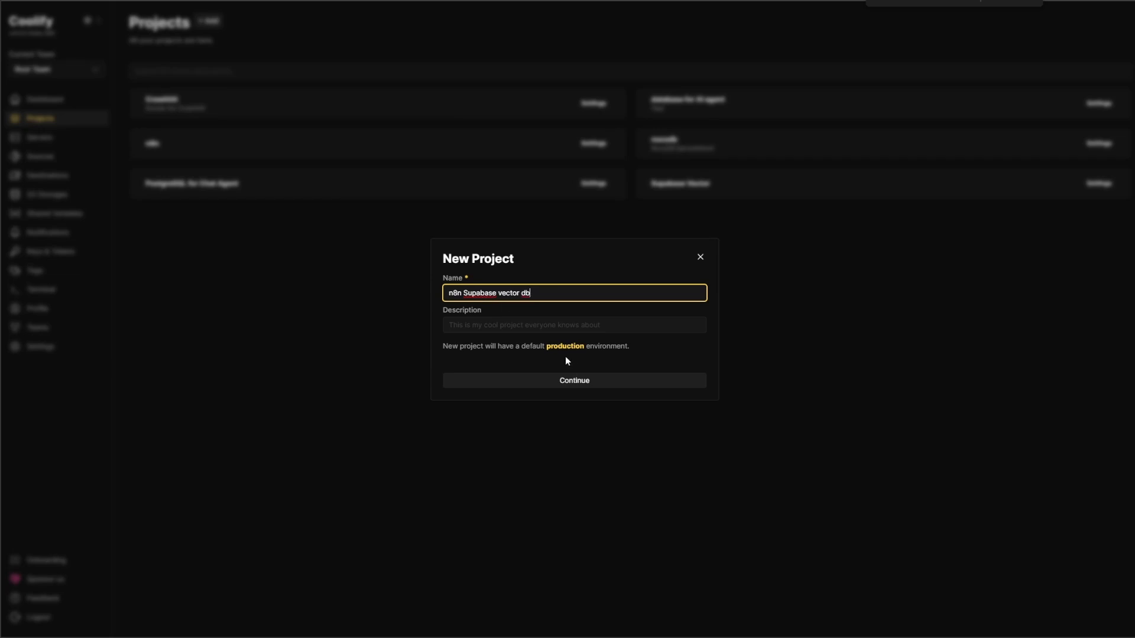
pyautogui.click(572, 379)
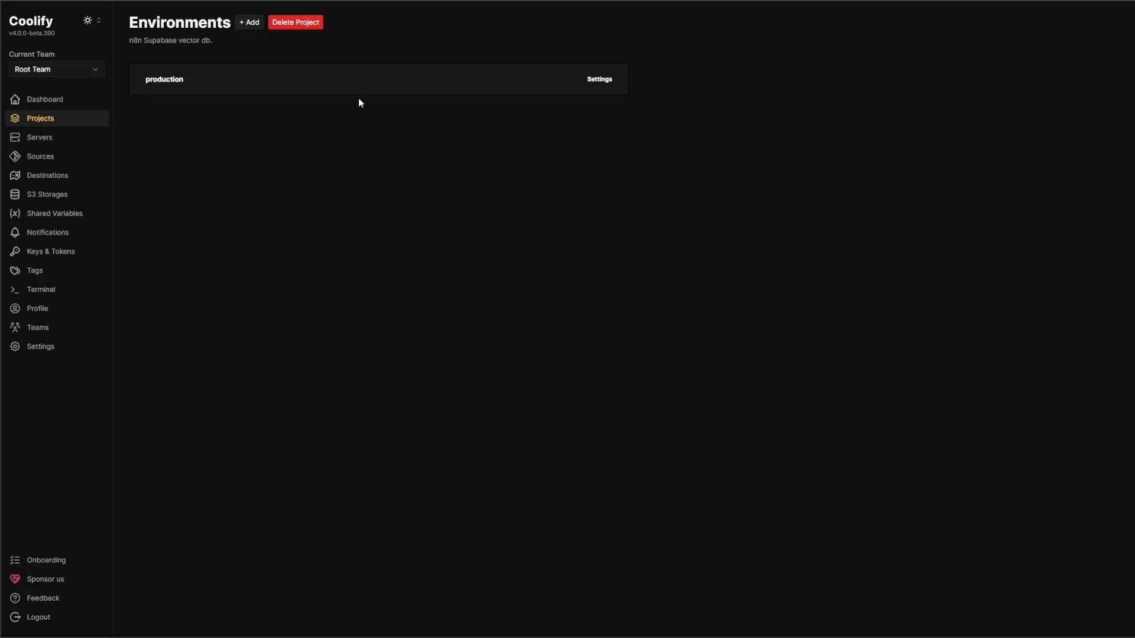
pyautogui.click(164, 80)
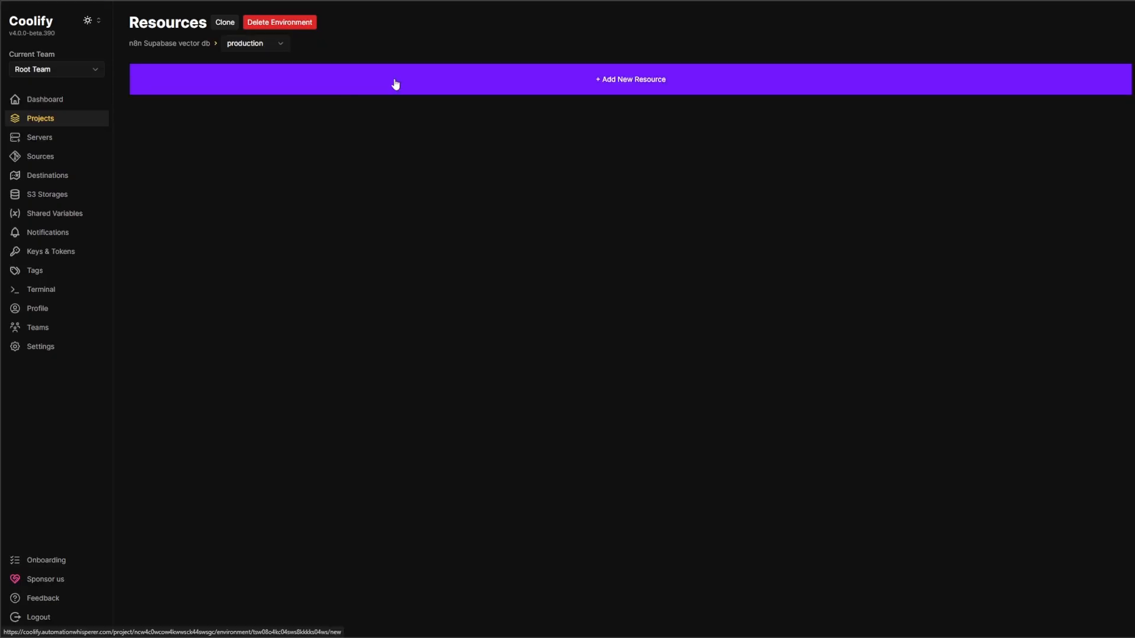
# Add a Supabase service stack to the environment and save it as supabase-vector-n8n.
pyautogui.click(629, 79)
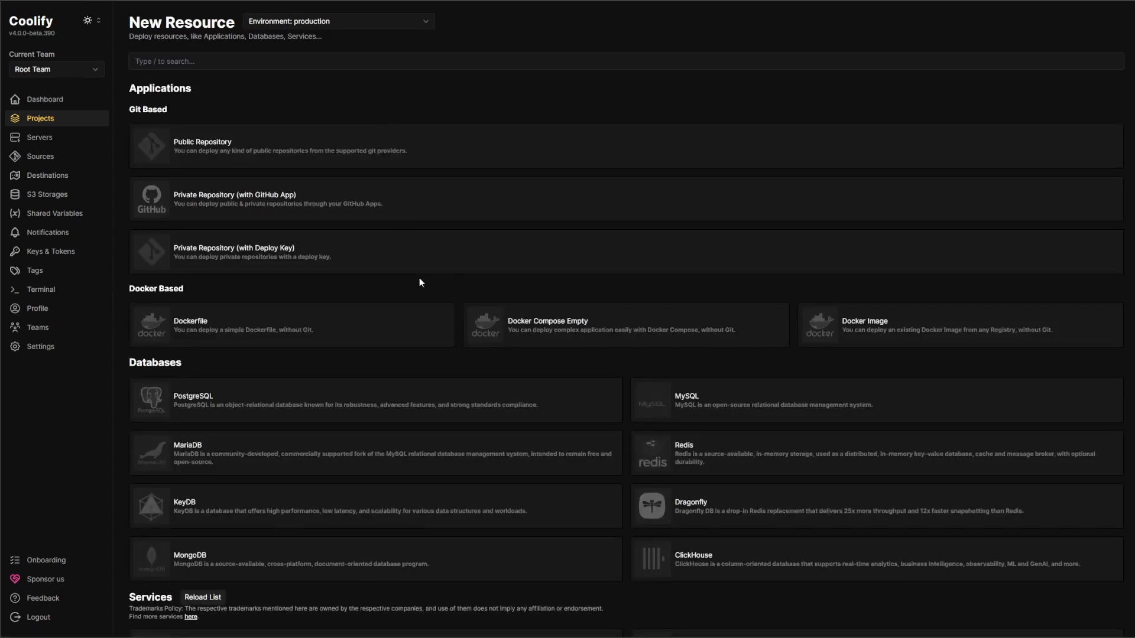
pyautogui.moveTo(331, 197)
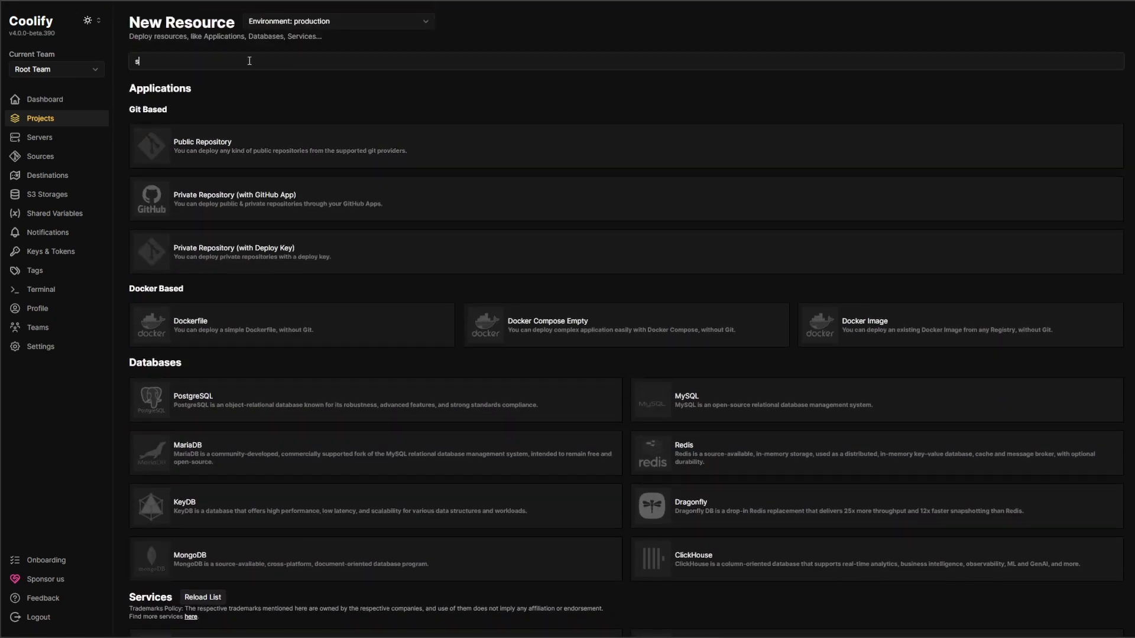
pyautogui.write('supa')
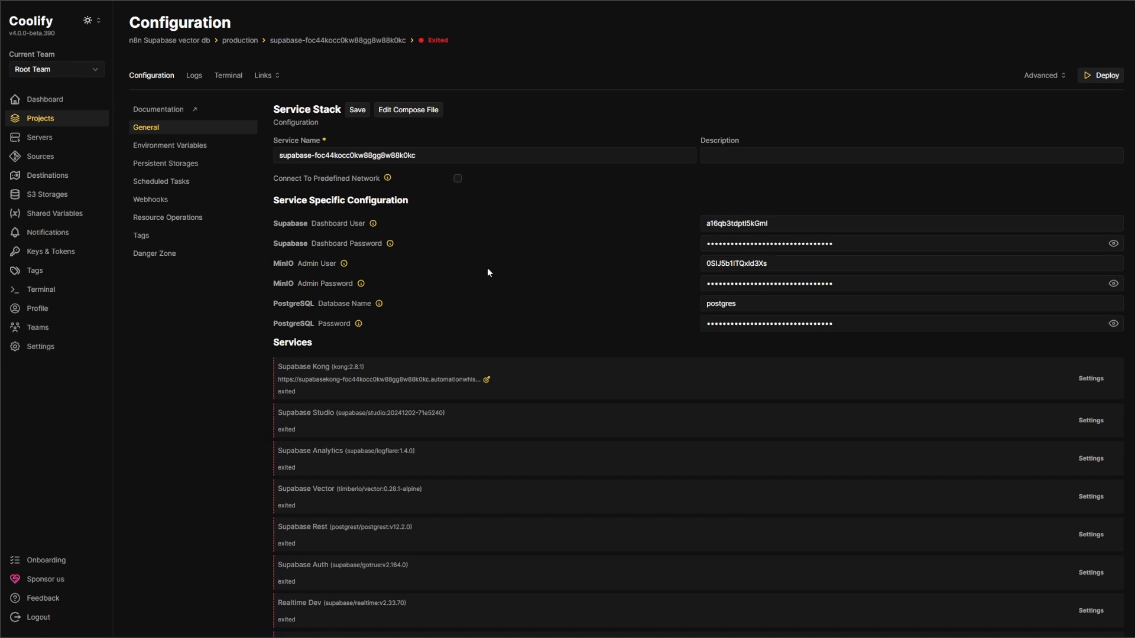
pyautogui.moveTo(472, 230)
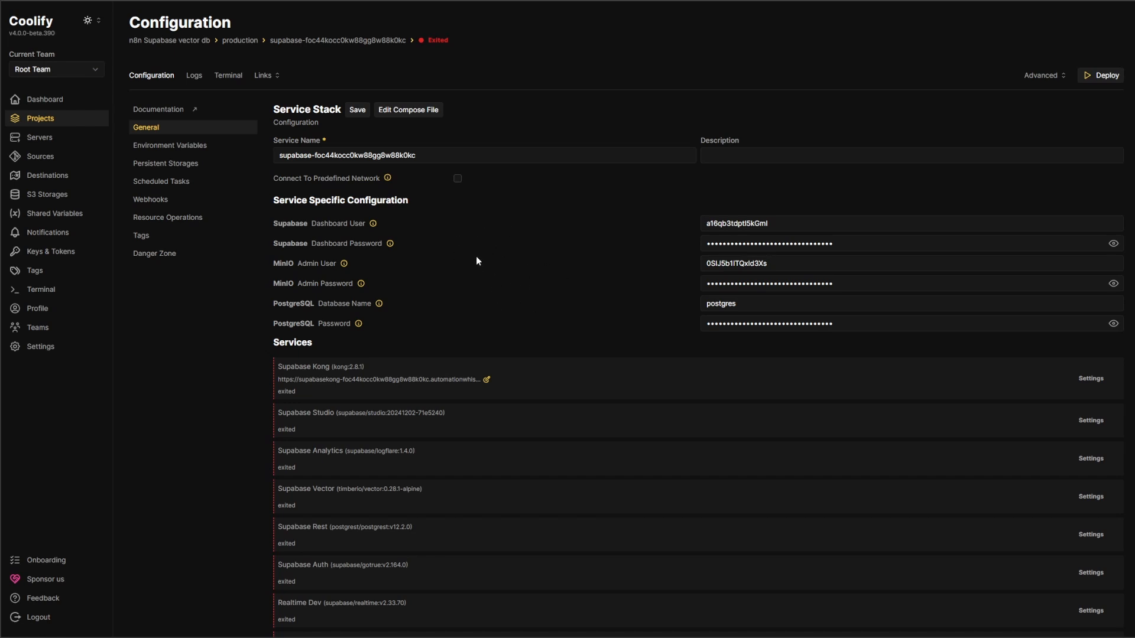
pyautogui.moveTo(499, 233)
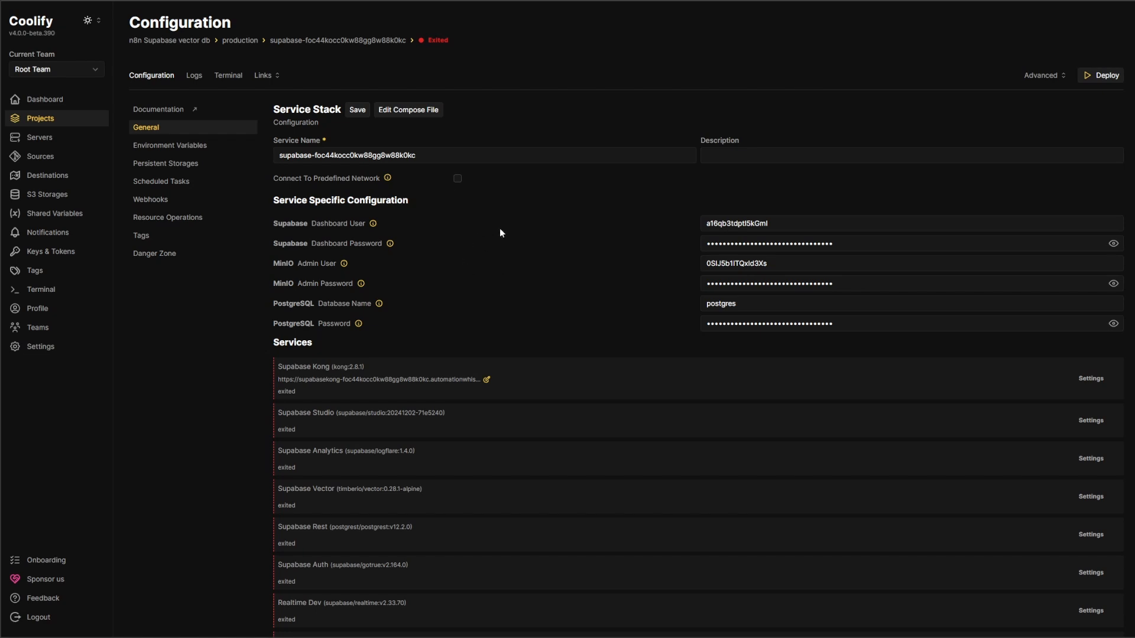
pyautogui.moveTo(669, 193)
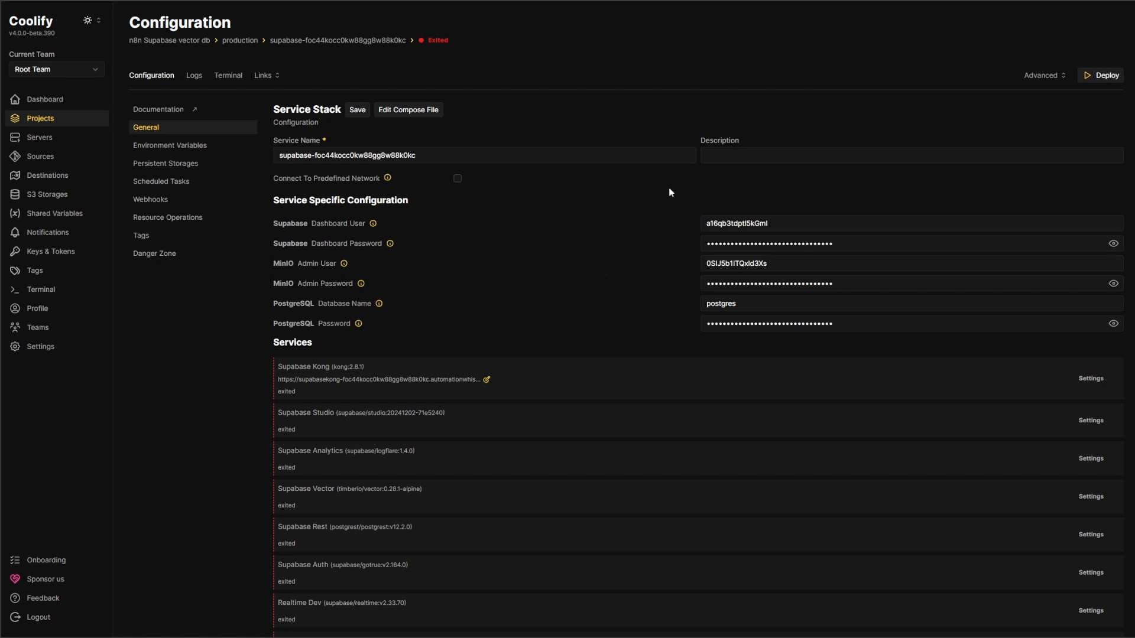
pyautogui.moveTo(443, 296)
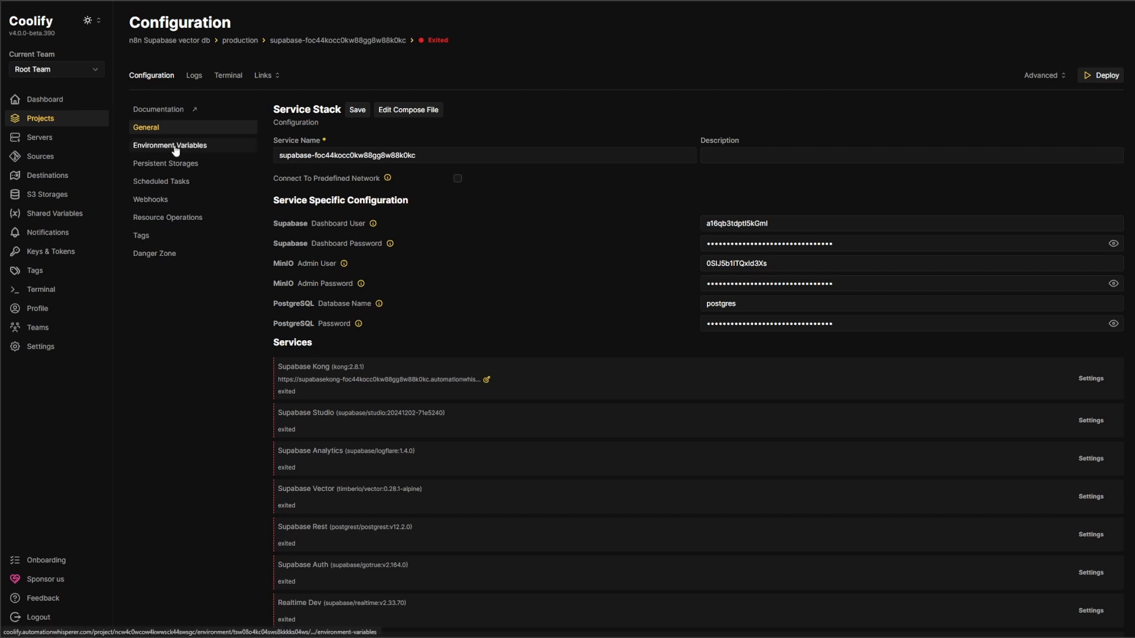
pyautogui.moveTo(315, 156)
pyautogui.write('supabase-vector')
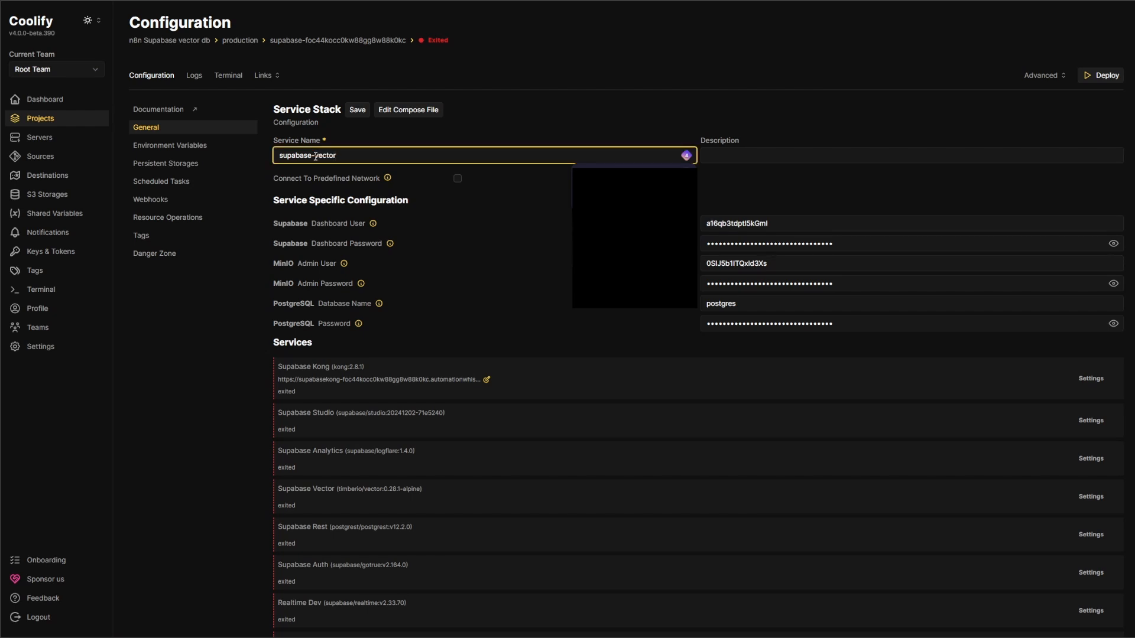
pyautogui.write('-n8n')
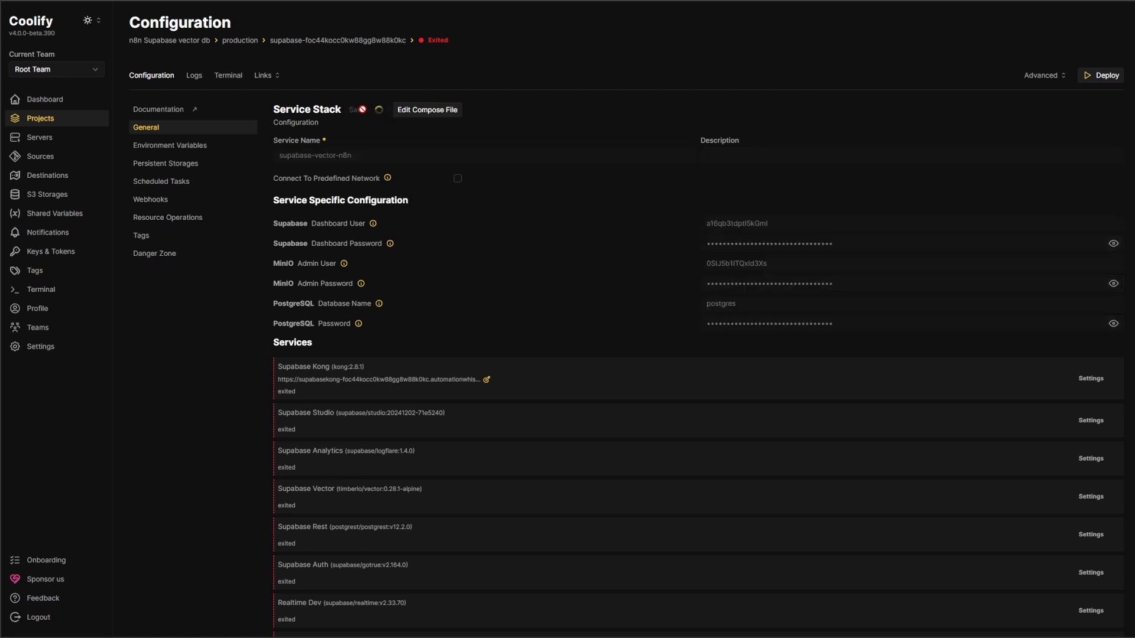
pyautogui.click(356, 108)
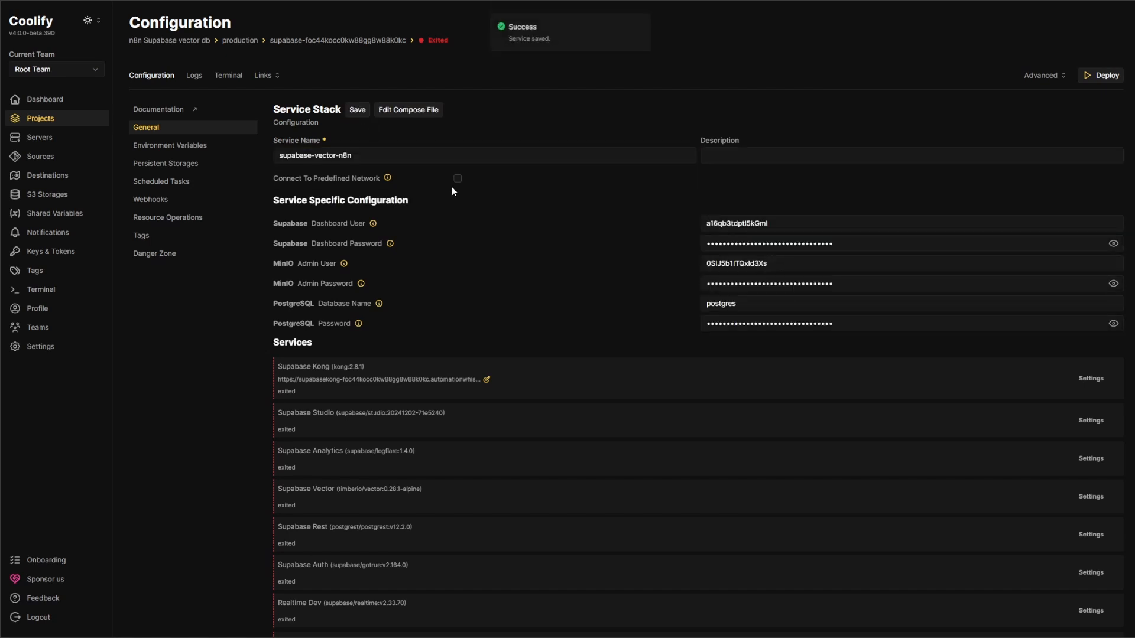
pyautogui.moveTo(764, 233)
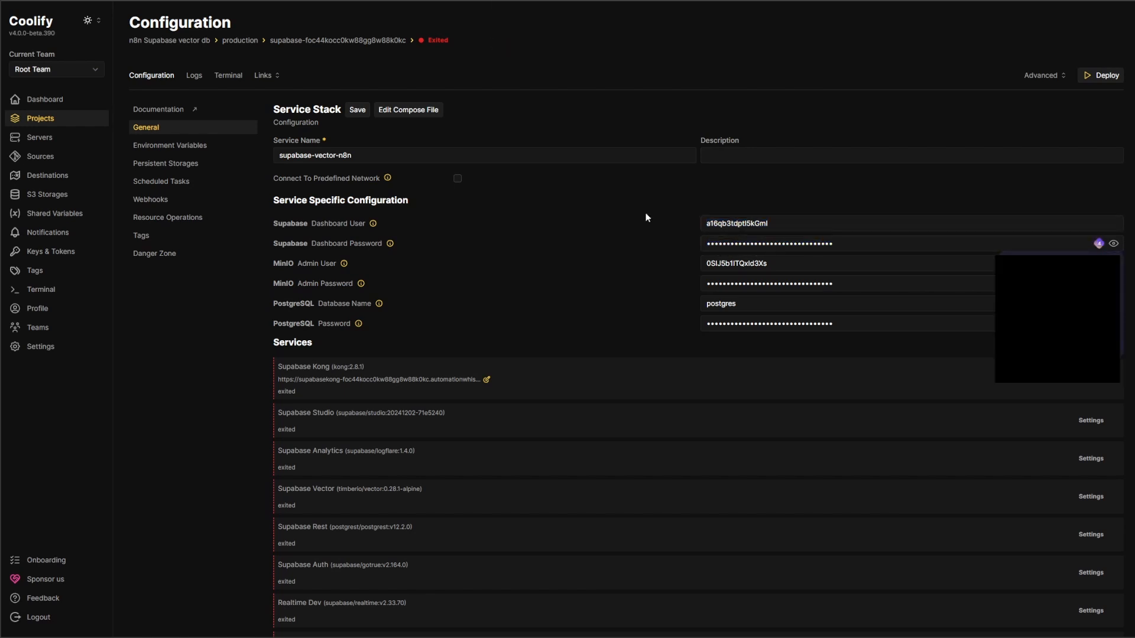
pyautogui.moveTo(167, 163)
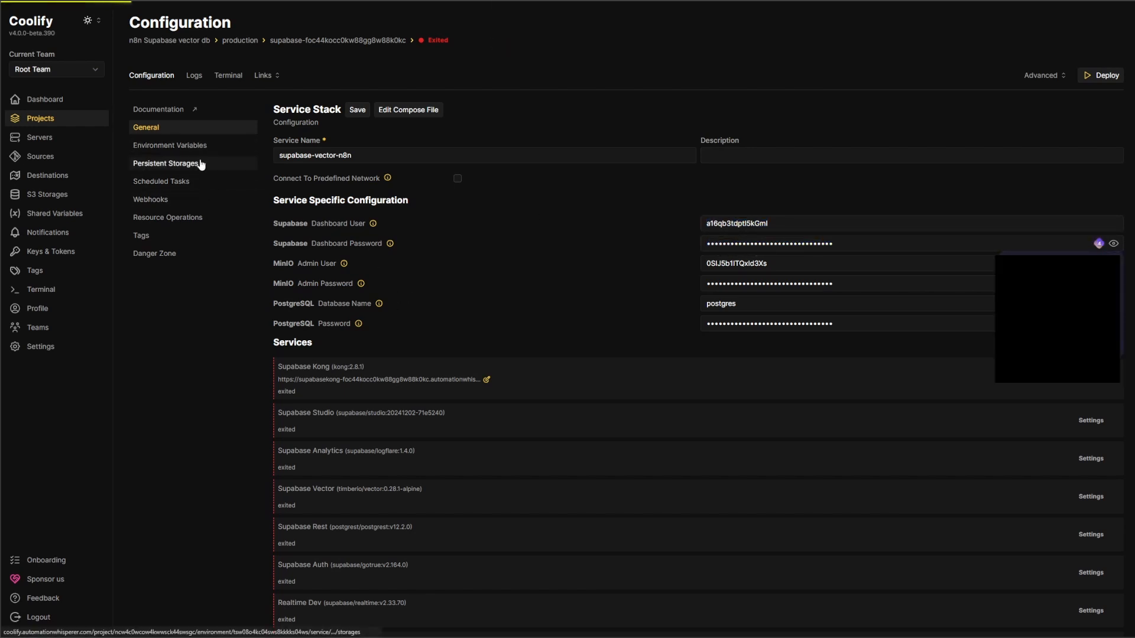
# Show the service's environment variables and scroll the self-hosting docs to the Generate API keys form.
pyautogui.click(169, 145)
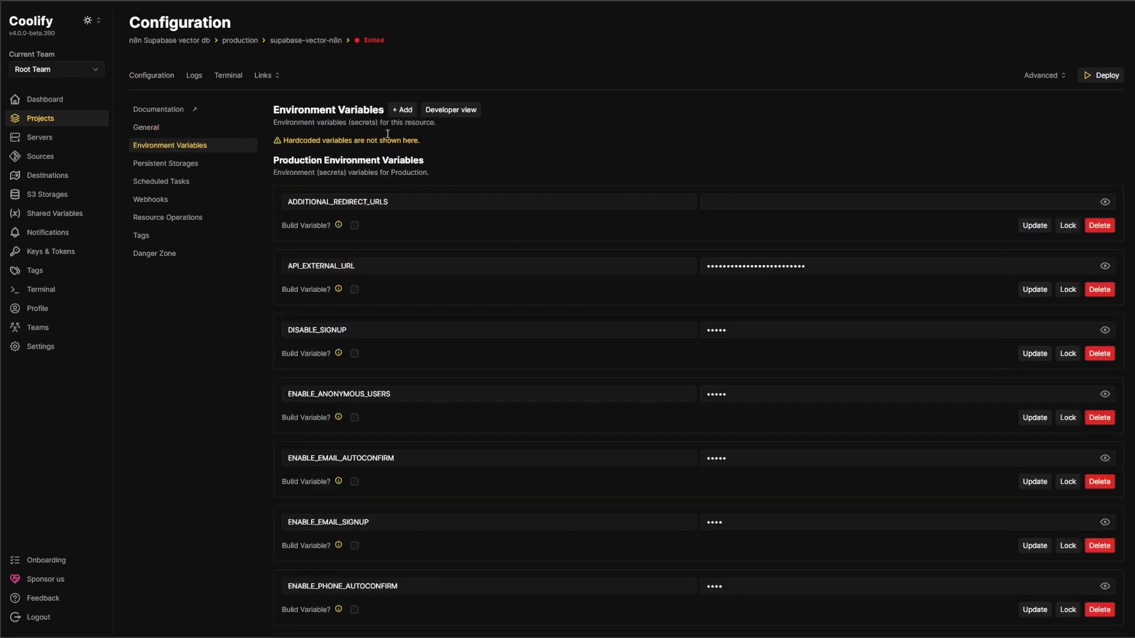
pyautogui.moveTo(283, 50)
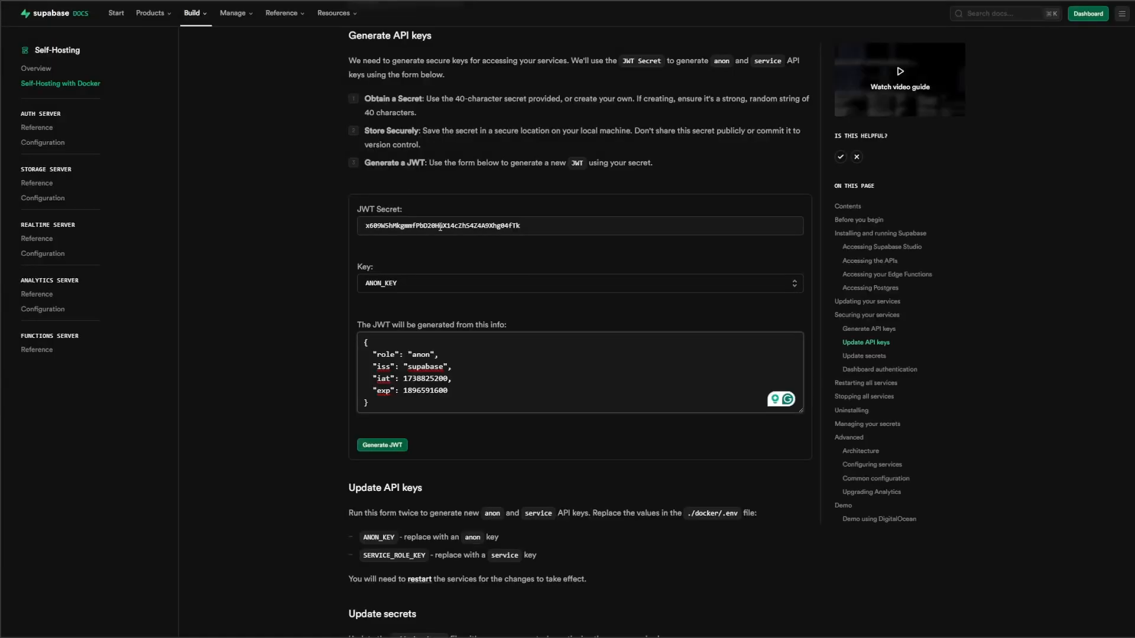
pyautogui.scroll(3)
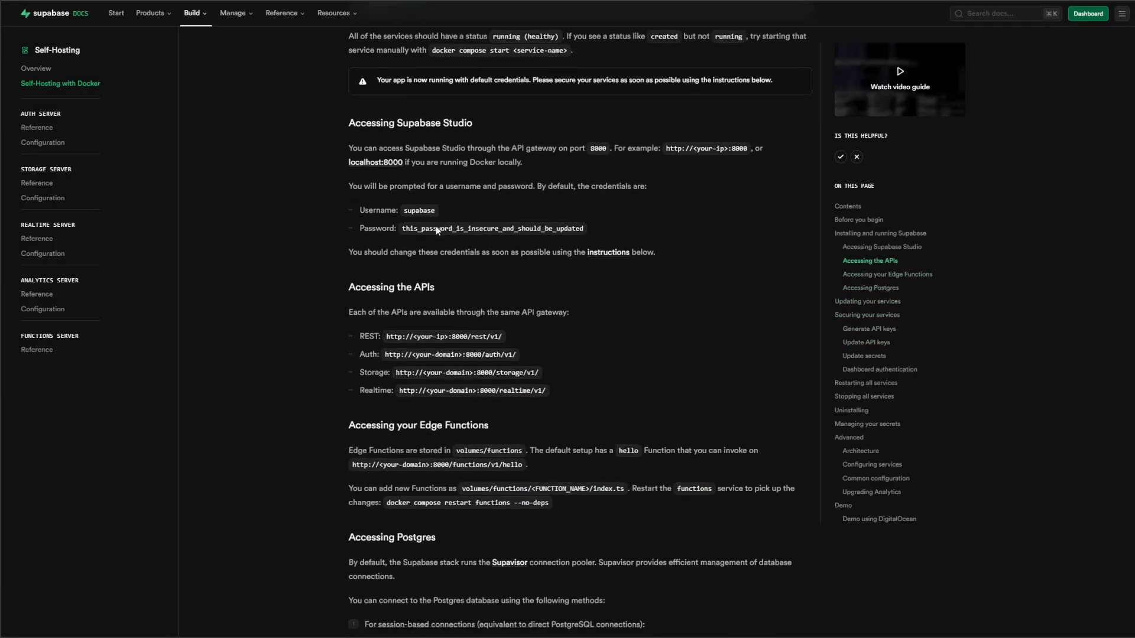
pyautogui.scroll(-3)
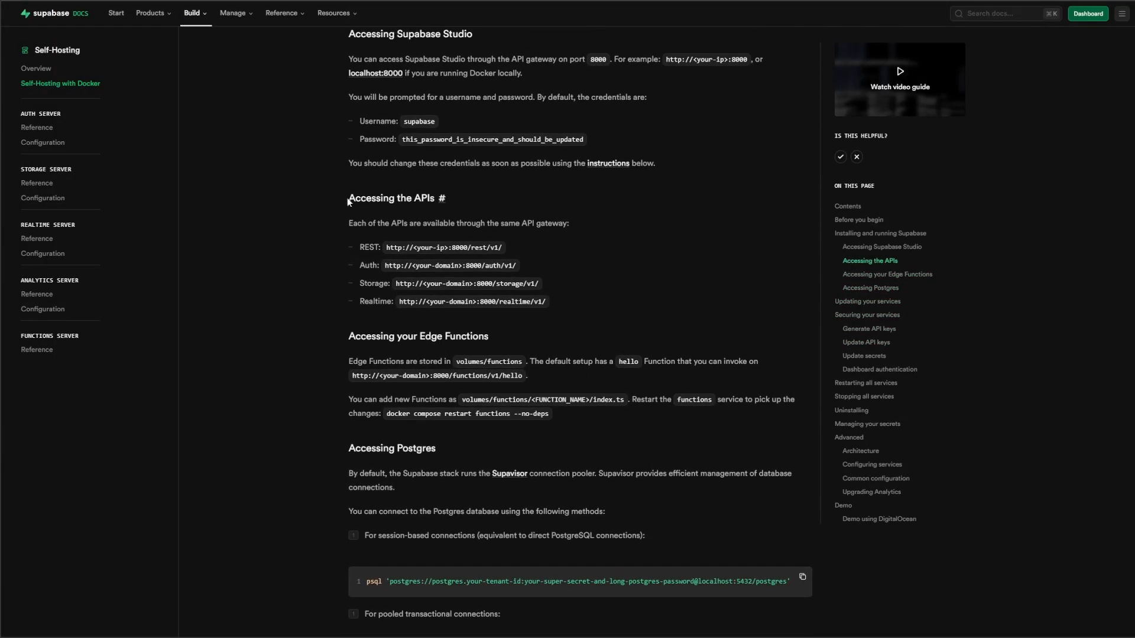
pyautogui.scroll(-3)
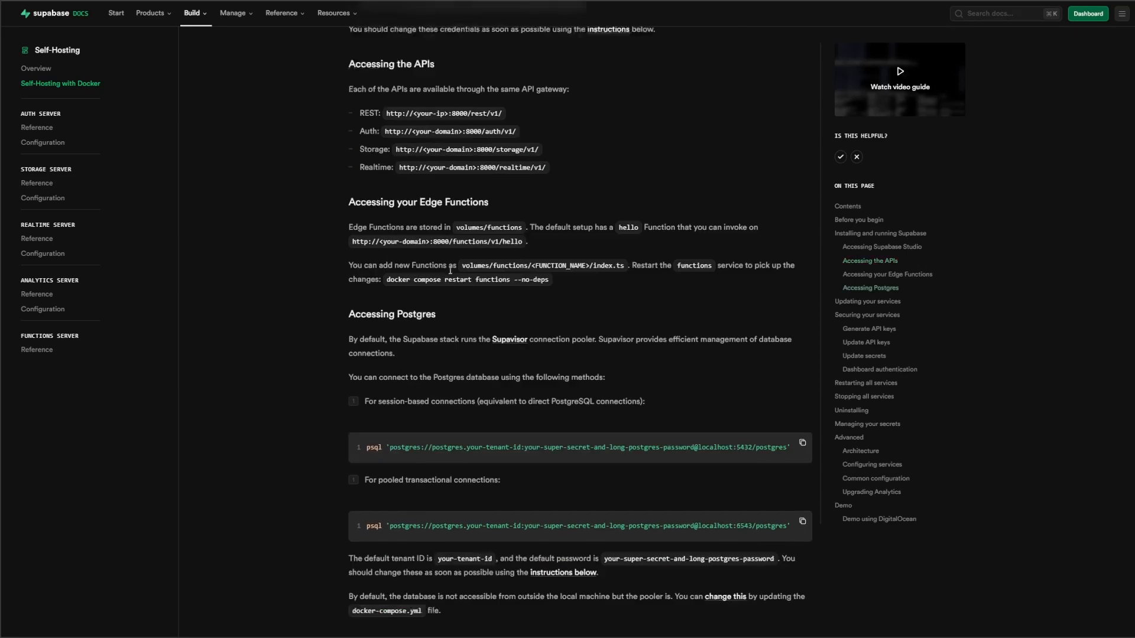
pyautogui.scroll(-3)
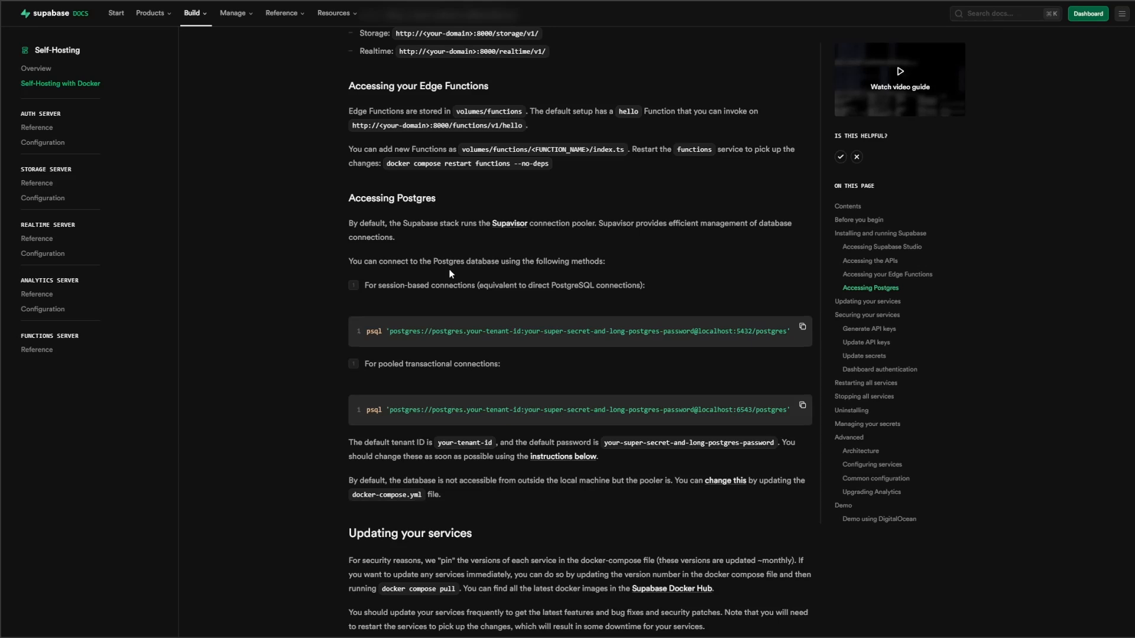
pyautogui.scroll(-3)
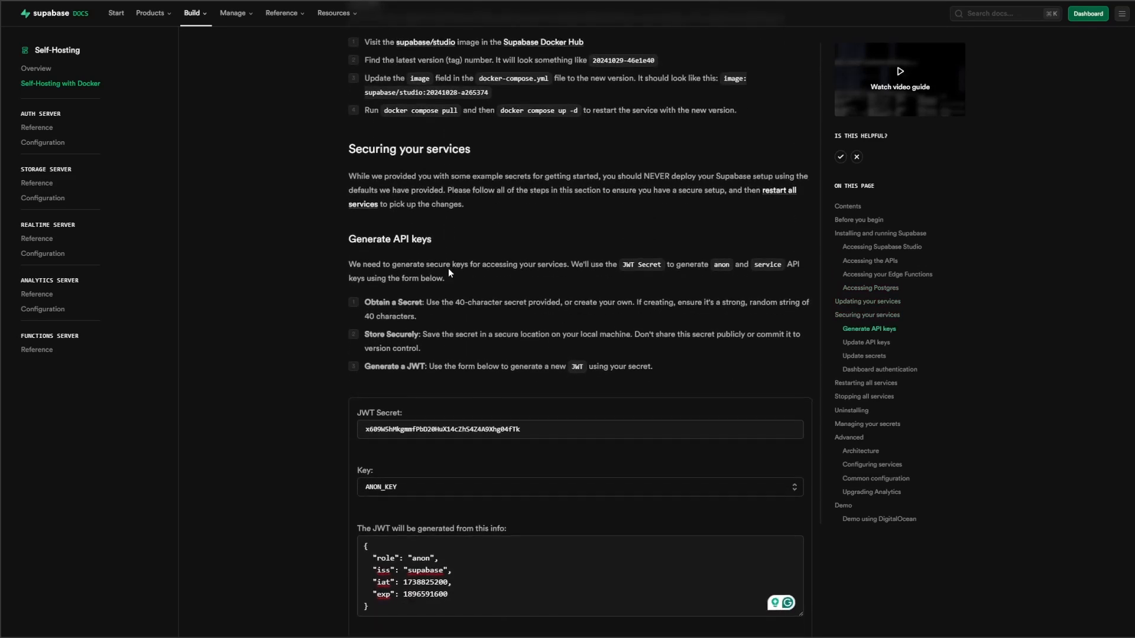
pyautogui.scroll(-3)
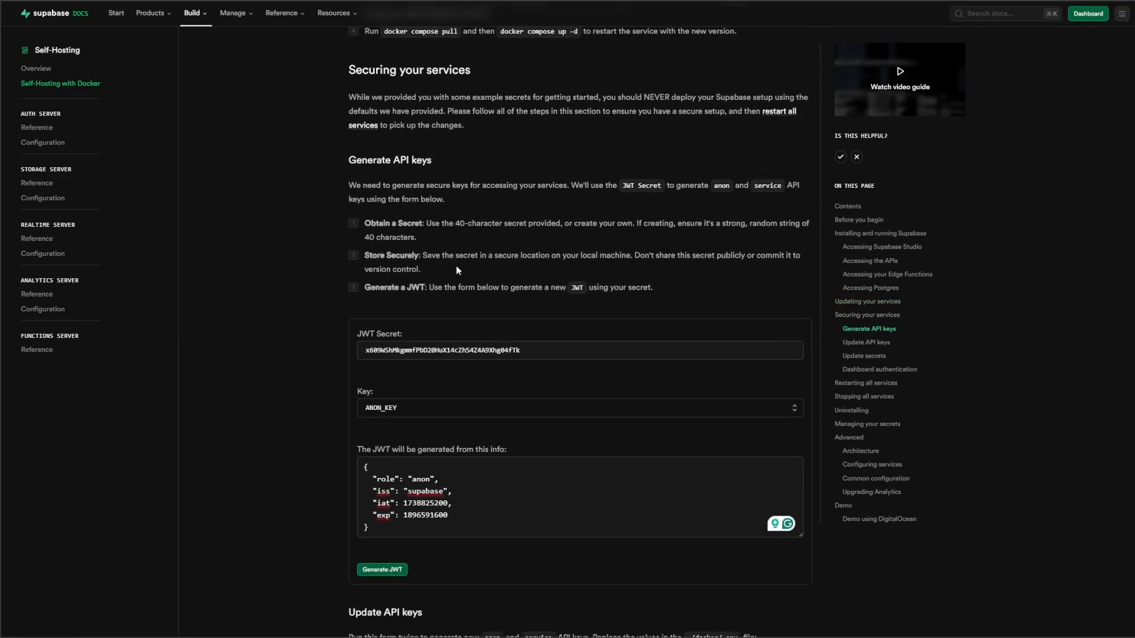
pyautogui.scroll(3)
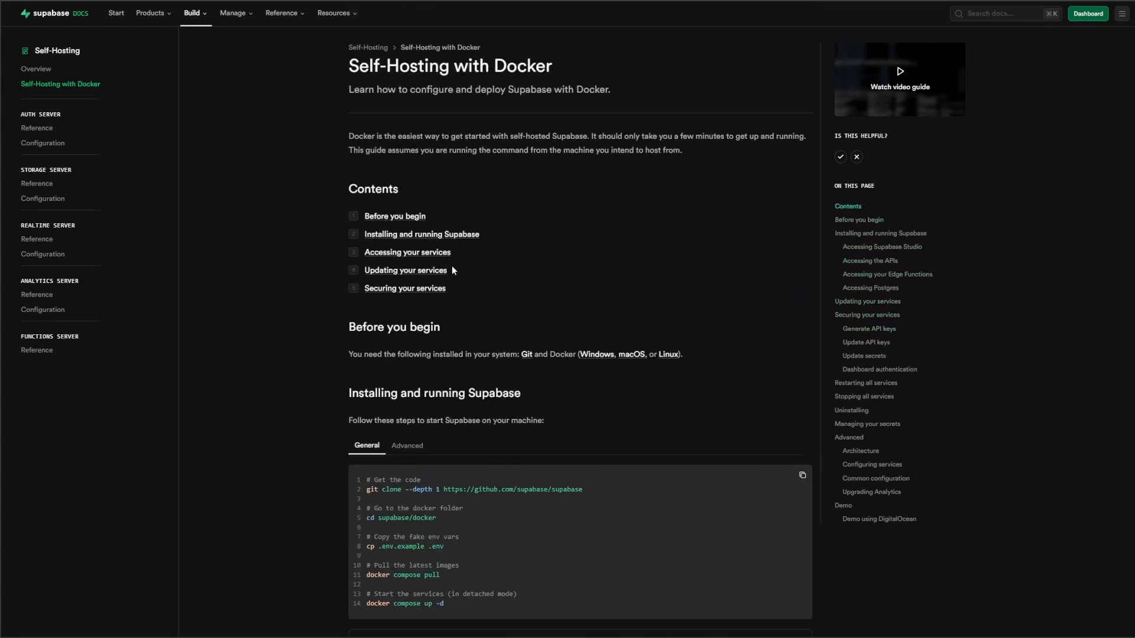
pyautogui.moveTo(170, 119)
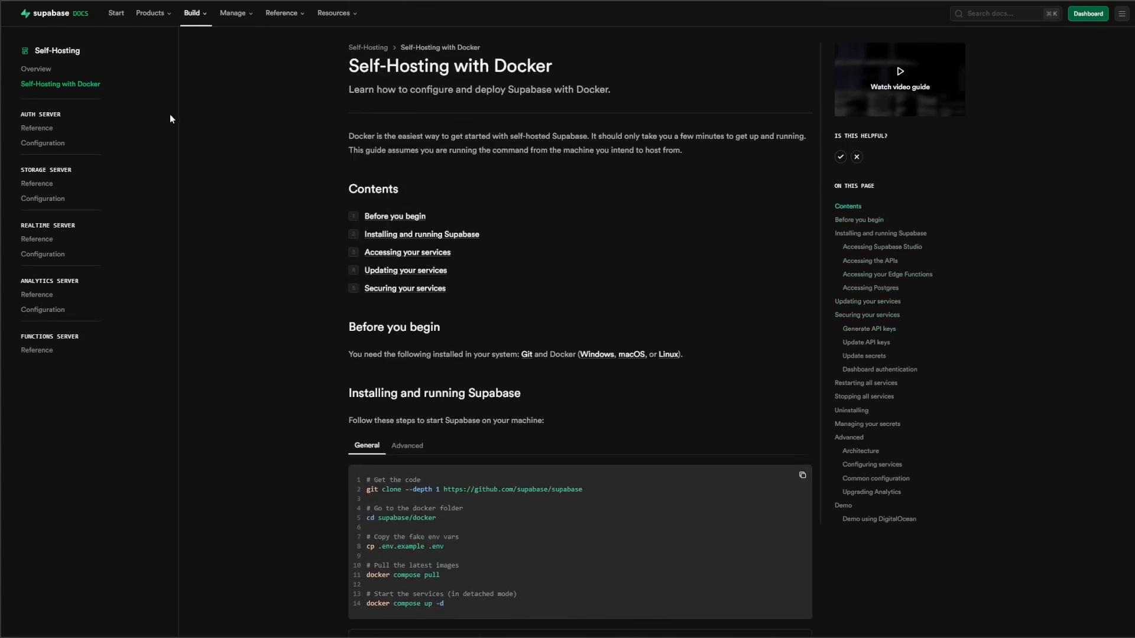
pyautogui.scroll(-3)
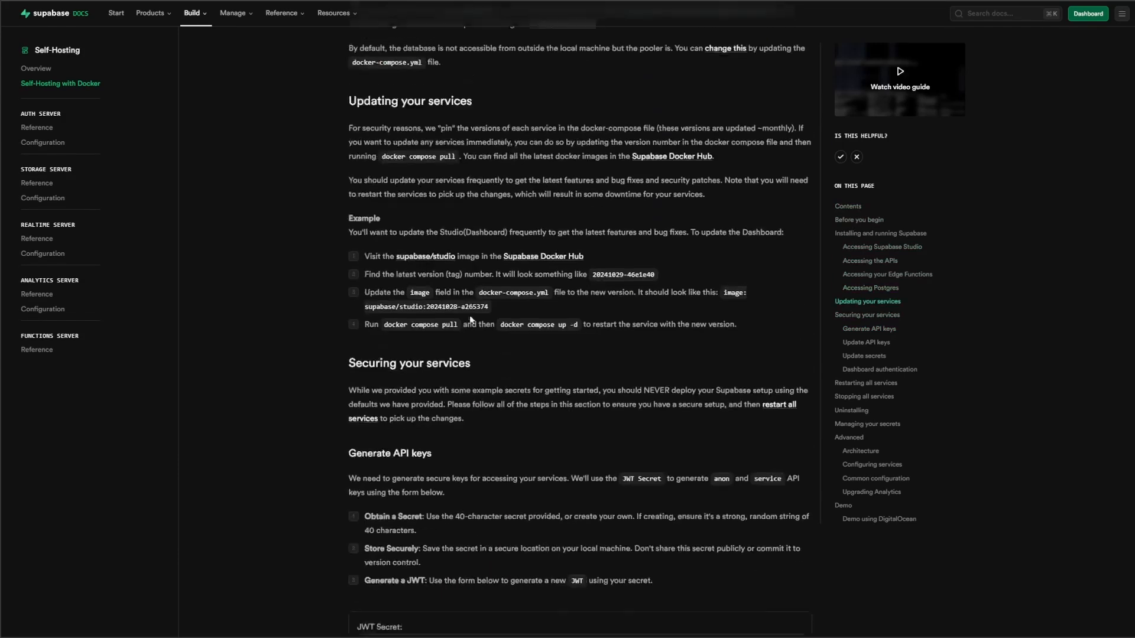
pyautogui.scroll(-3)
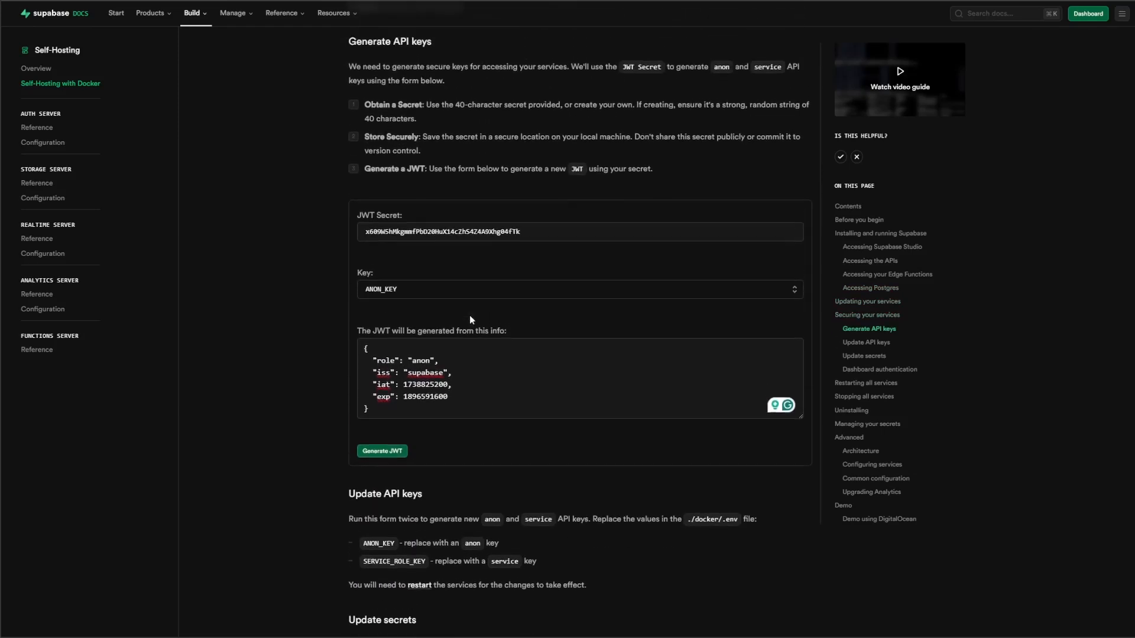
pyautogui.scroll(3)
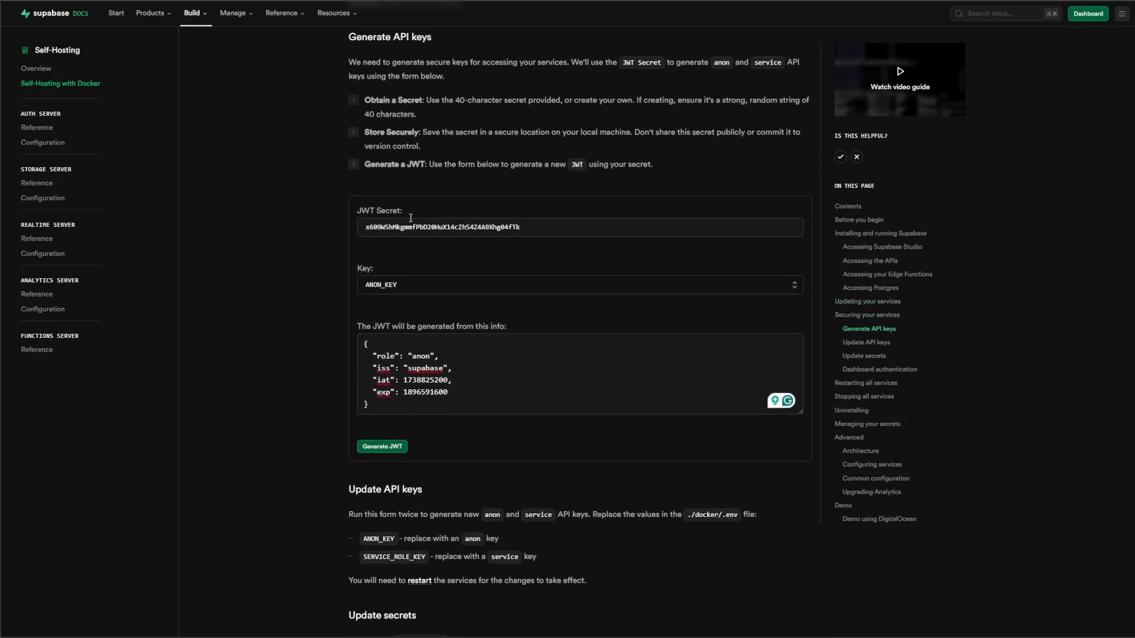
pyautogui.moveTo(503, 323)
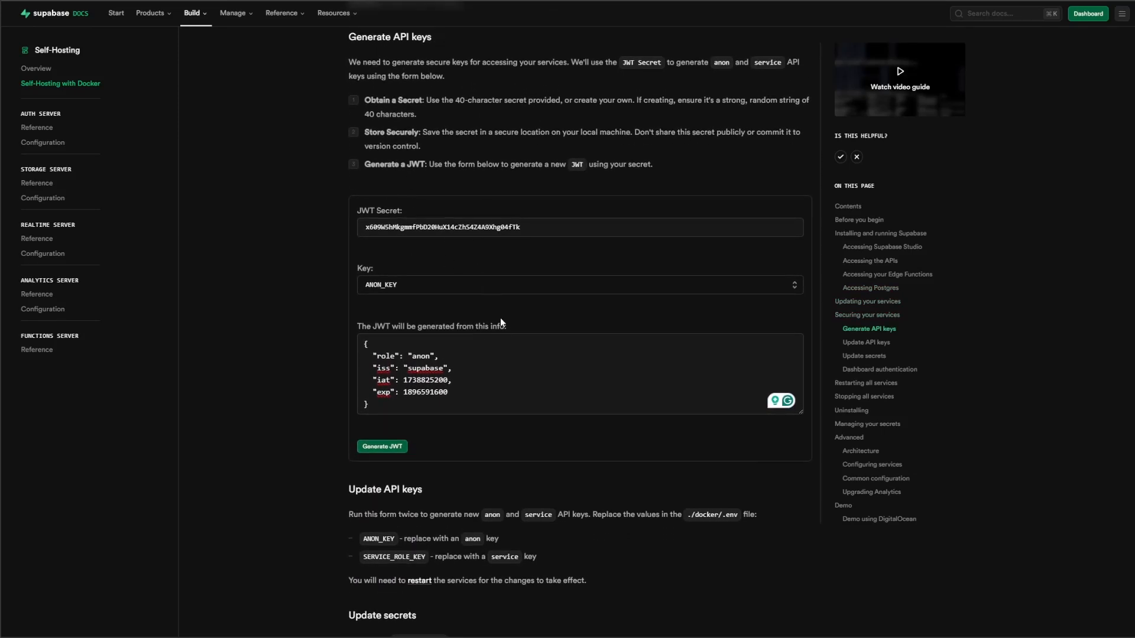
# Reveal and copy the SERVICE_PASSWORD_JWT value from the Coolify environment variables.
pyautogui.doubleClick(380, 211)
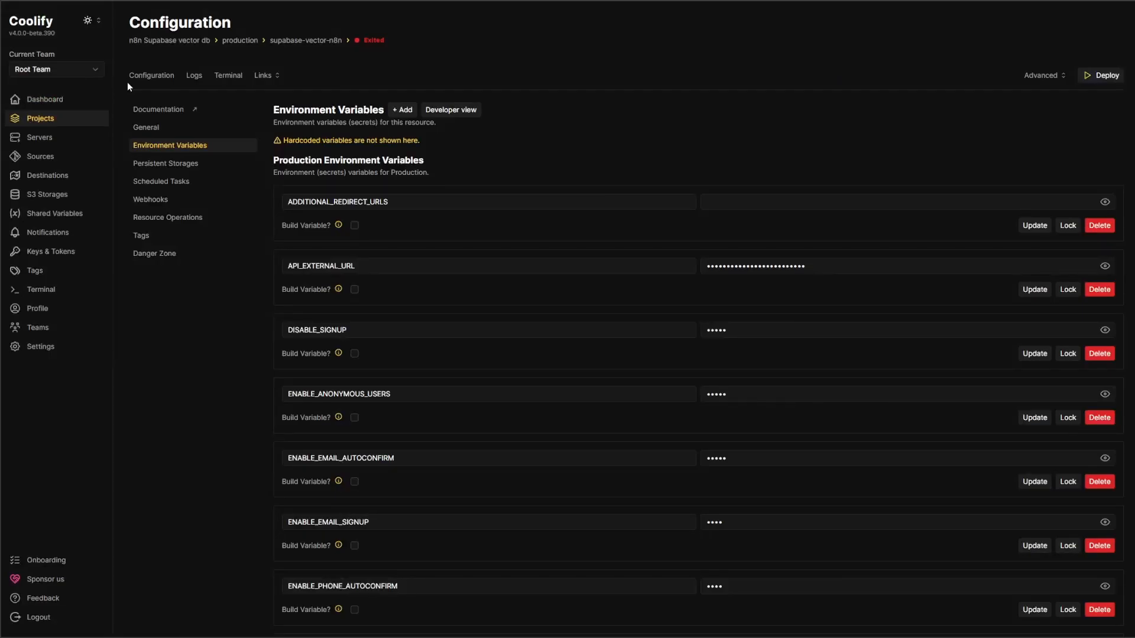
pyautogui.moveTo(653, 166)
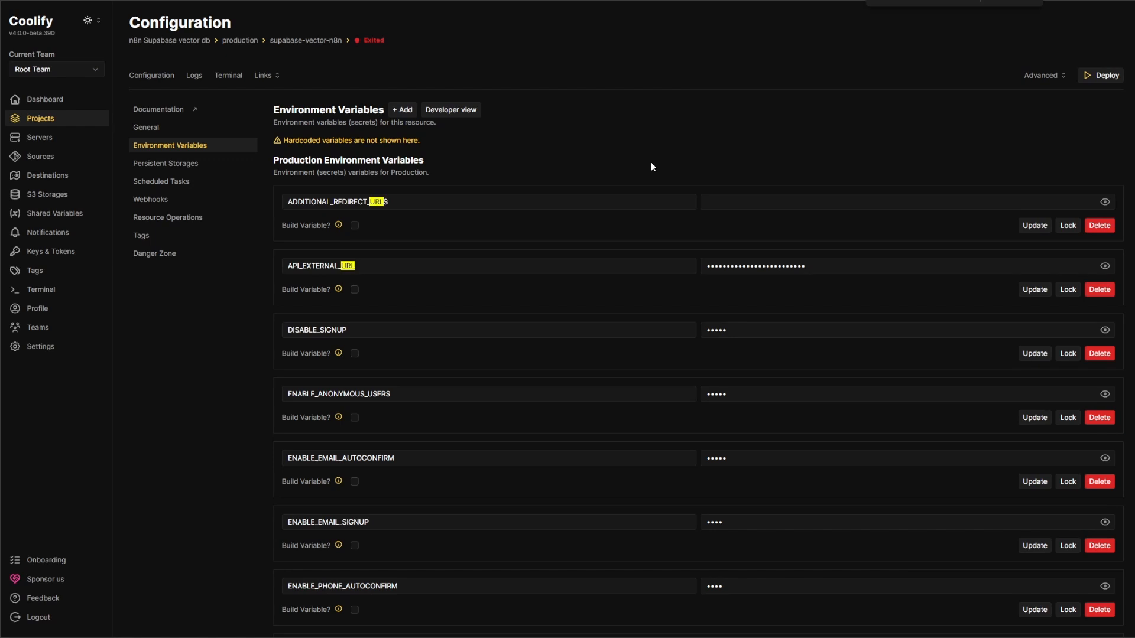
pyautogui.scroll(-3)
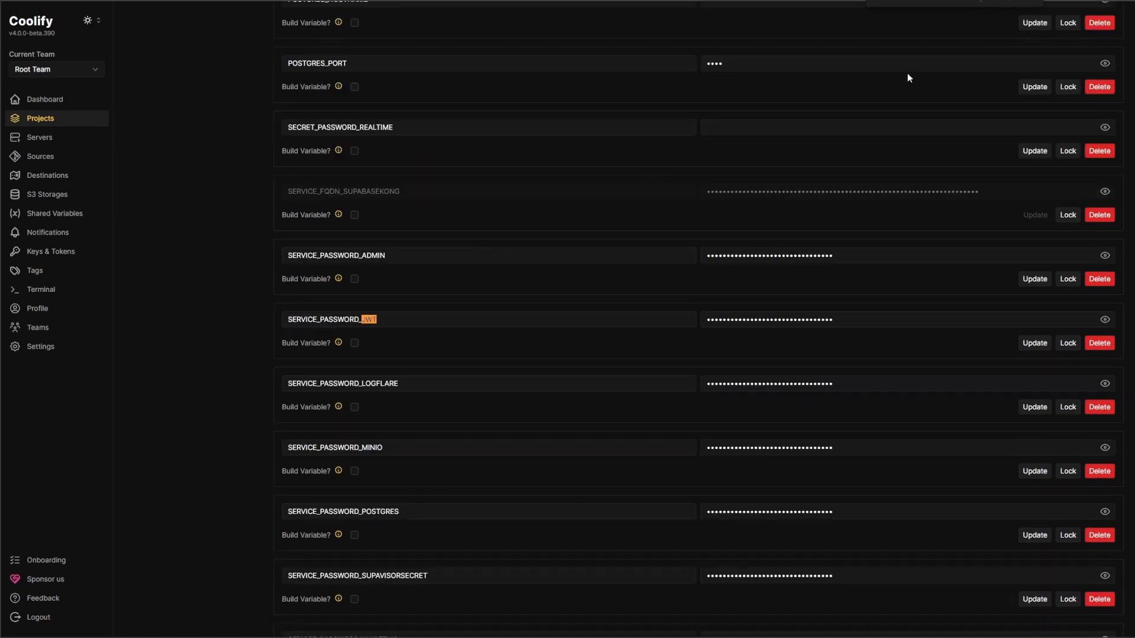
pyautogui.click(383, 319)
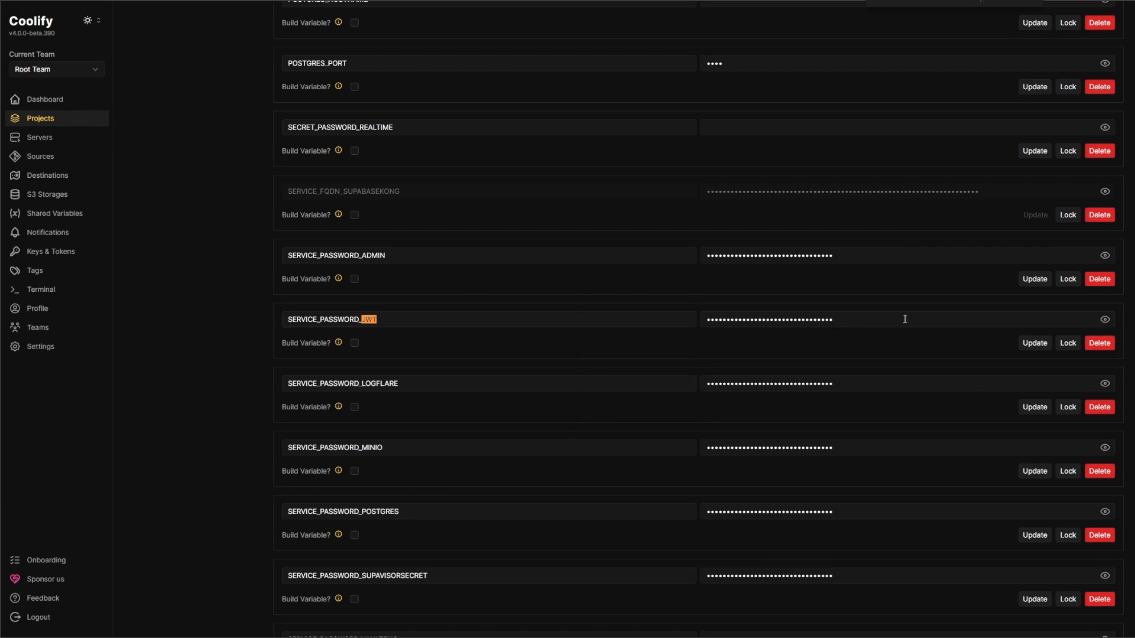
pyautogui.click(1104, 319)
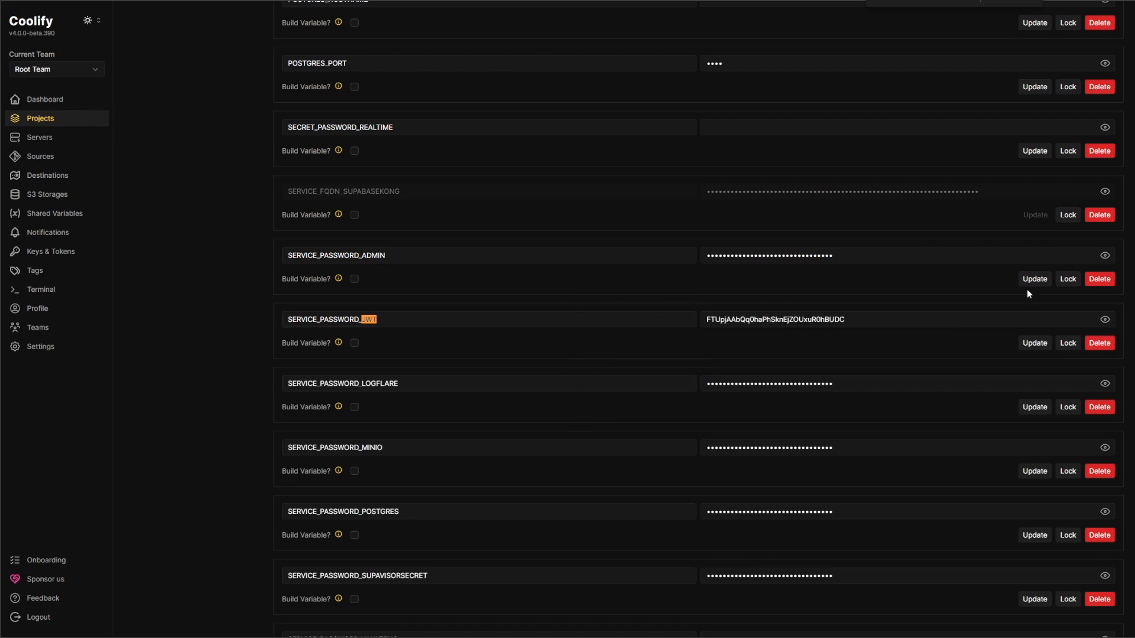
pyautogui.moveTo(759, 323)
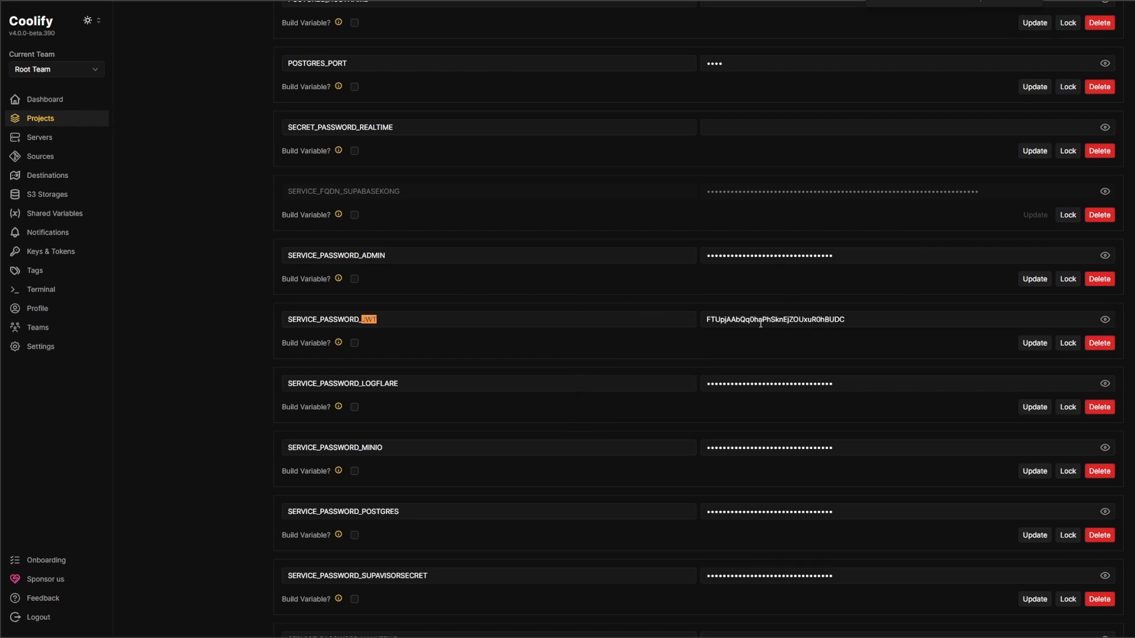
pyautogui.doubleClick(773, 320)
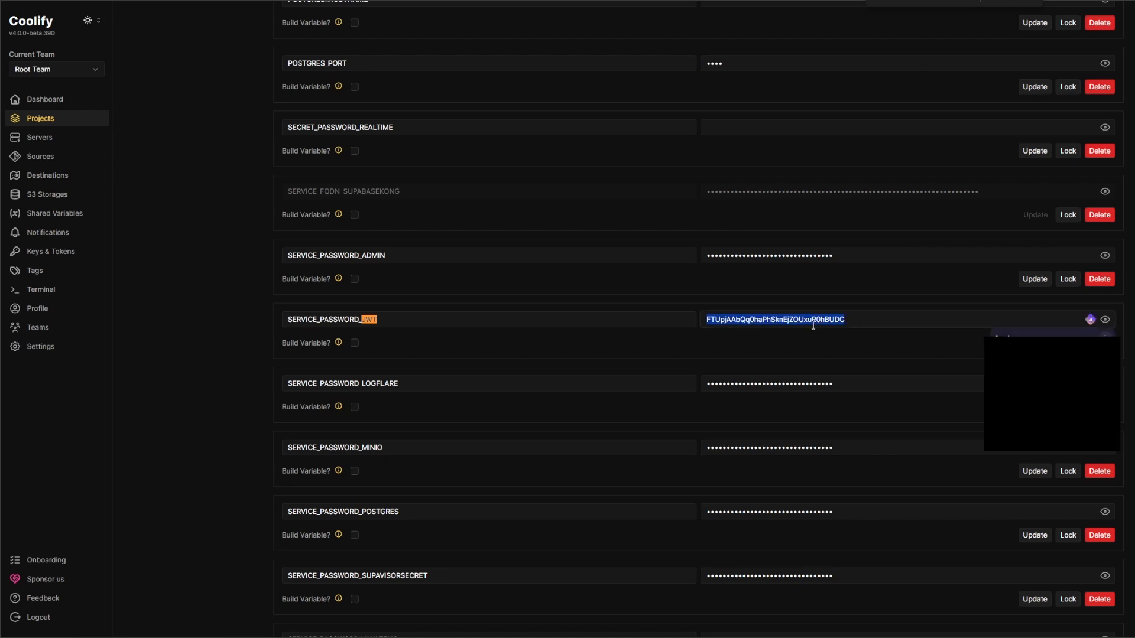
pyautogui.moveTo(713, 92)
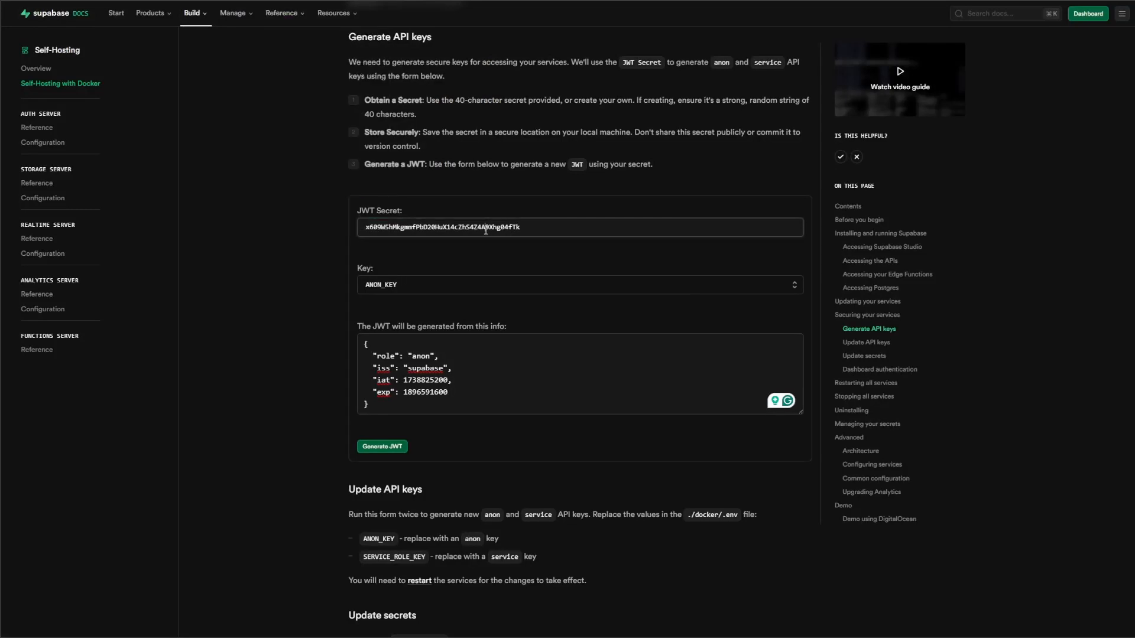
# Generate an ANON_KEY token from the JWT secret in the docs form and copy it.
pyautogui.click(578, 285)
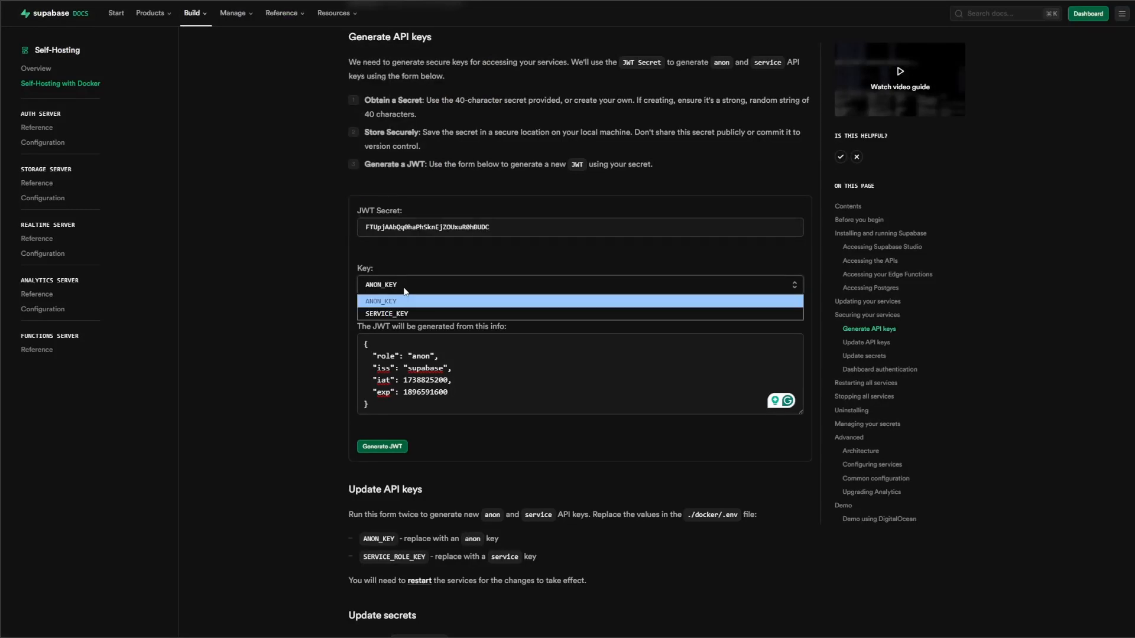
pyautogui.click(381, 300)
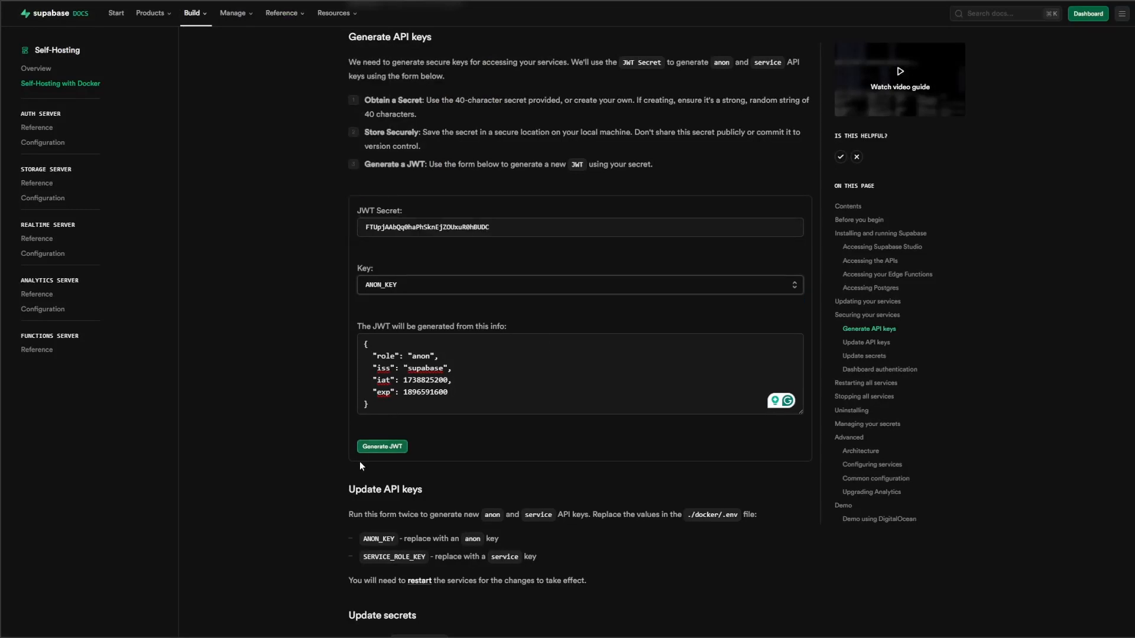
pyautogui.click(382, 446)
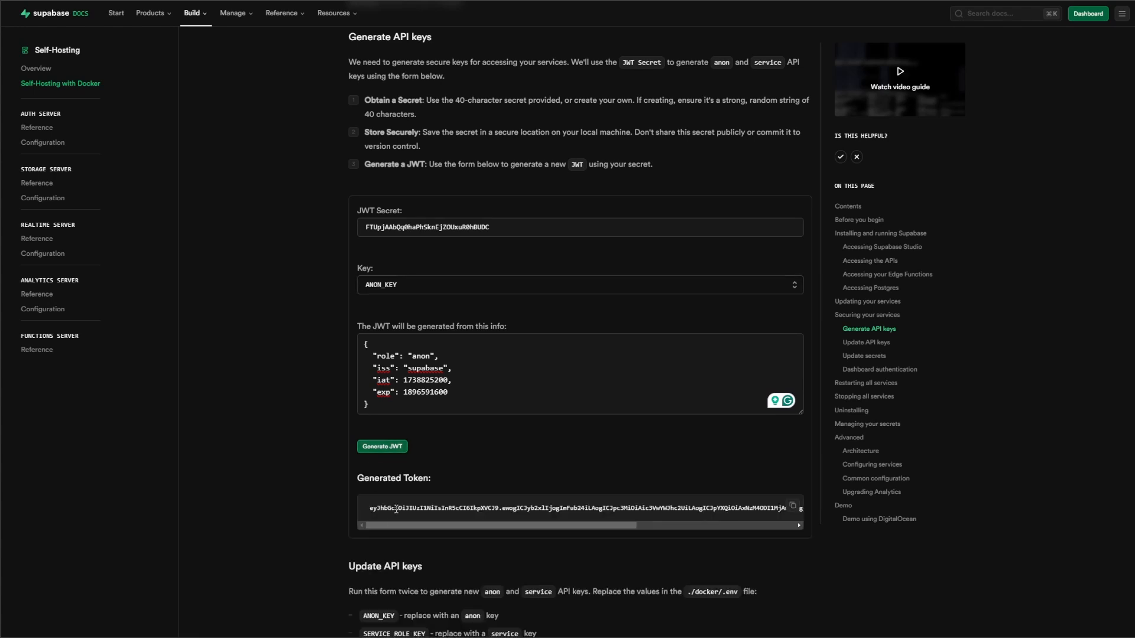
pyautogui.tripleClick(576, 507)
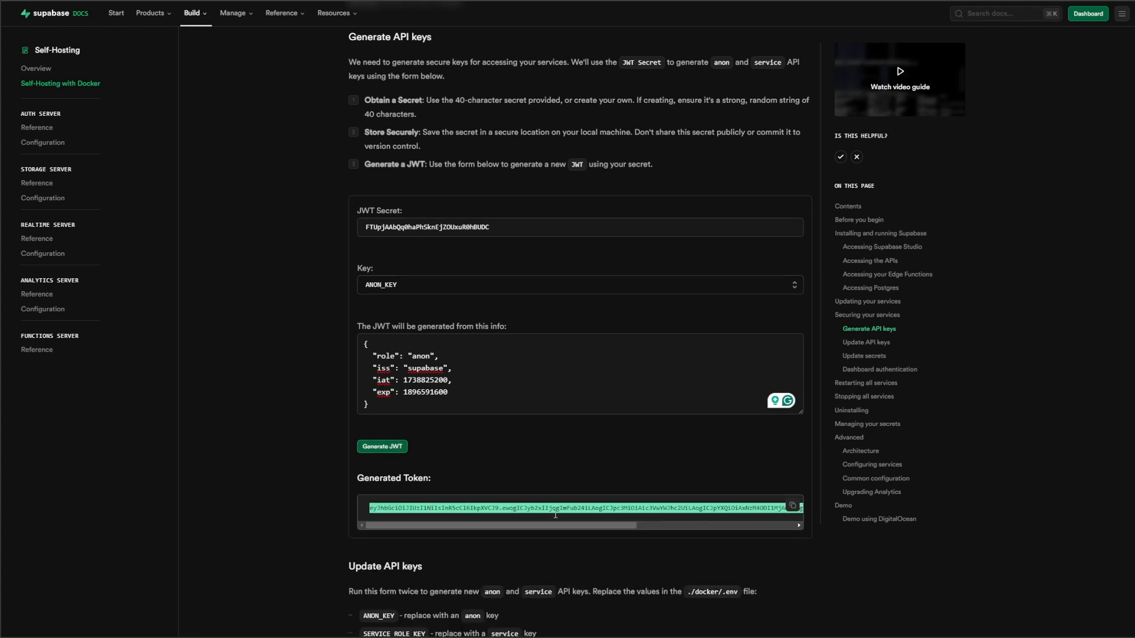
pyautogui.click(791, 507)
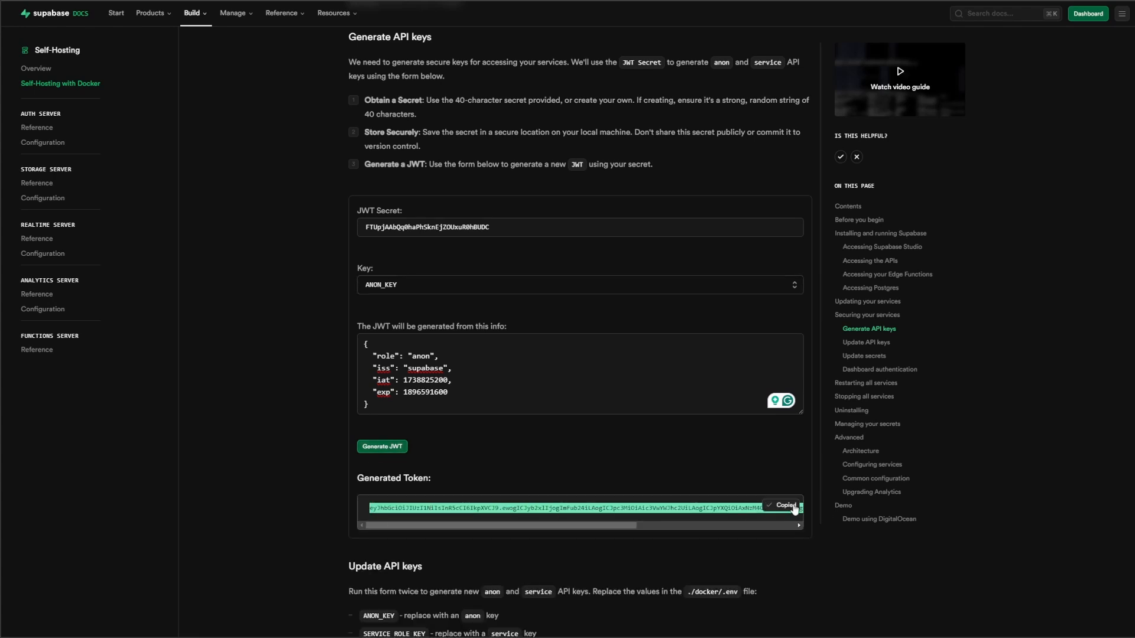
# Rename SERVICE_SUPABASEANON_KEY to ANON_KEY with the generated anon token and update it.
pyautogui.scroll(-3)
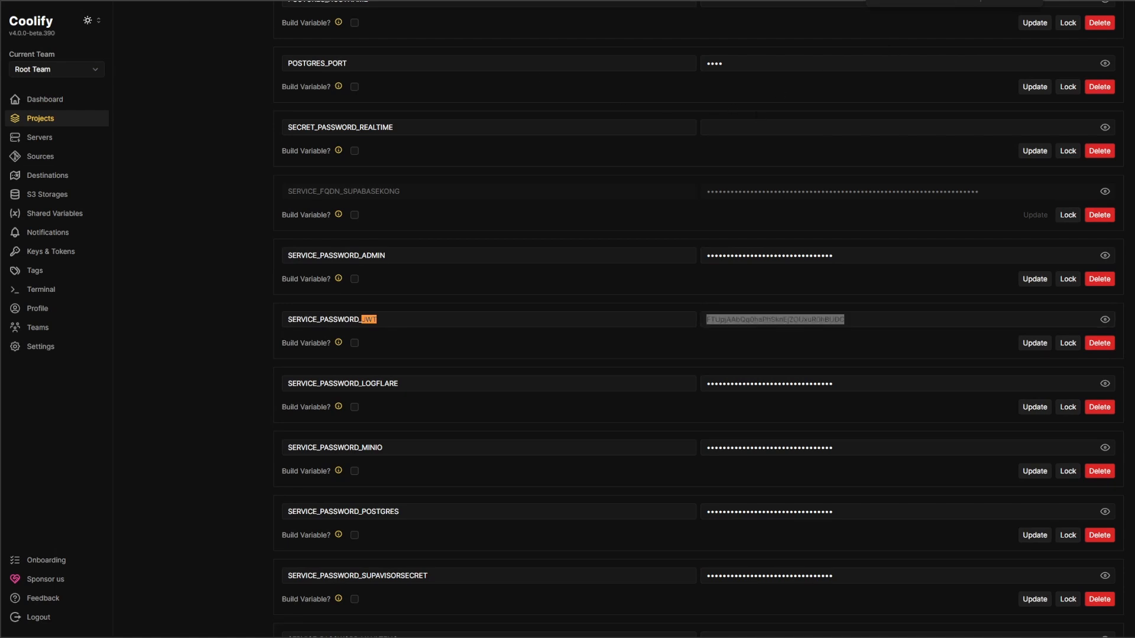
pyautogui.scroll(-3)
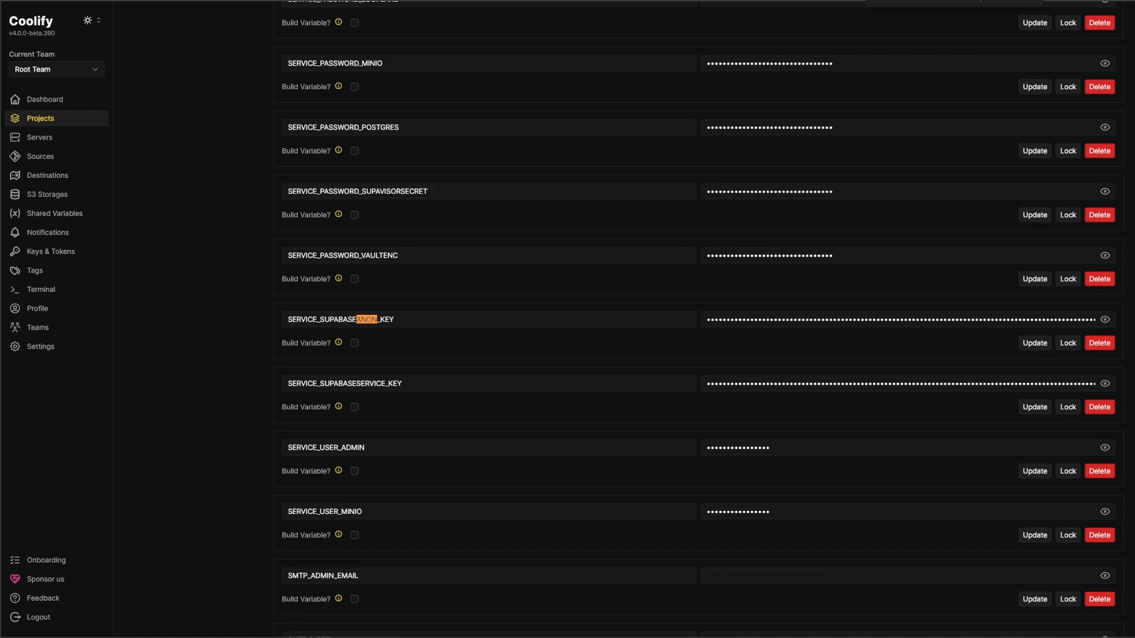
pyautogui.scroll(3)
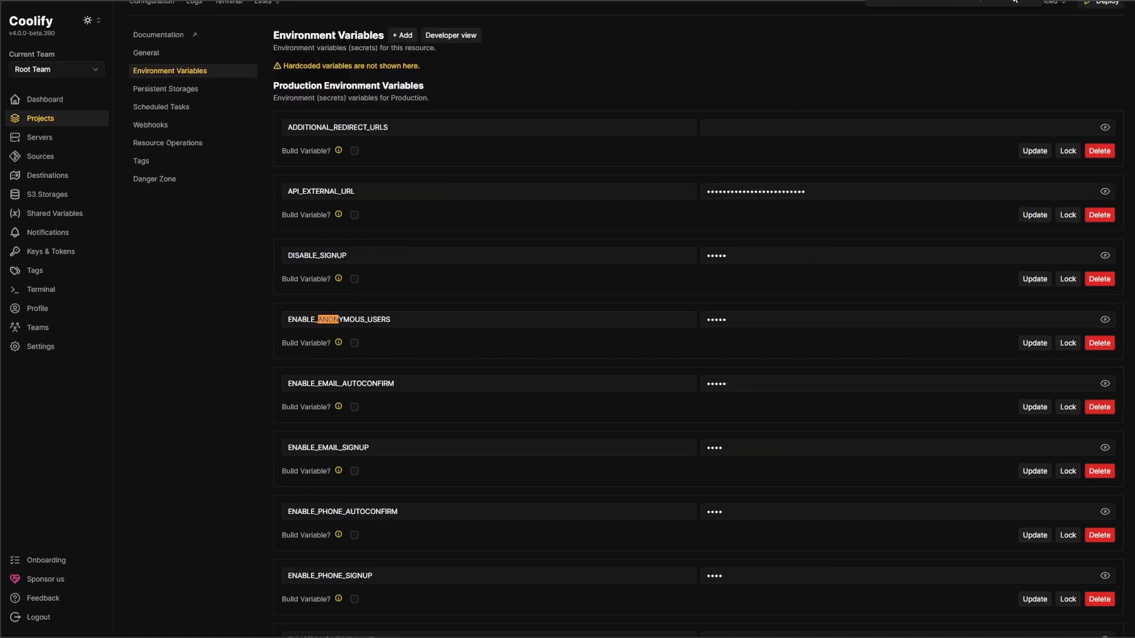
pyautogui.scroll(-3)
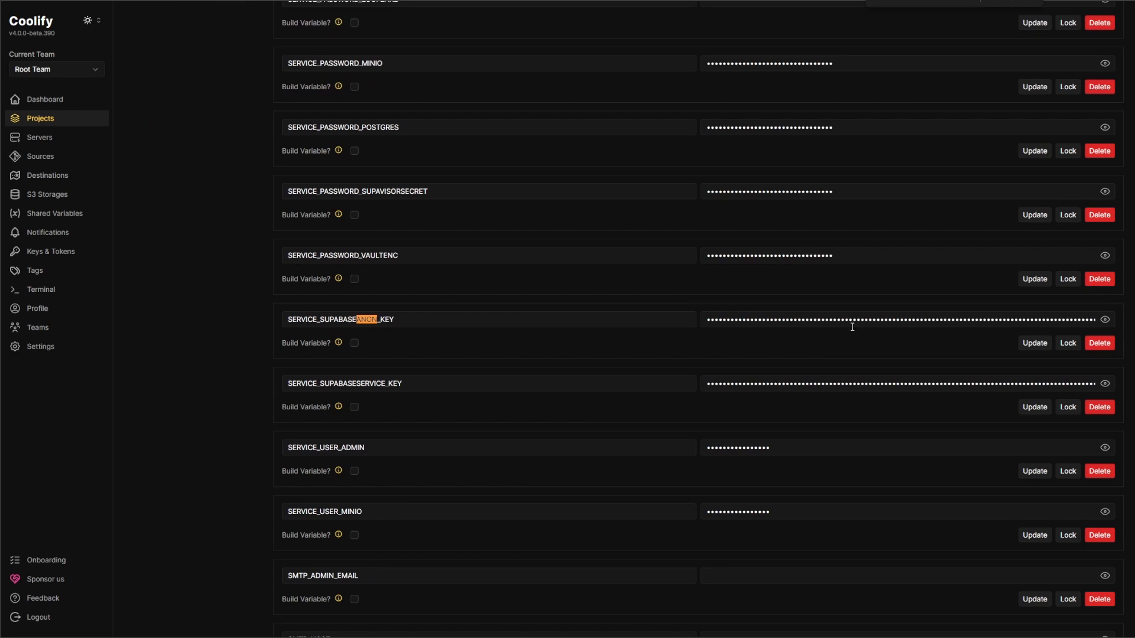
pyautogui.click(1102, 319)
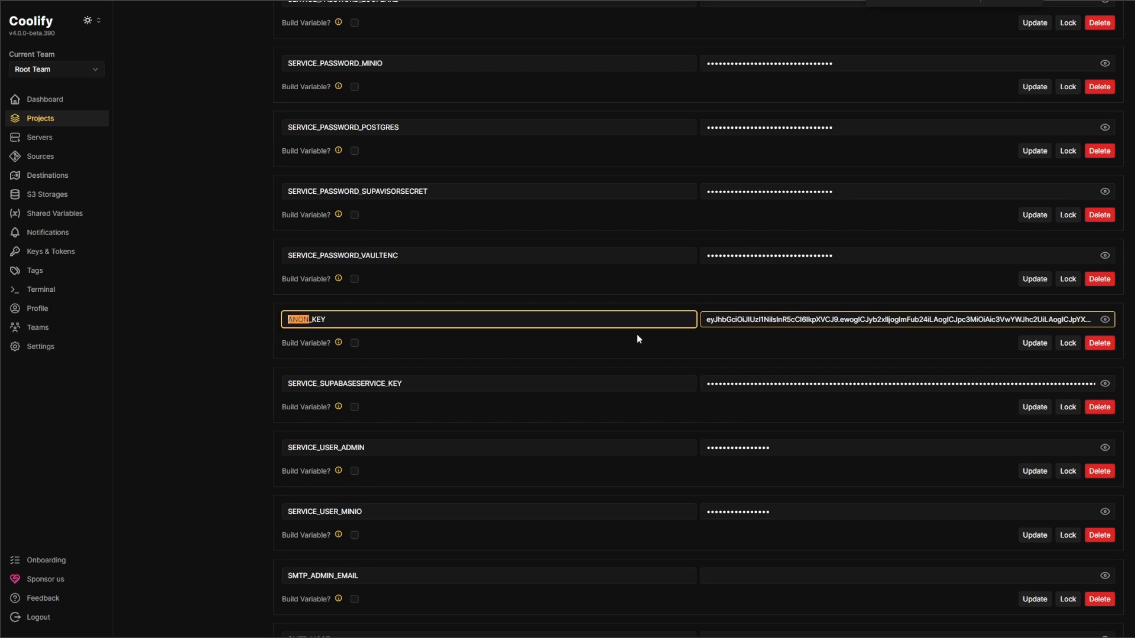
pyautogui.click(1033, 343)
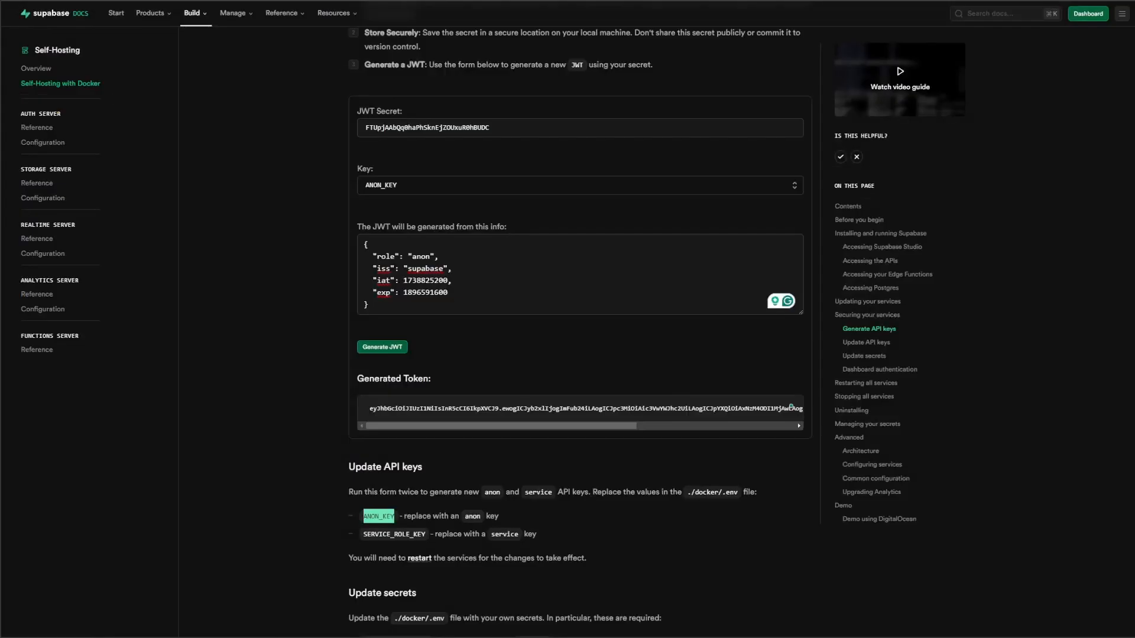
# Generate a SERVICE_KEY token in the docs and edit SERVICE_SUPABASESERVICE_KEY into SERVICE_ROLE_KEY holding it.
pyautogui.click(577, 184)
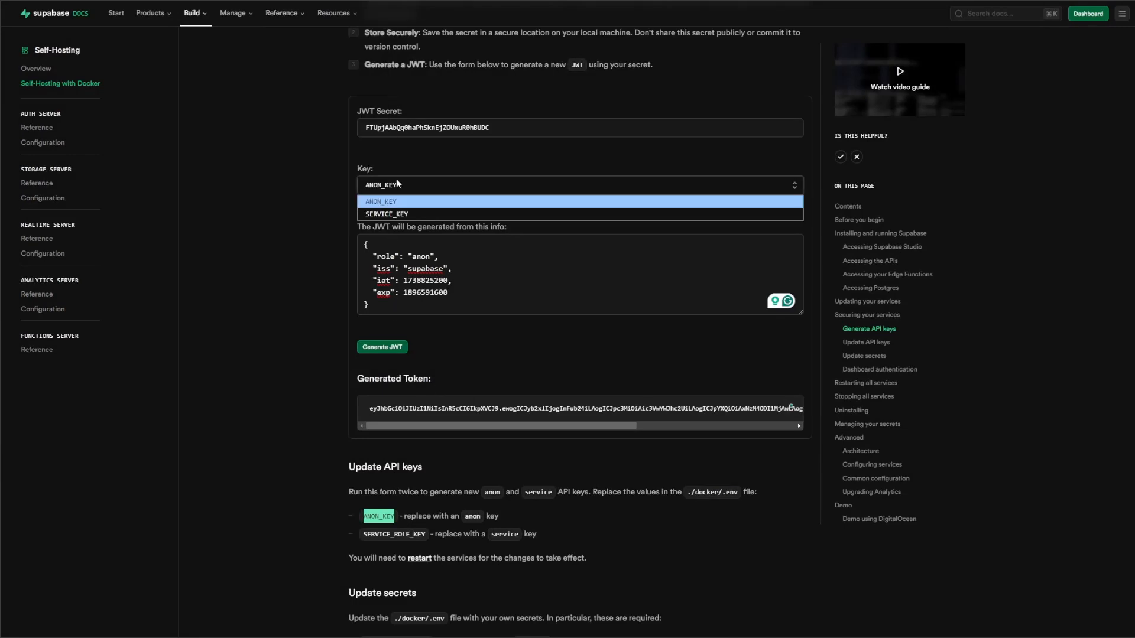
pyautogui.click(385, 213)
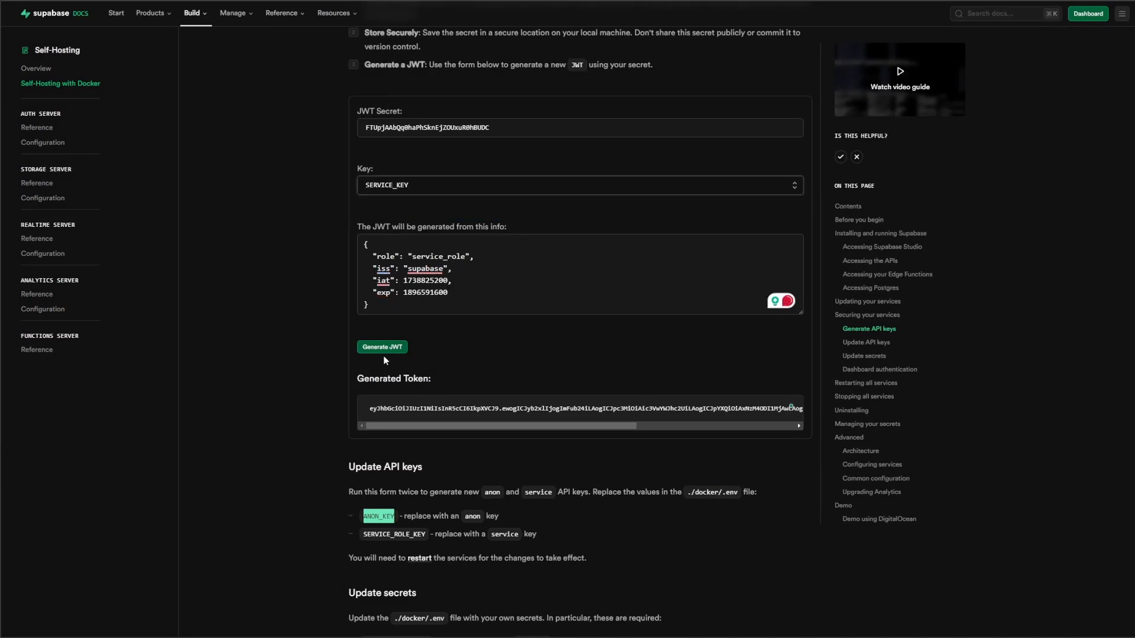
pyautogui.click(382, 346)
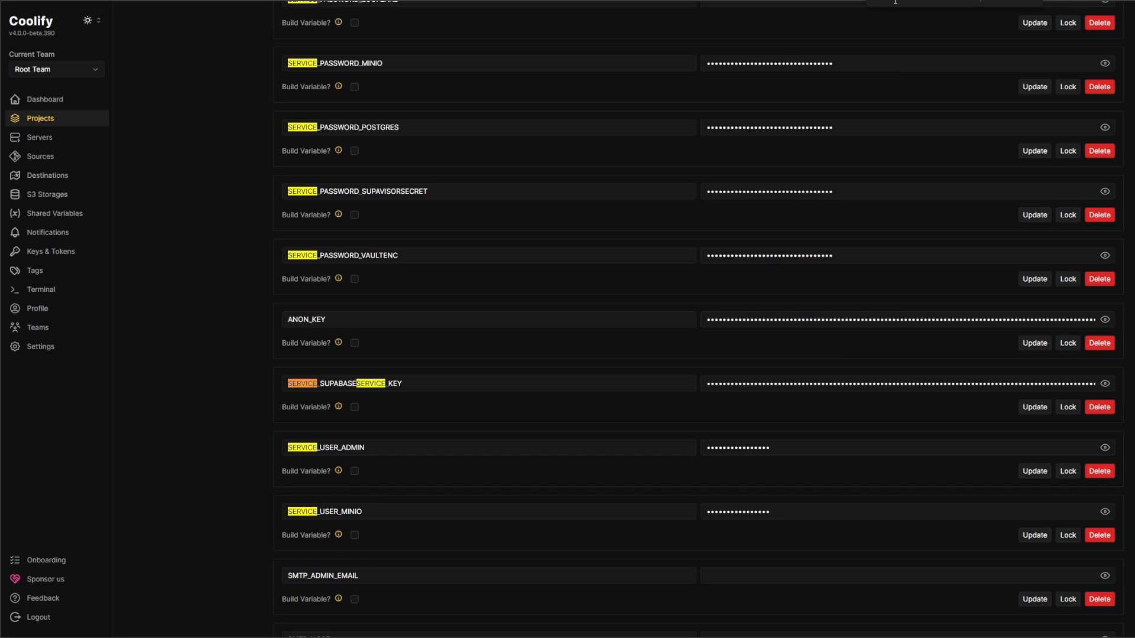
pyautogui.moveTo(976, 27)
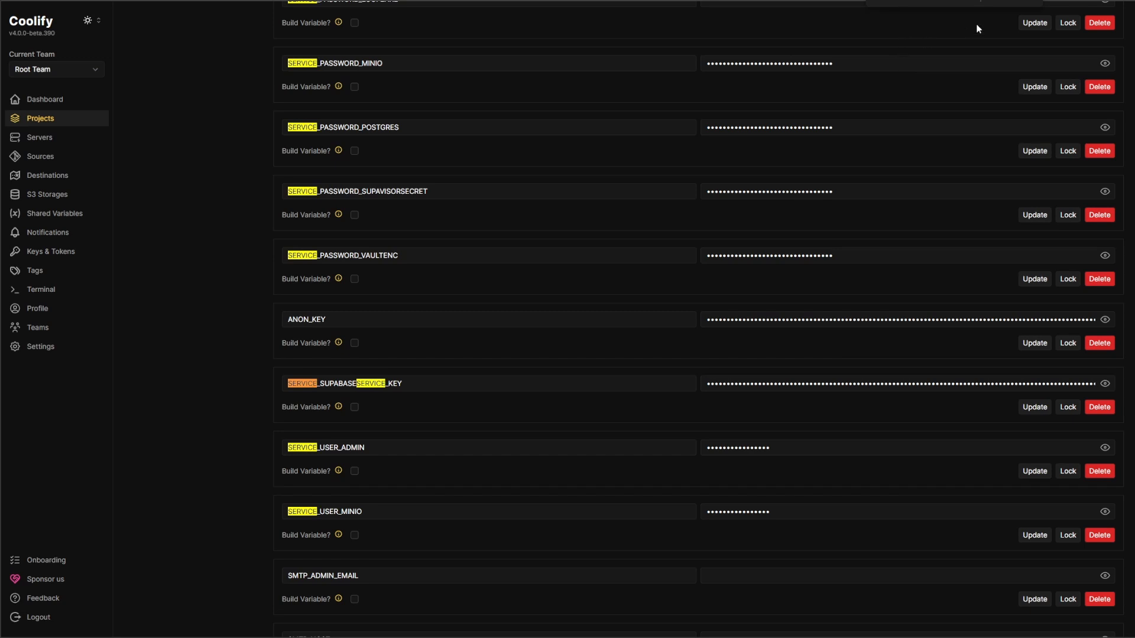
pyautogui.scroll(-3)
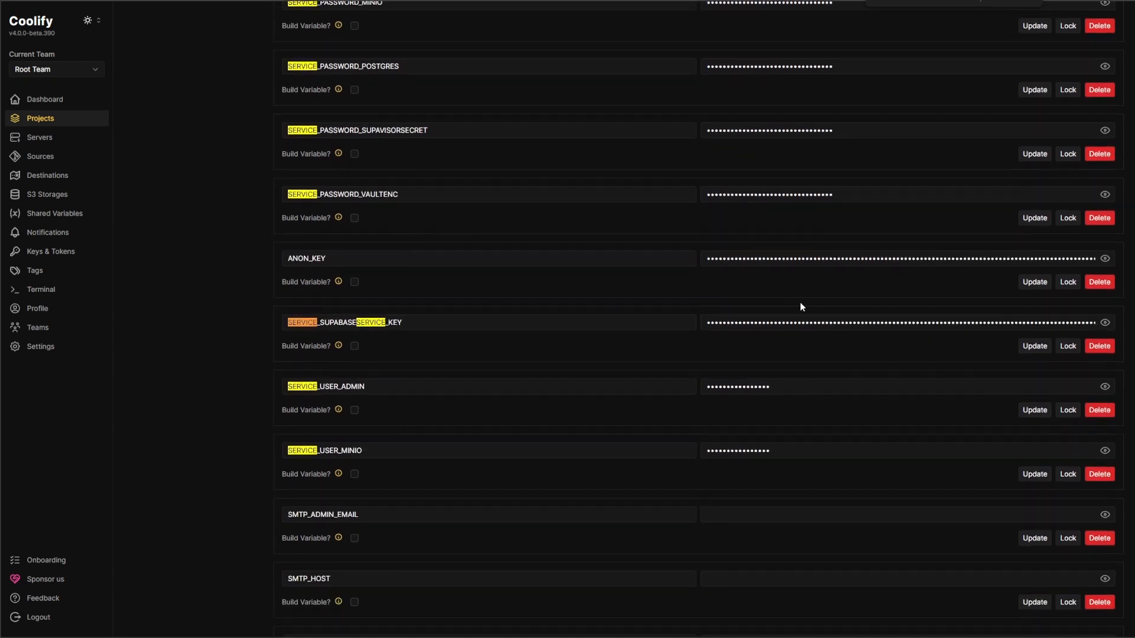
pyautogui.click(1104, 317)
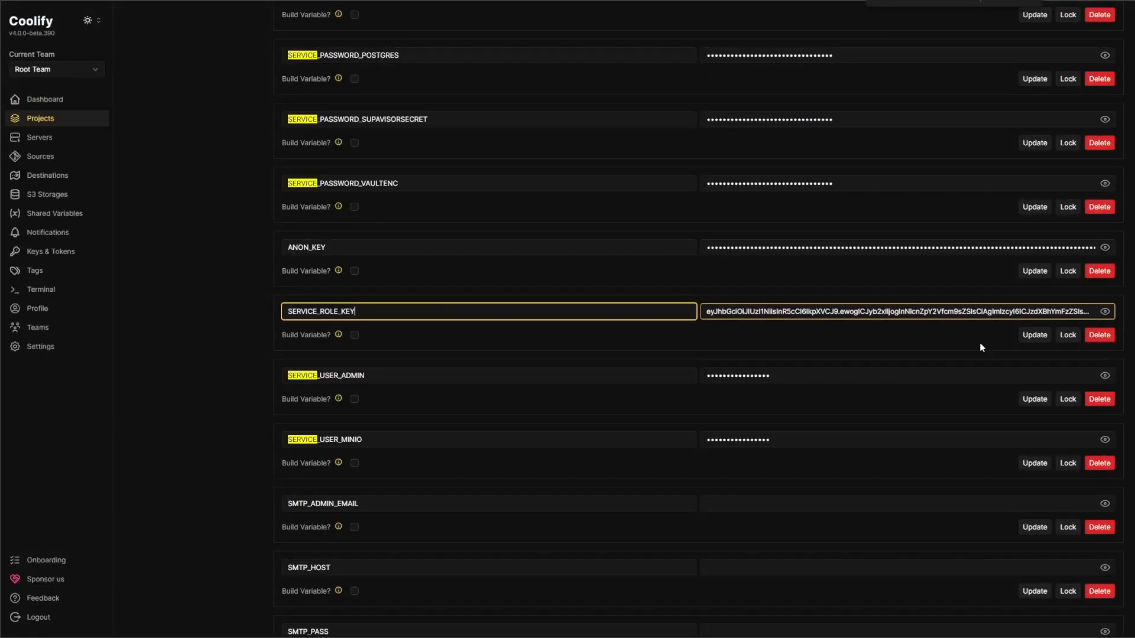
pyautogui.click(1033, 334)
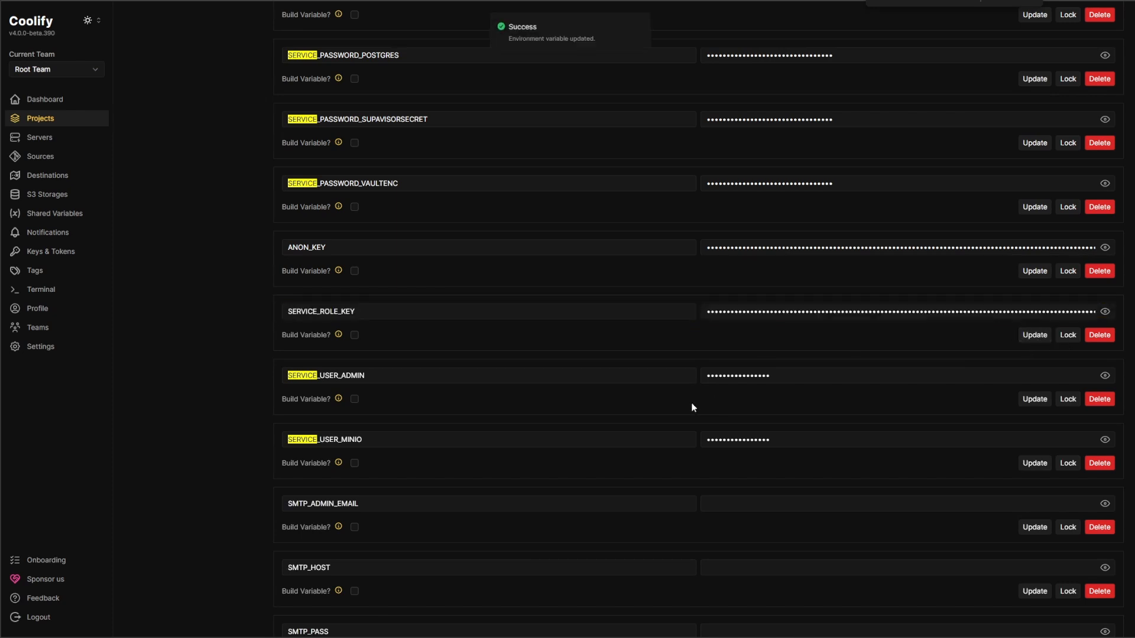
pyautogui.scroll(3)
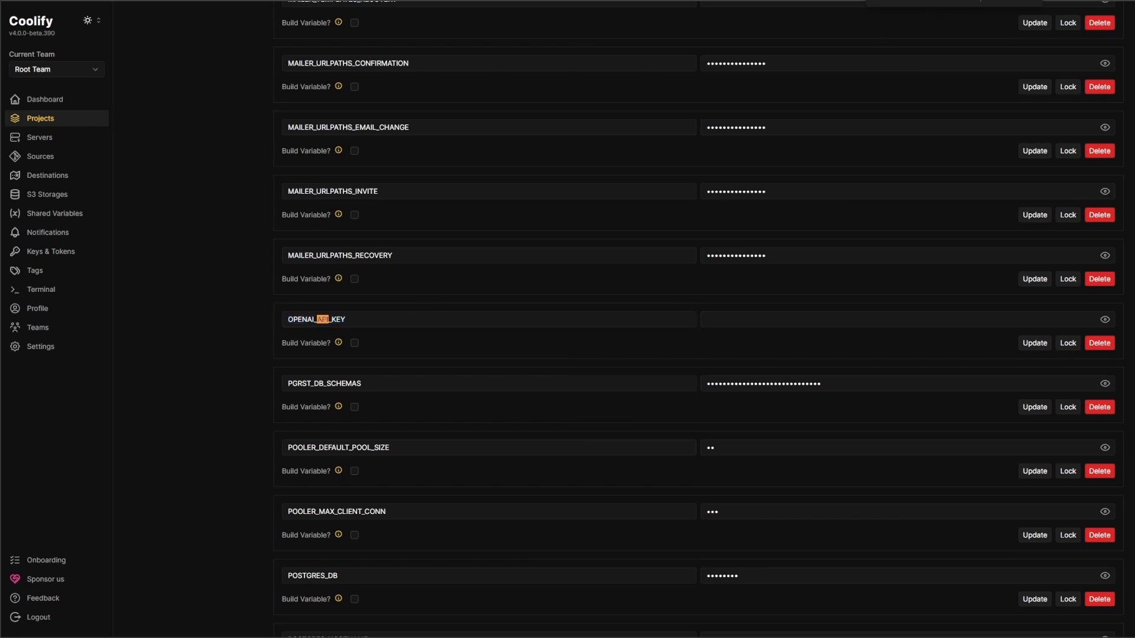
pyautogui.moveTo(1011, 3)
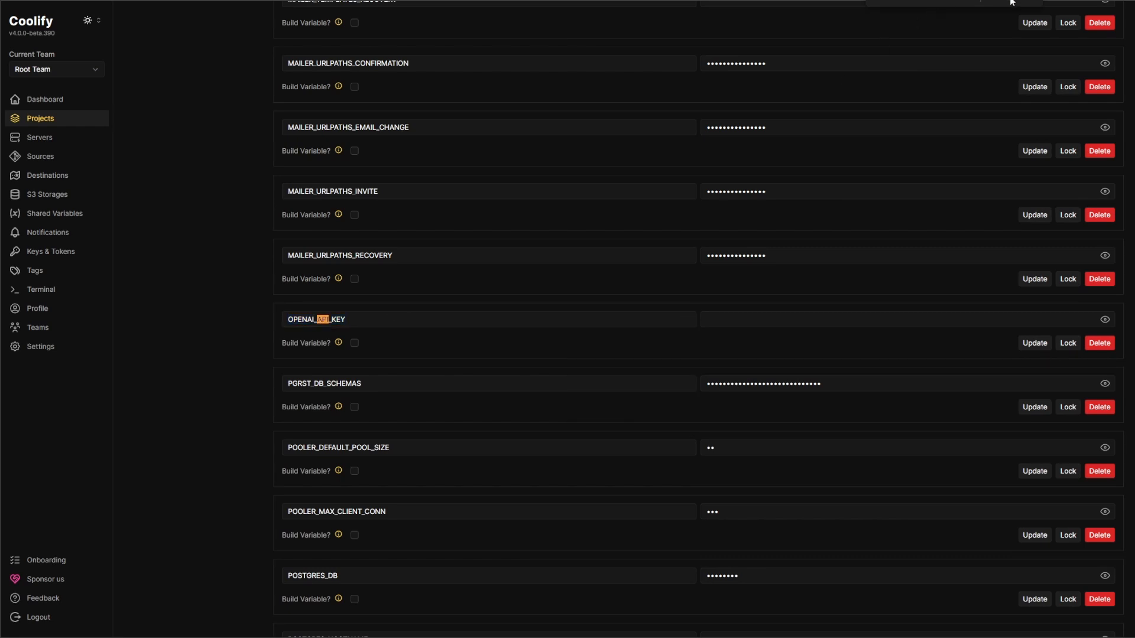
pyautogui.scroll(3)
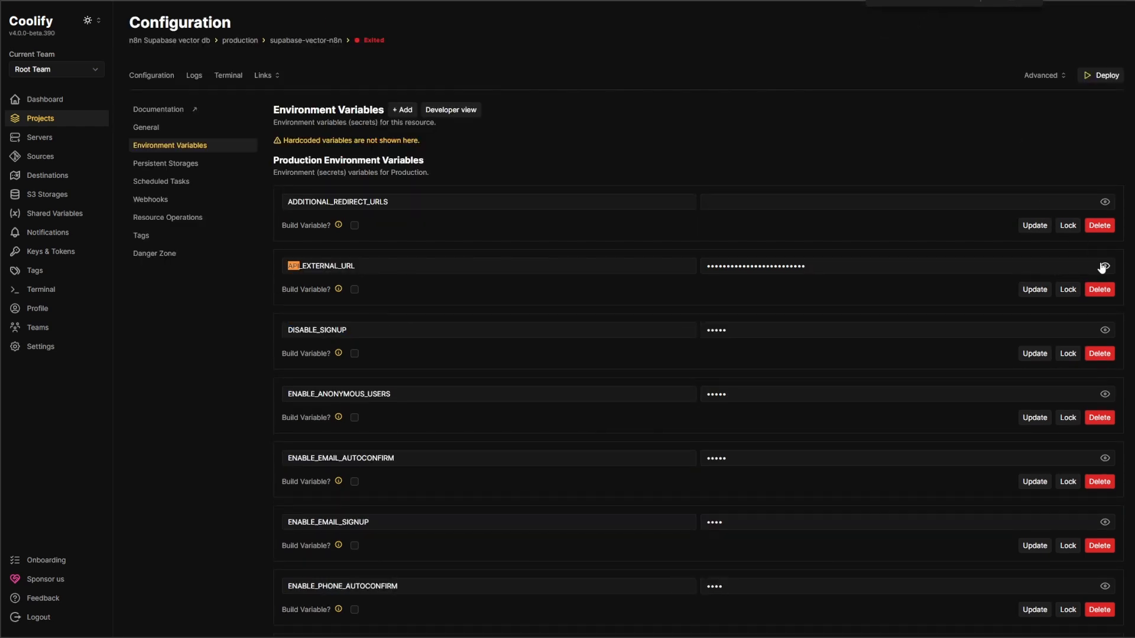
pyautogui.click(1103, 266)
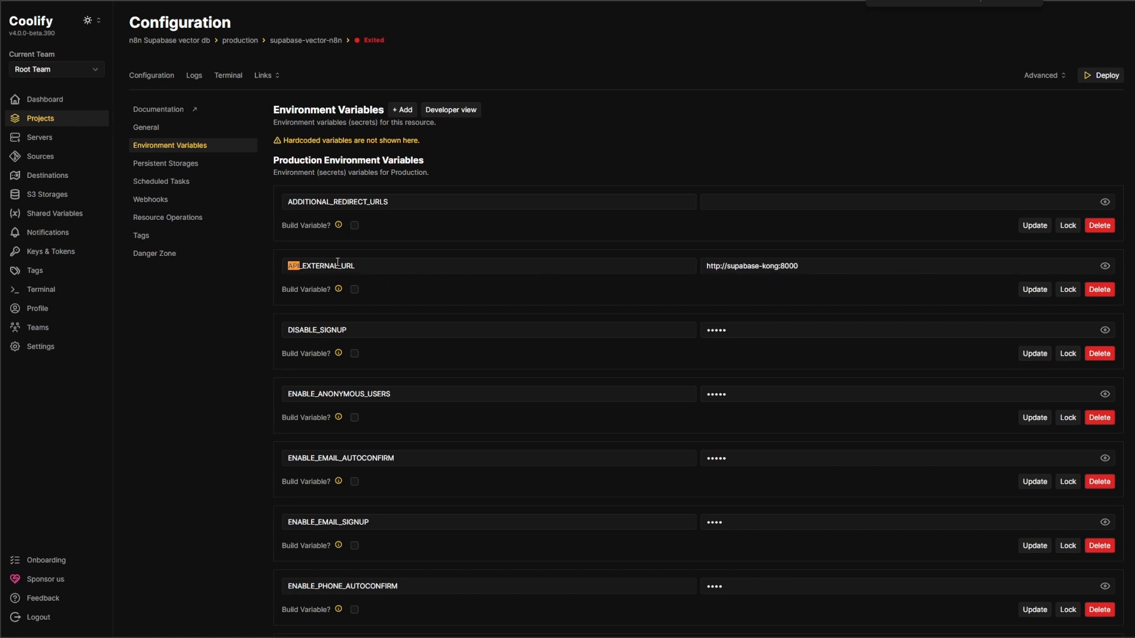
pyautogui.moveTo(831, 262)
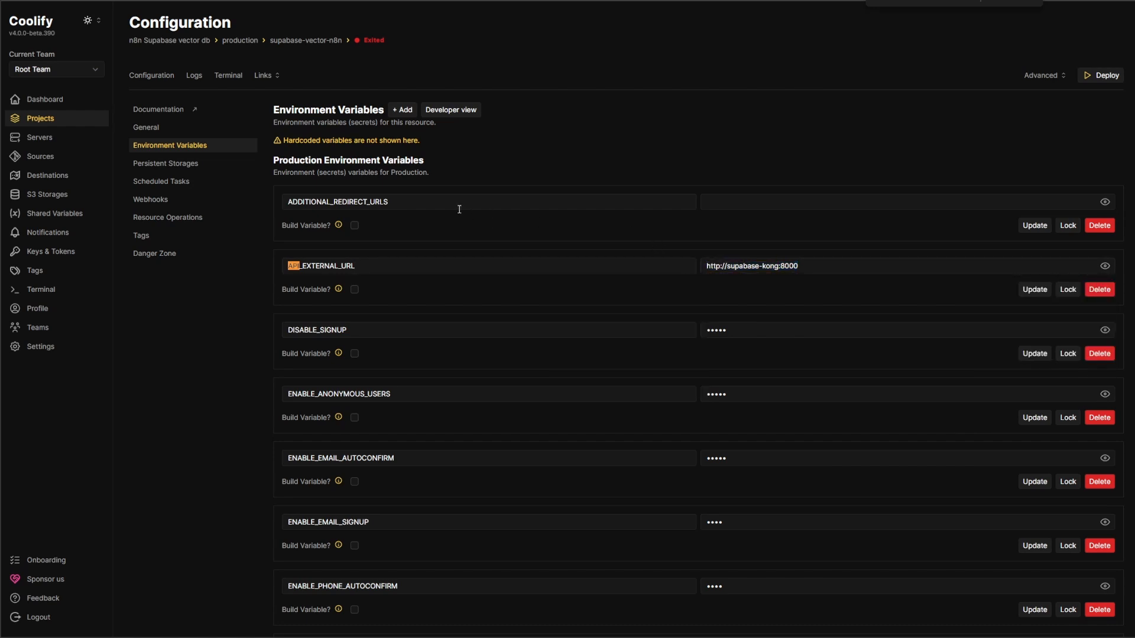
pyautogui.moveTo(145, 128)
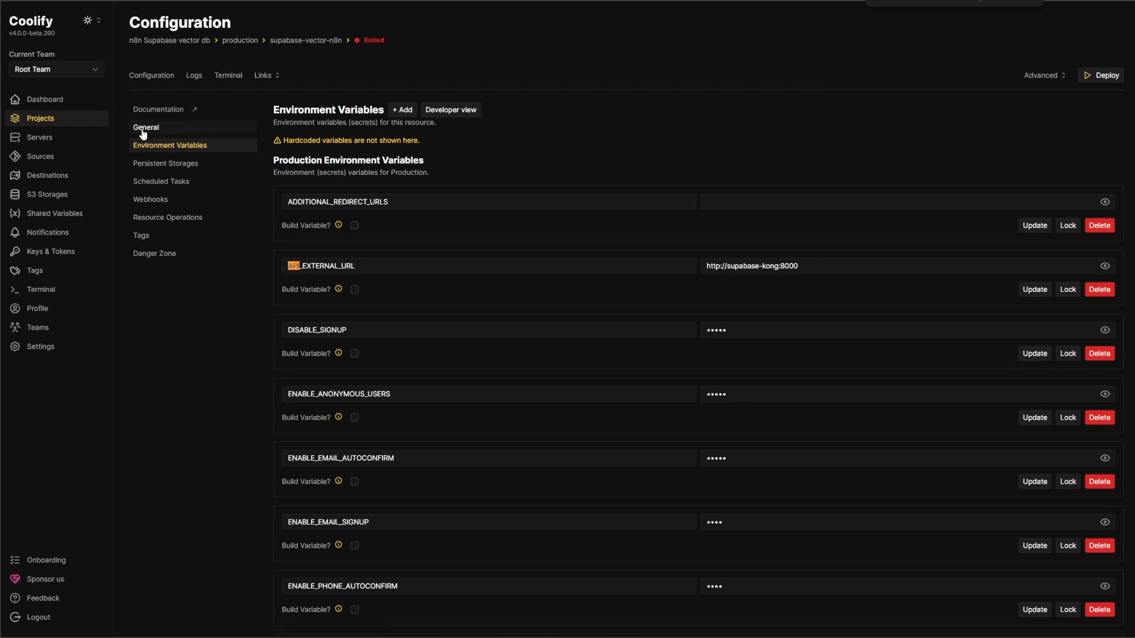
# Copy the stack's public supabasekong link address and save it as the Supabase Kong service domain.
pyautogui.click(146, 126)
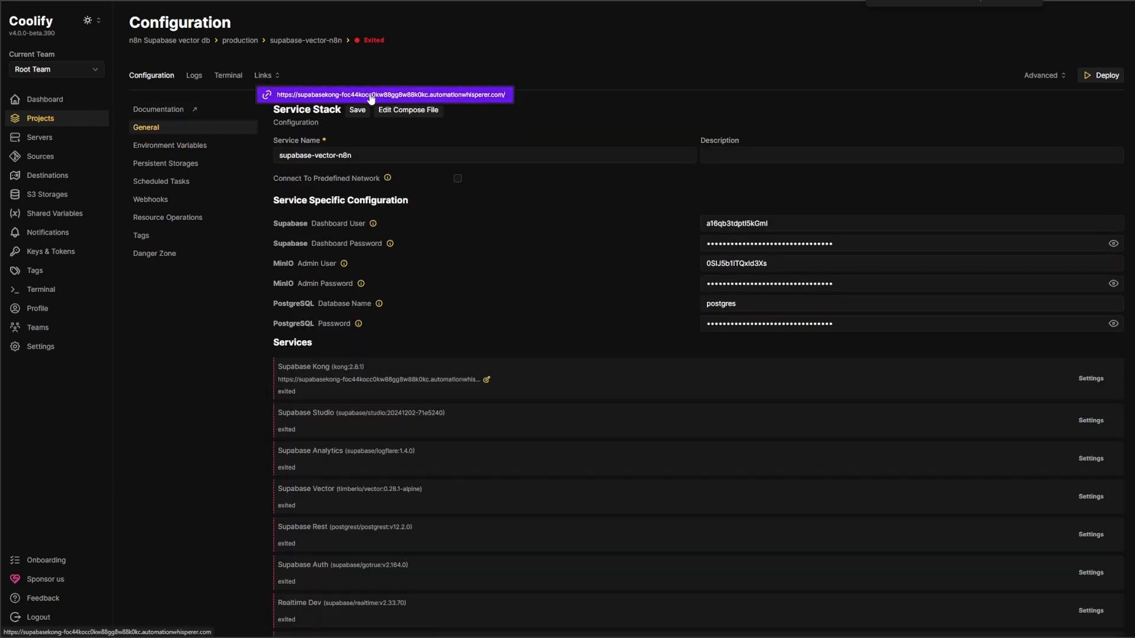
pyautogui.rightClick(383, 95)
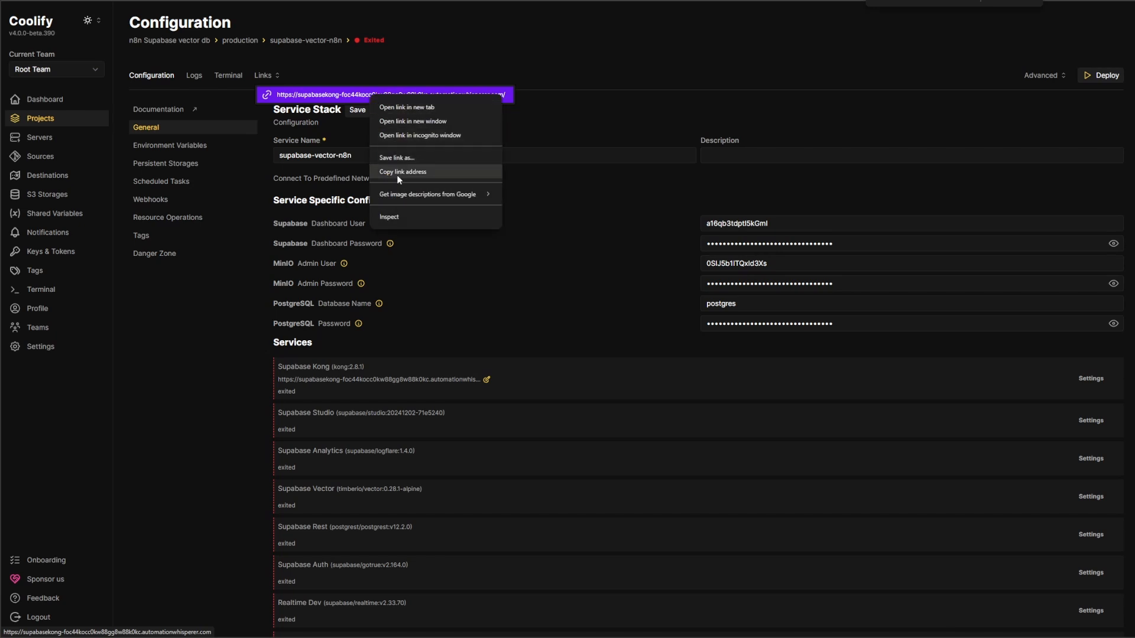
pyautogui.click(401, 172)
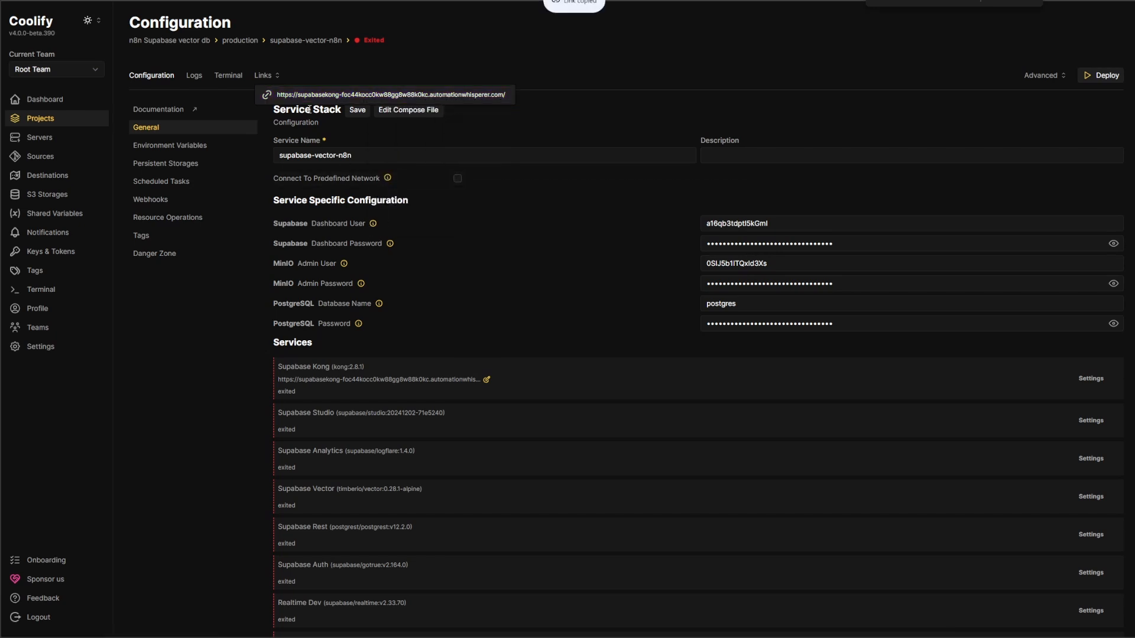
pyautogui.moveTo(258, 388)
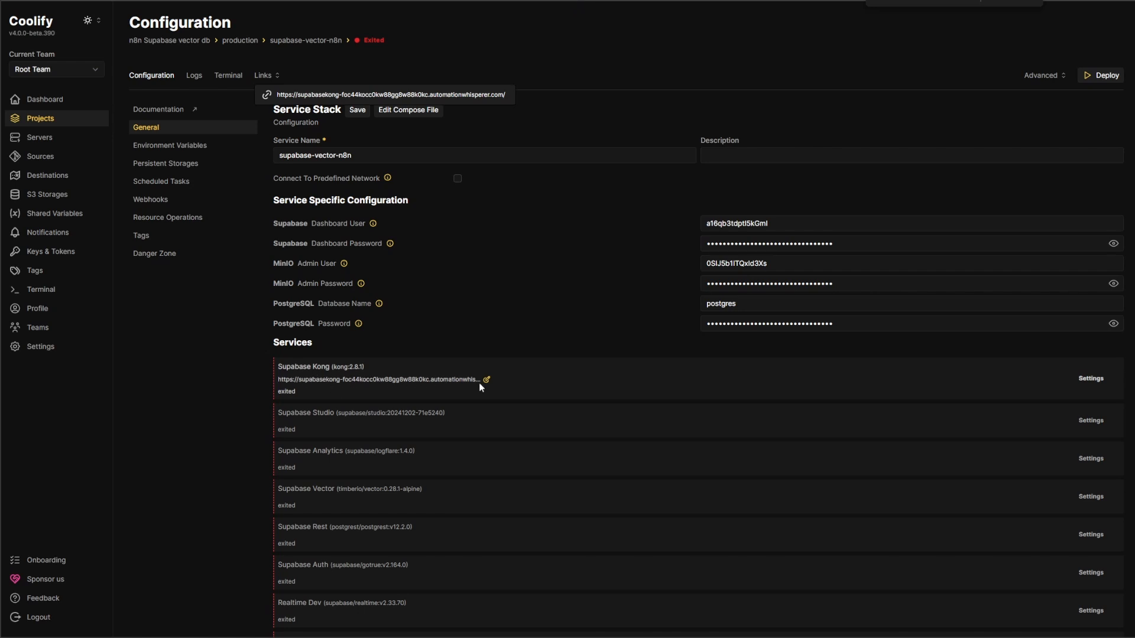
pyautogui.click(487, 380)
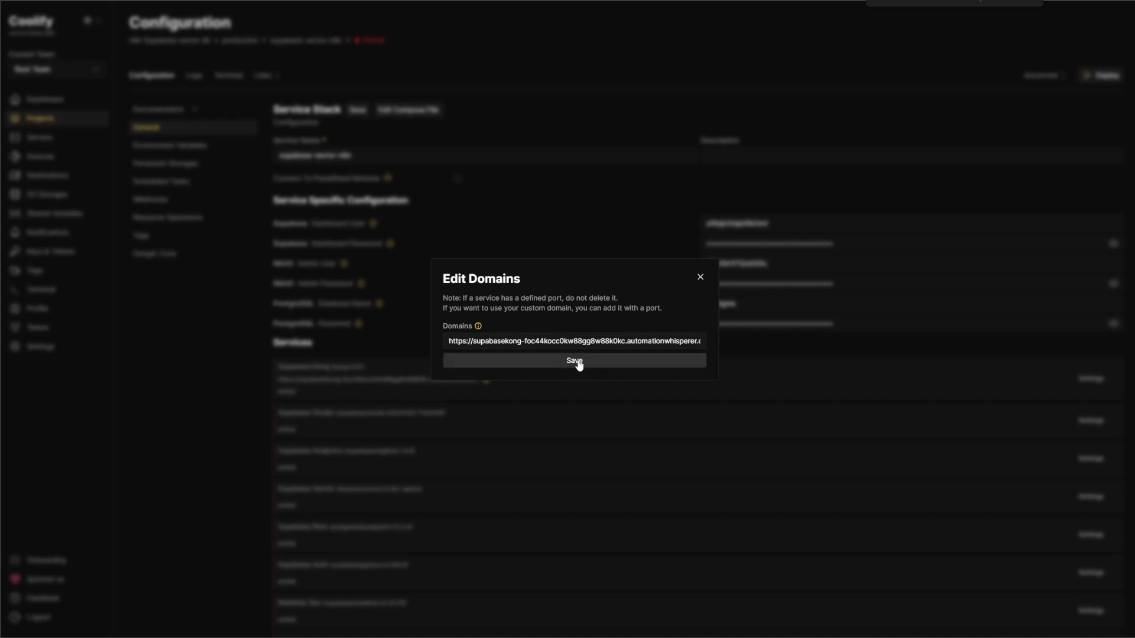
pyautogui.click(573, 362)
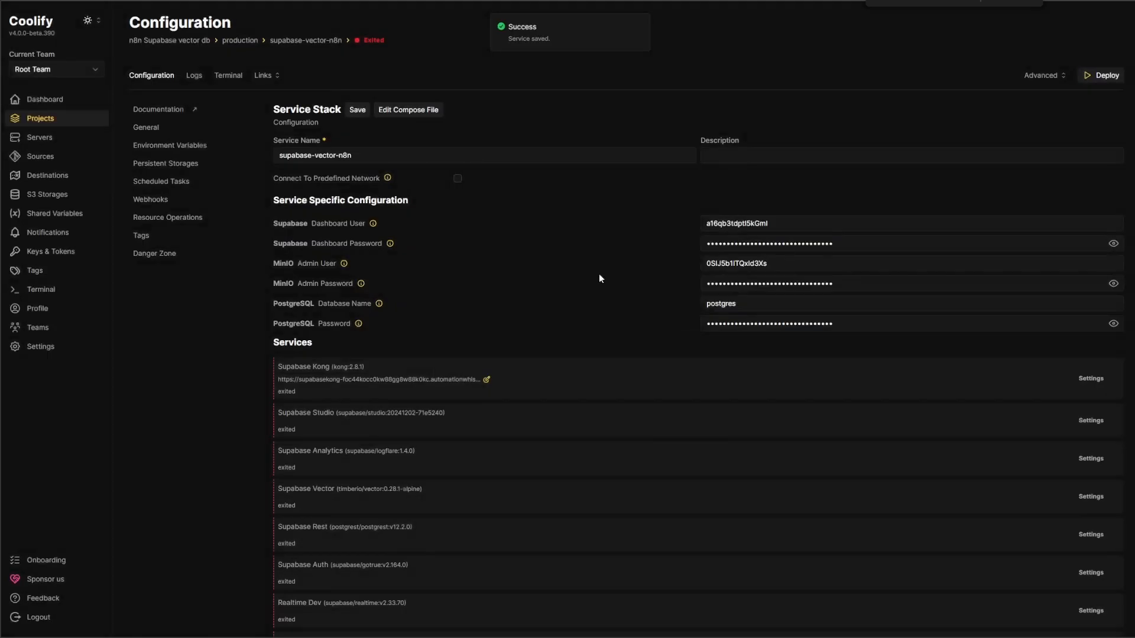
pyautogui.moveTo(147, 128)
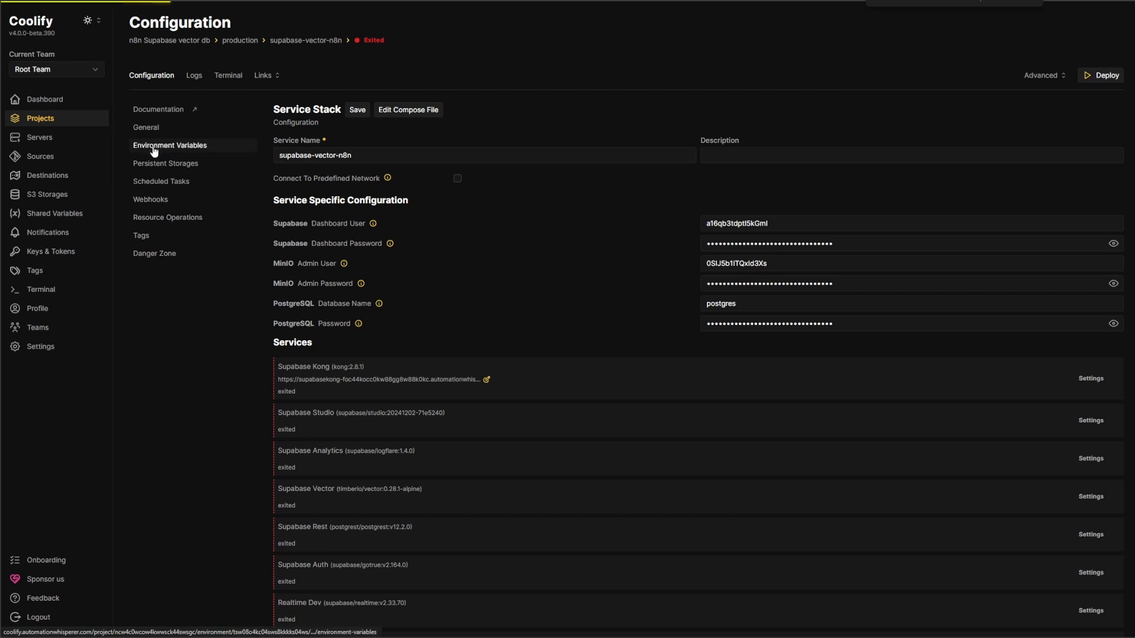
pyautogui.click(169, 144)
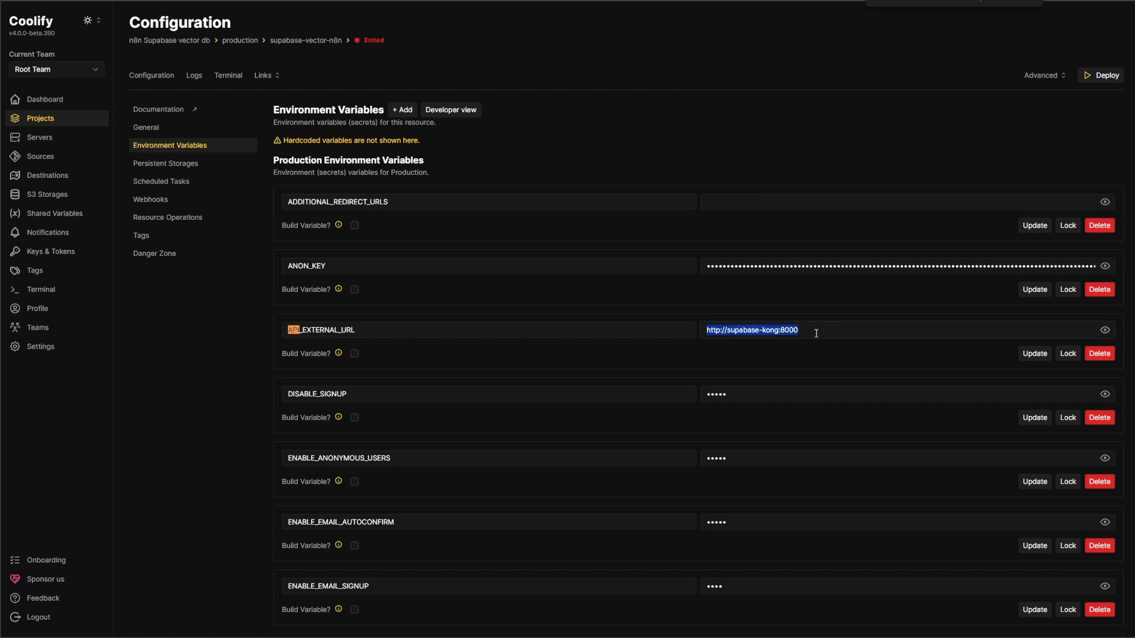
pyautogui.write('https://supabasekong-foc44kocc0kw88gg8w88k0kc.automationwhisperer.com/')
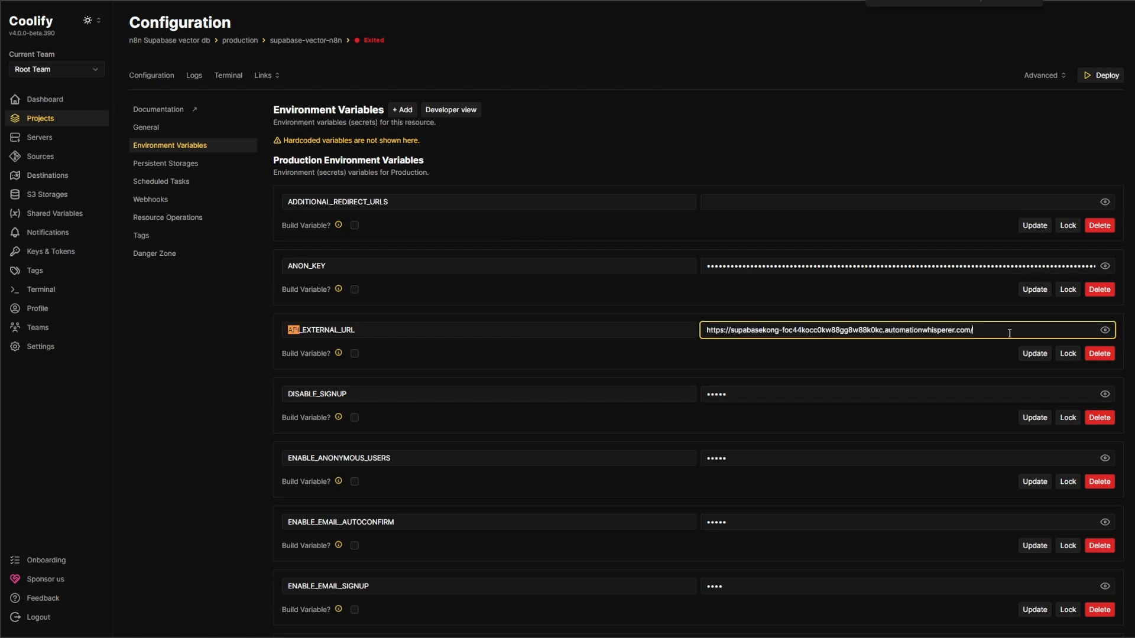
pyautogui.click(1033, 353)
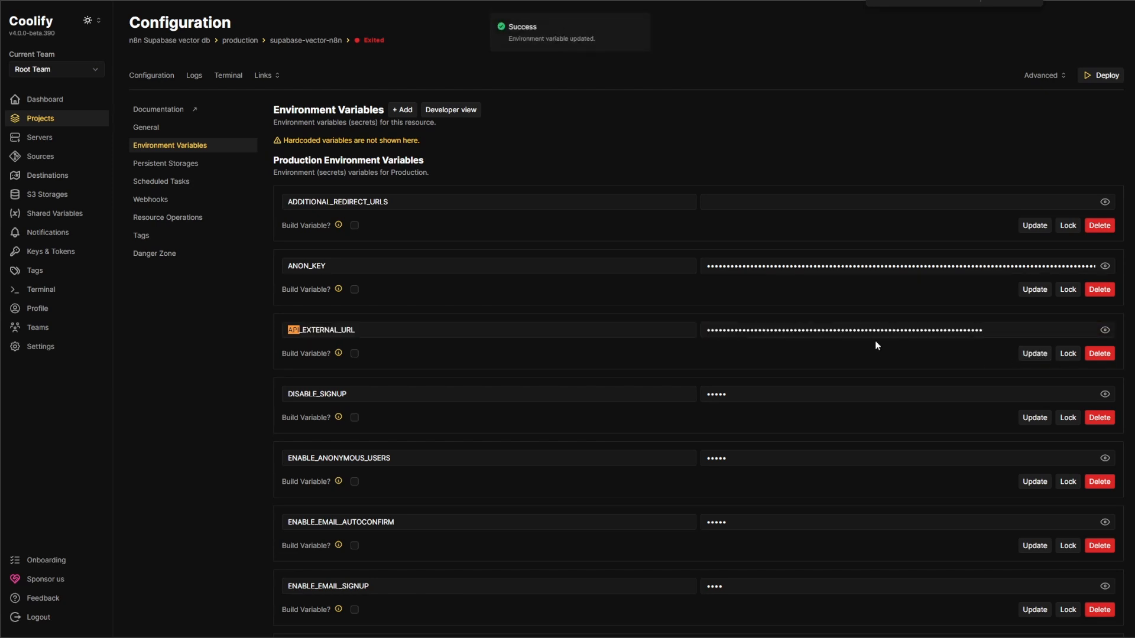
pyautogui.moveTo(145, 128)
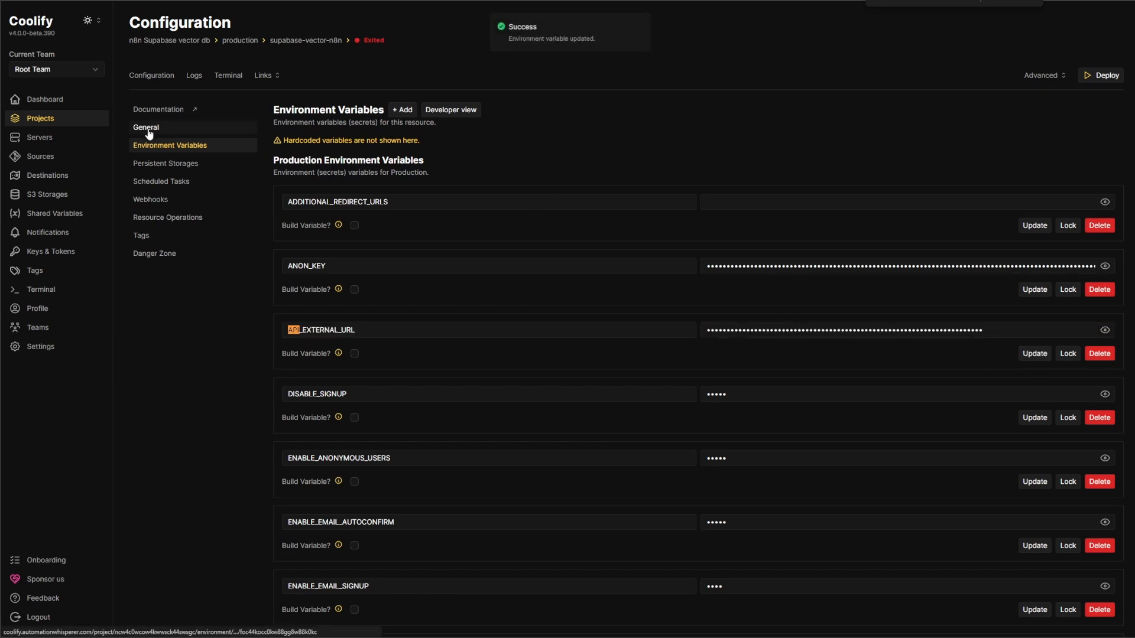
pyautogui.click(145, 128)
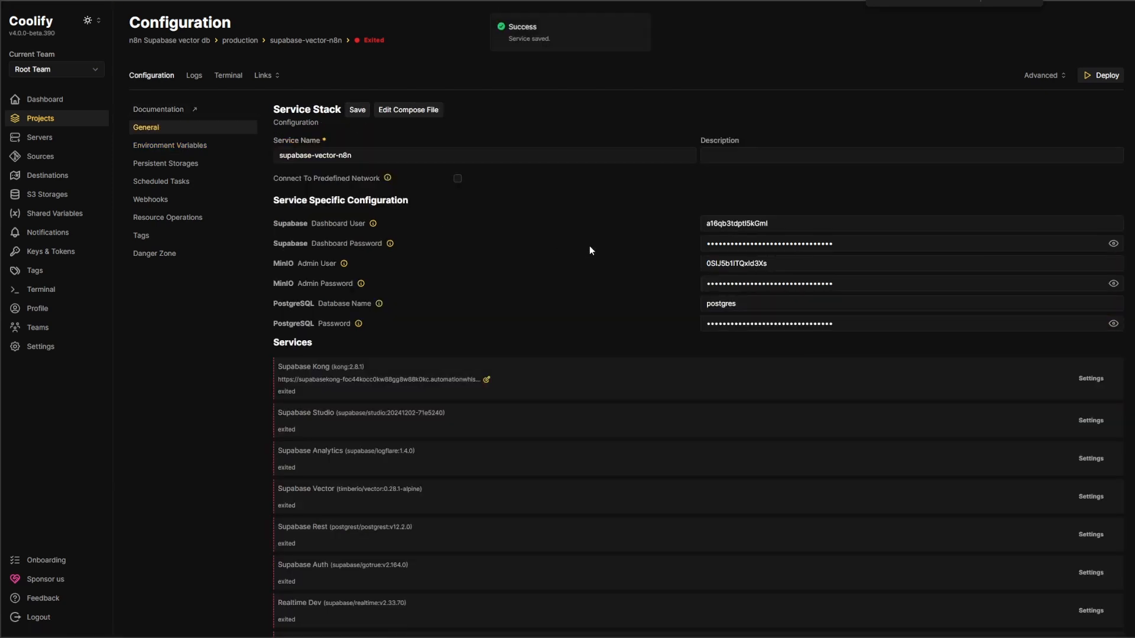
pyautogui.moveTo(941, 185)
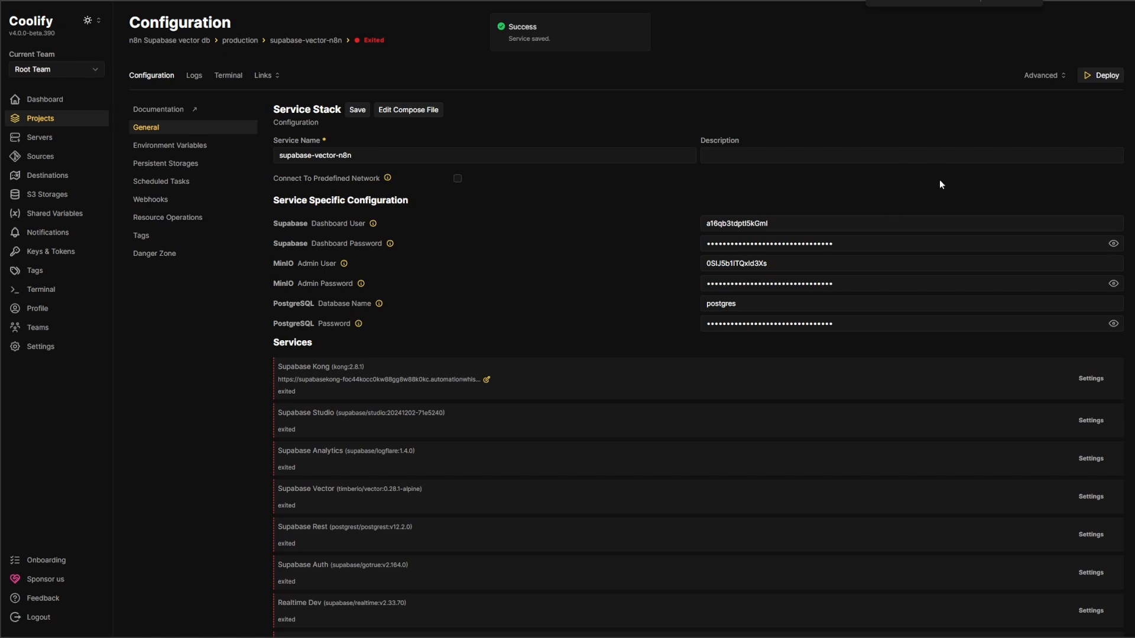
# Deploy the Supabase stack and watch the service startup logs.
pyautogui.click(1100, 75)
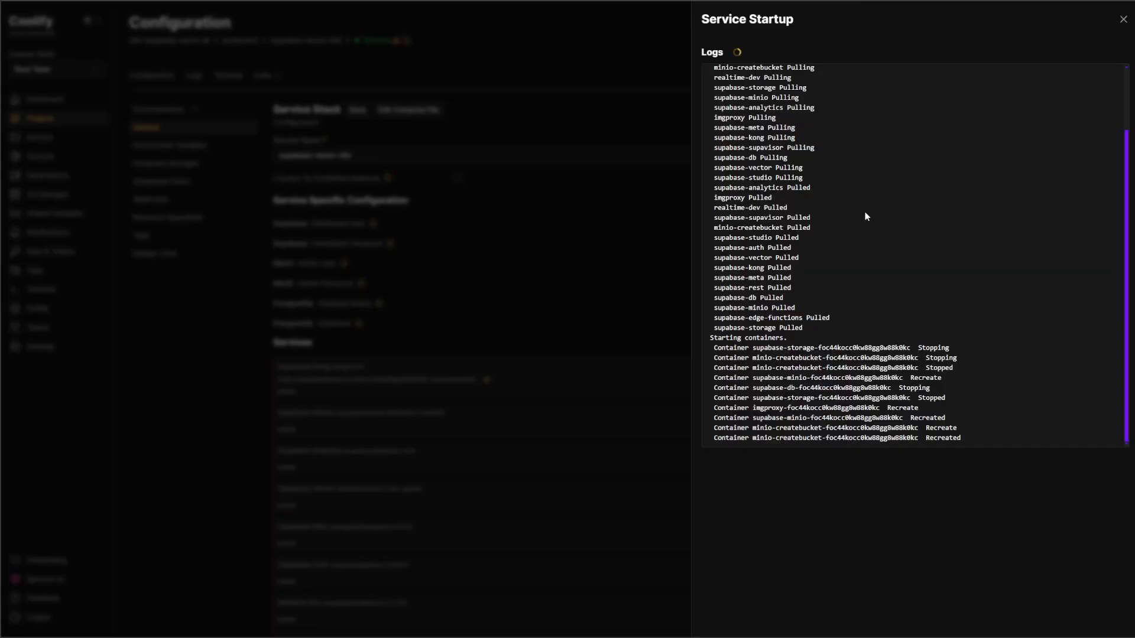
pyautogui.moveTo(791, 226)
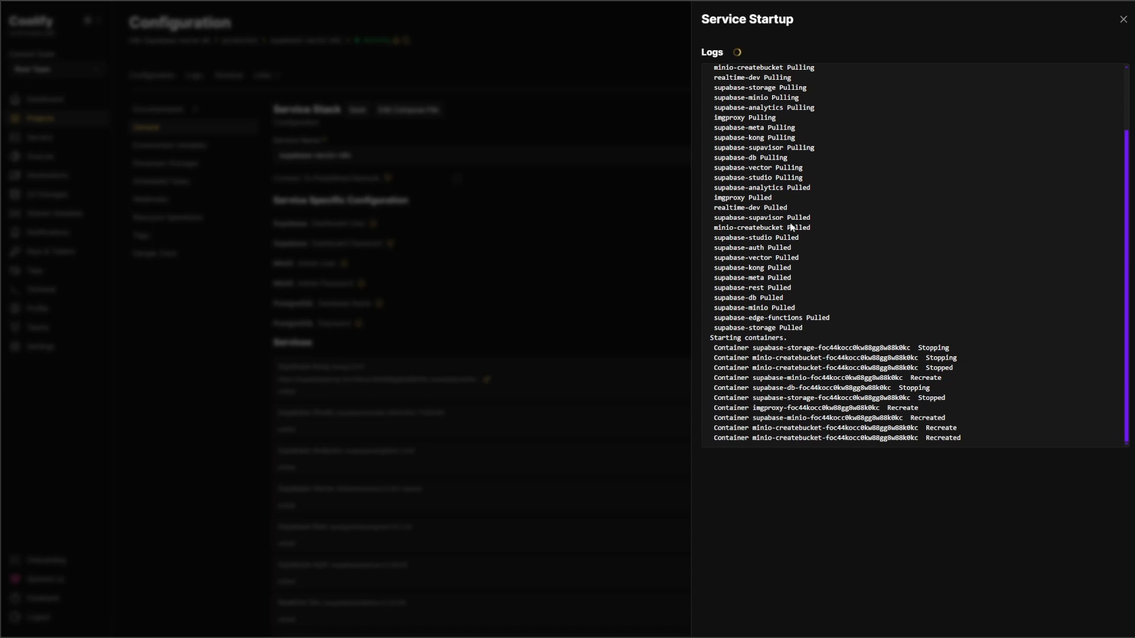
pyautogui.moveTo(760, 283)
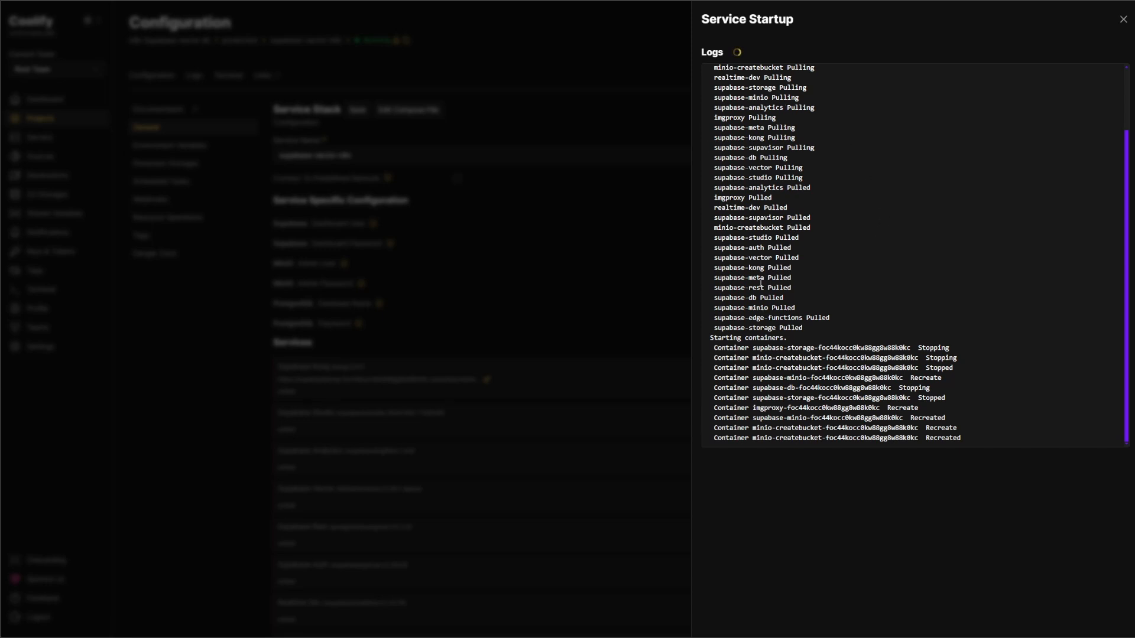
pyautogui.moveTo(359, 58)
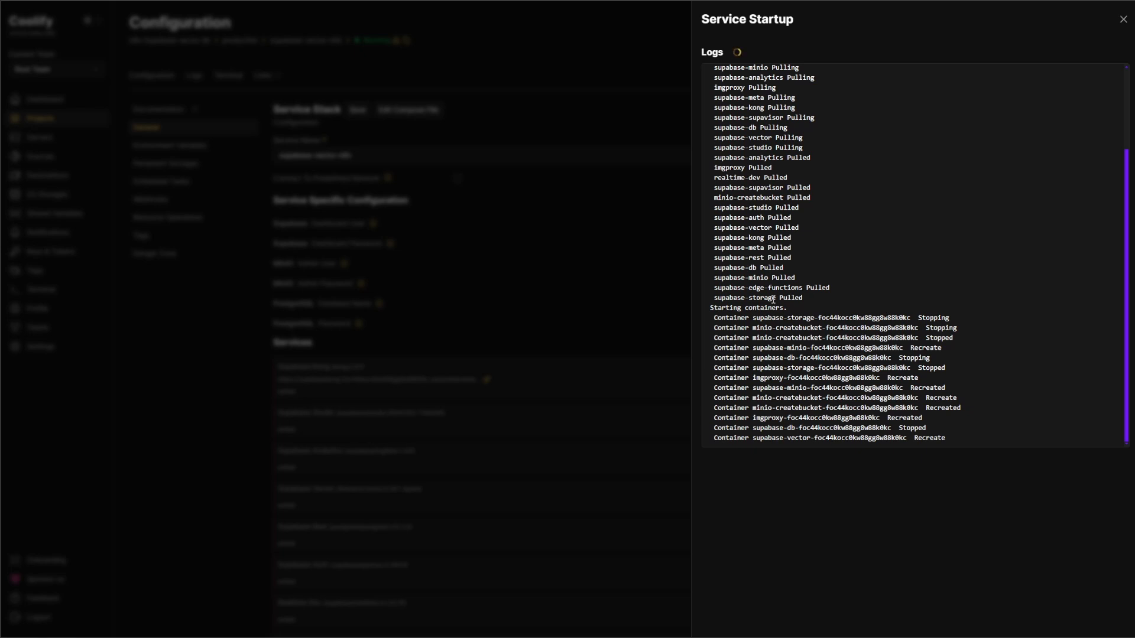
pyautogui.moveTo(672, 379)
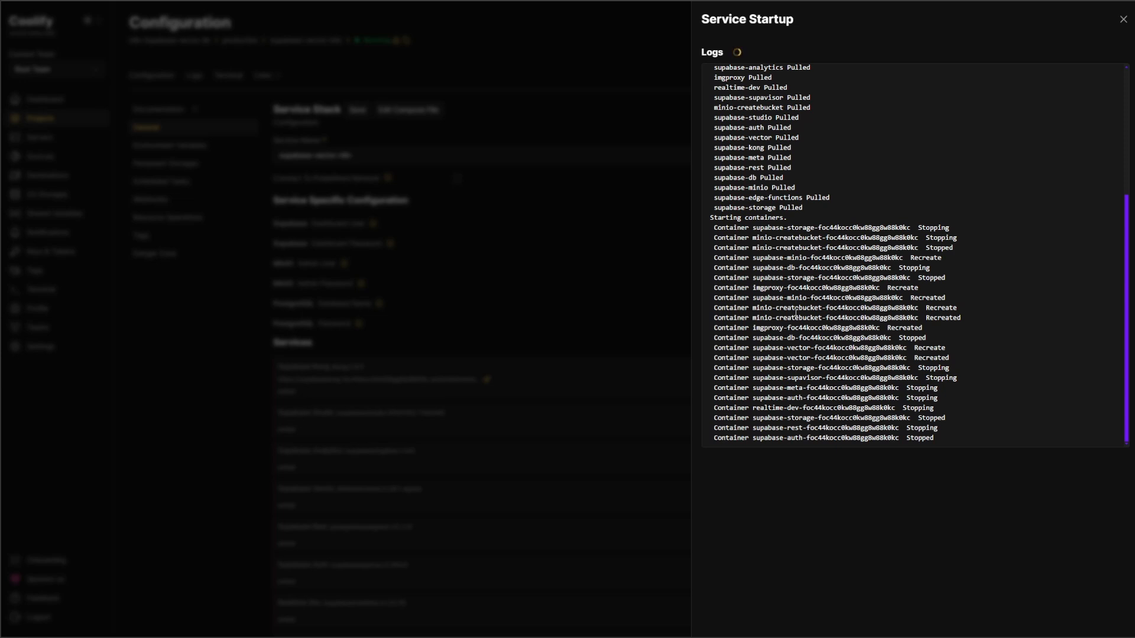
pyautogui.click(1122, 20)
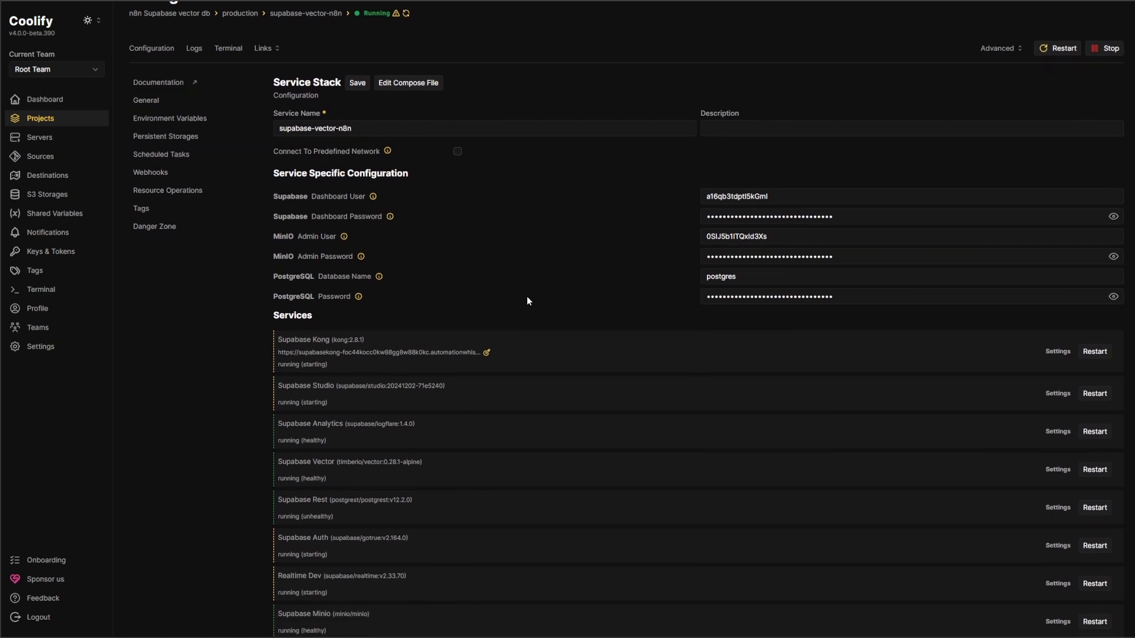
pyautogui.scroll(-3)
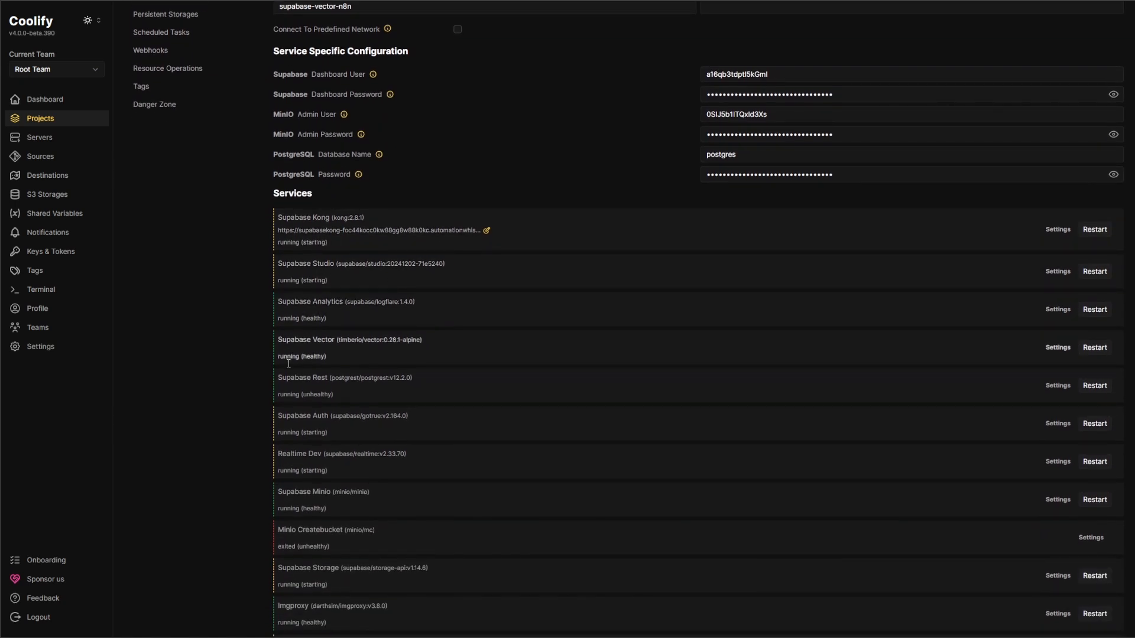
pyautogui.moveTo(443, 374)
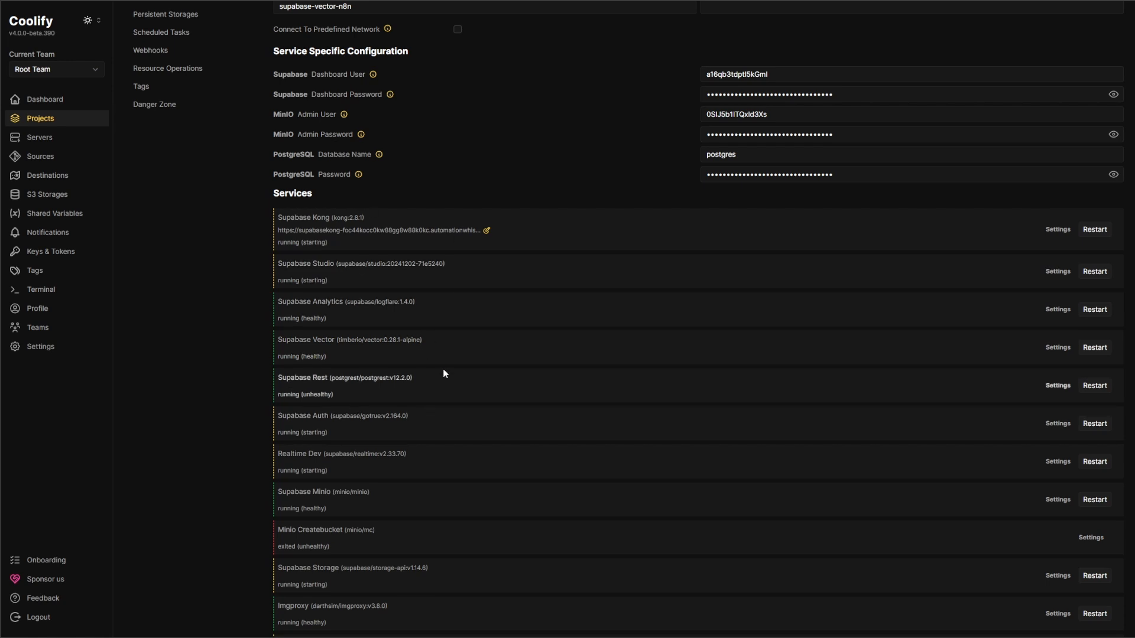
pyautogui.scroll(-3)
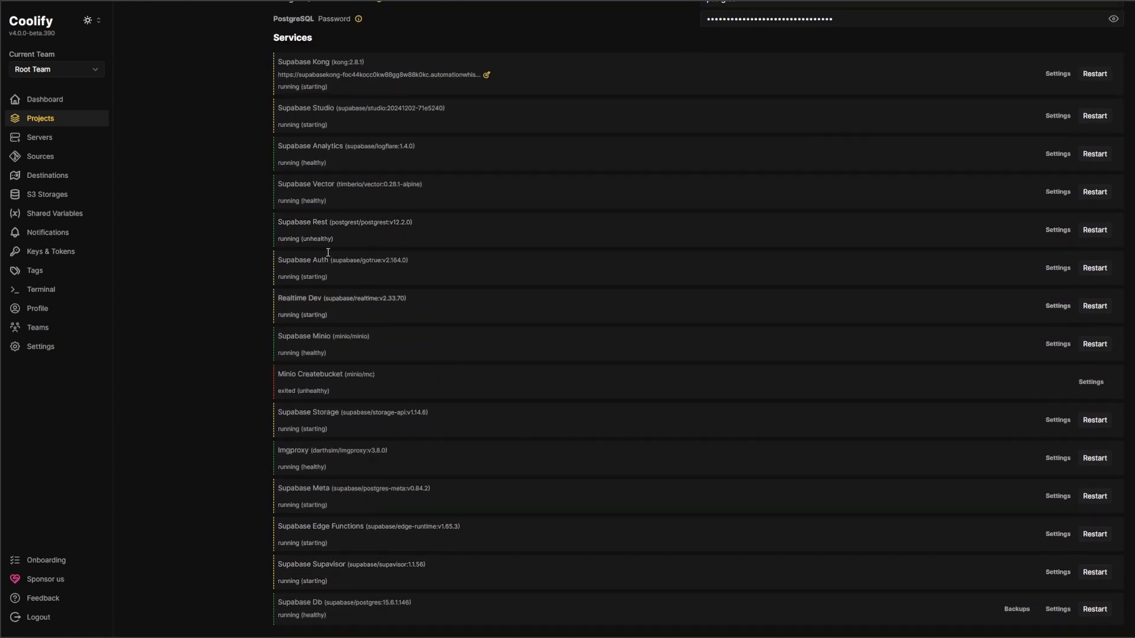
pyautogui.scroll(3)
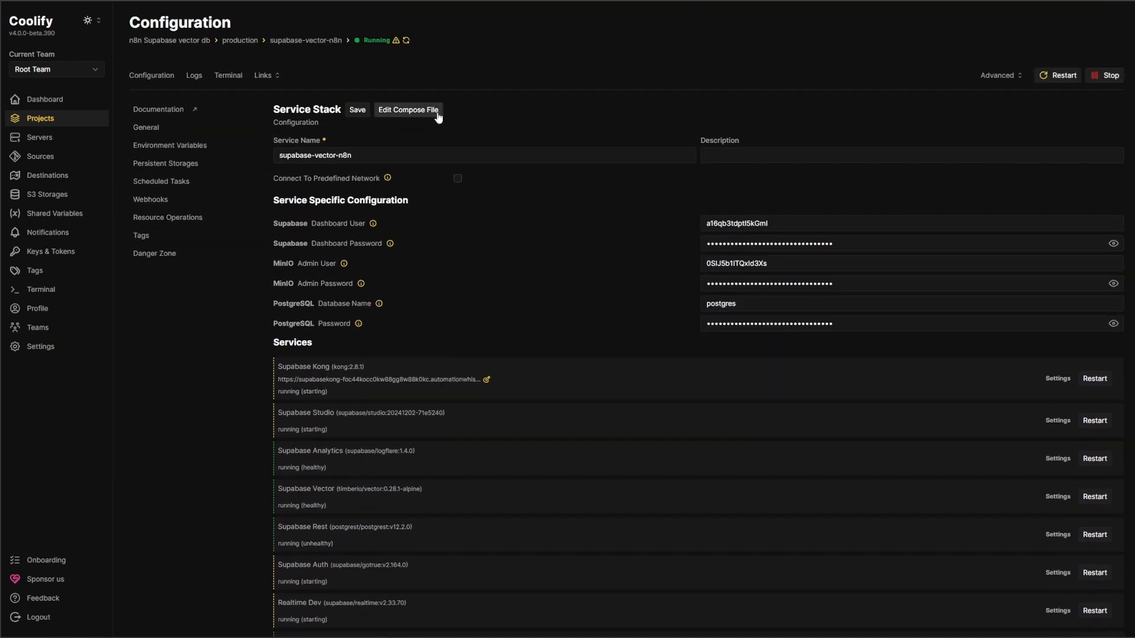
pyautogui.click(357, 110)
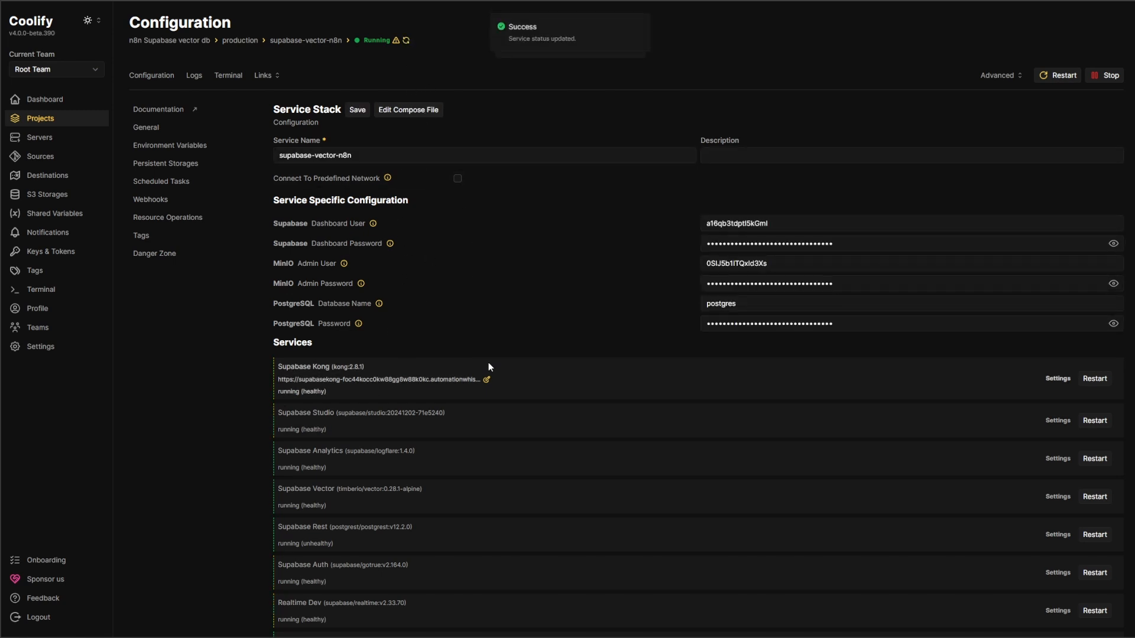
pyautogui.scroll(-3)
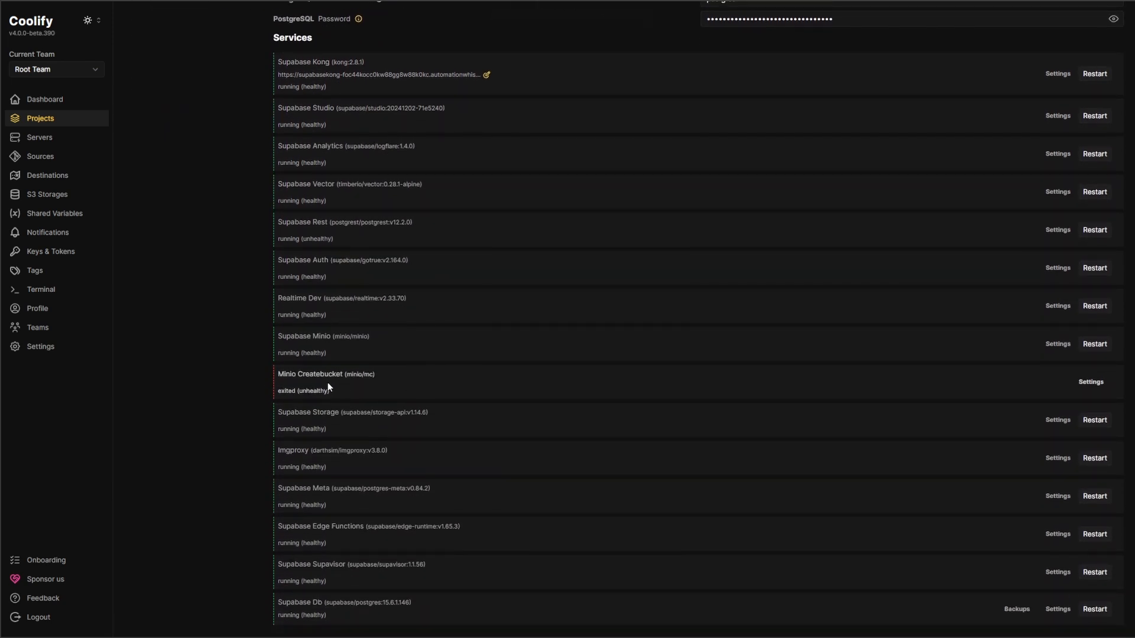
pyautogui.moveTo(324, 364)
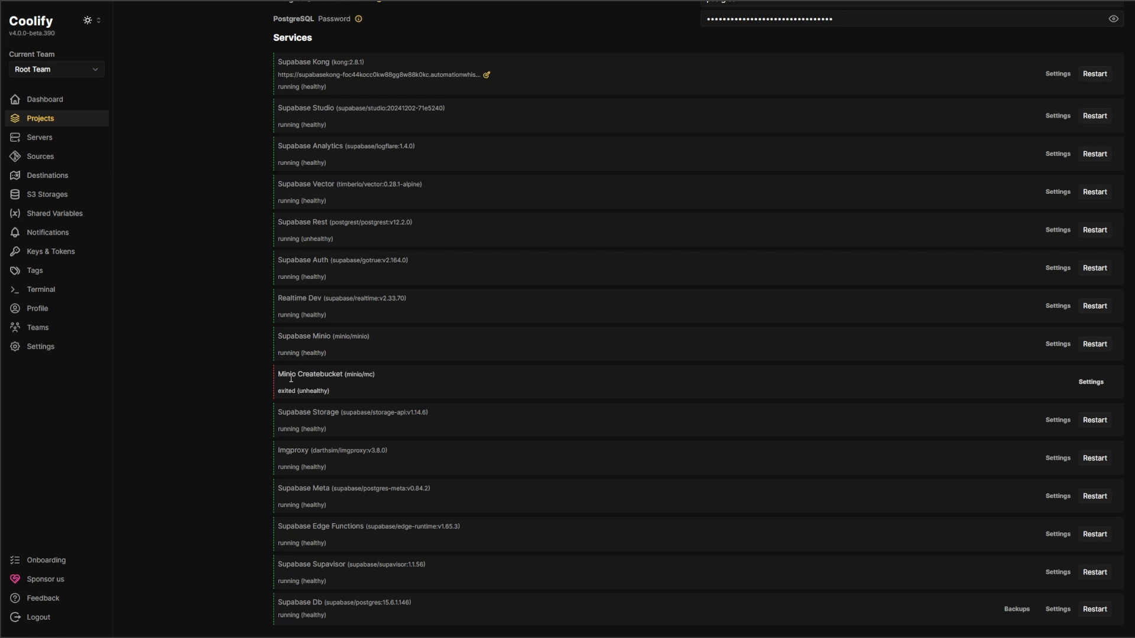
pyautogui.moveTo(323, 381)
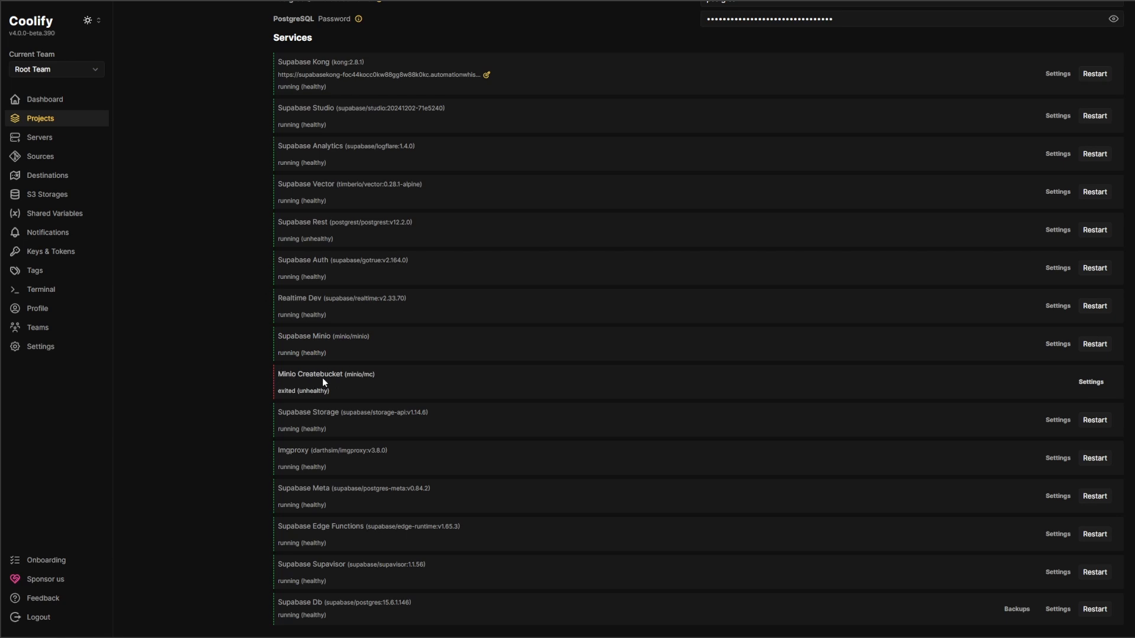
pyautogui.moveTo(313, 389)
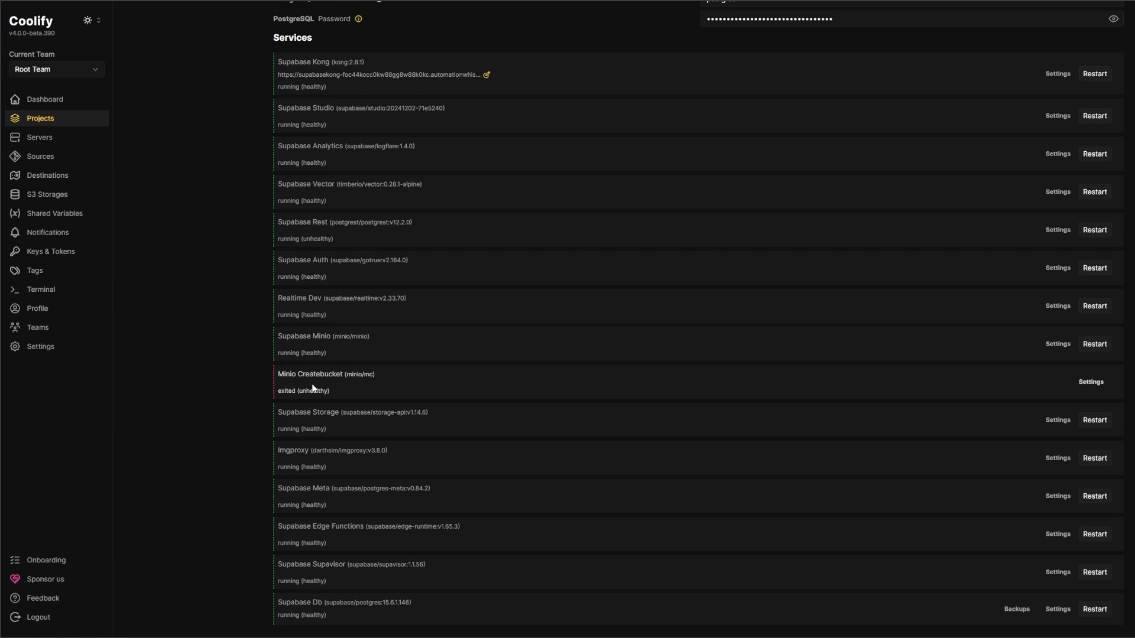
pyautogui.scroll(3)
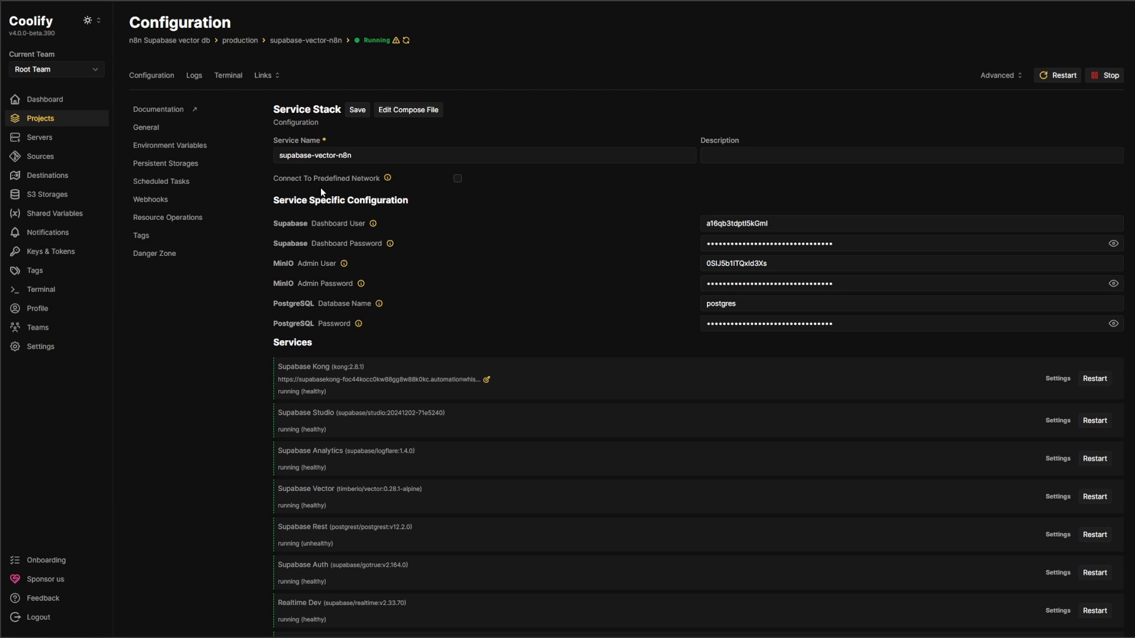
pyautogui.moveTo(268, 79)
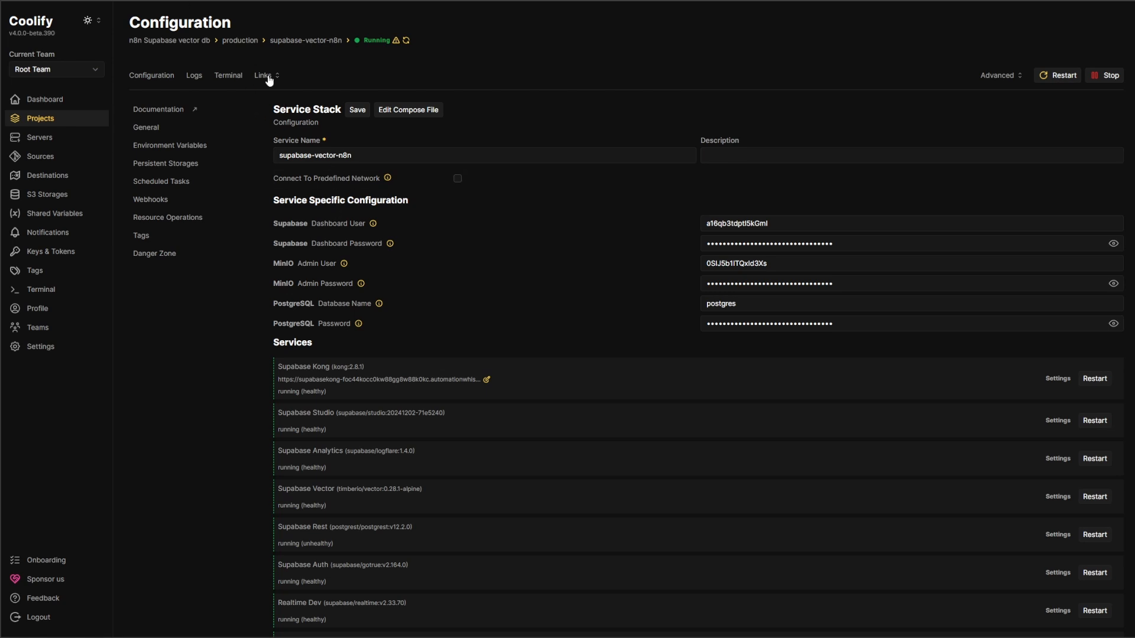
# Open the Kong link from the service links and start signing in with the dashboard user.
pyautogui.click(262, 76)
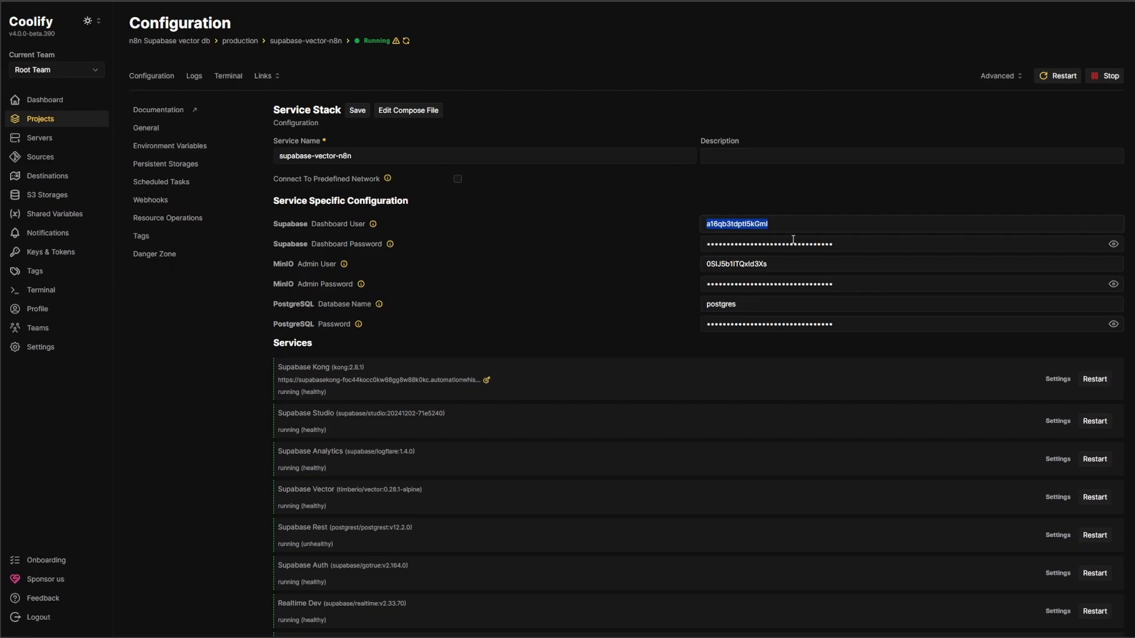
pyautogui.click(1114, 243)
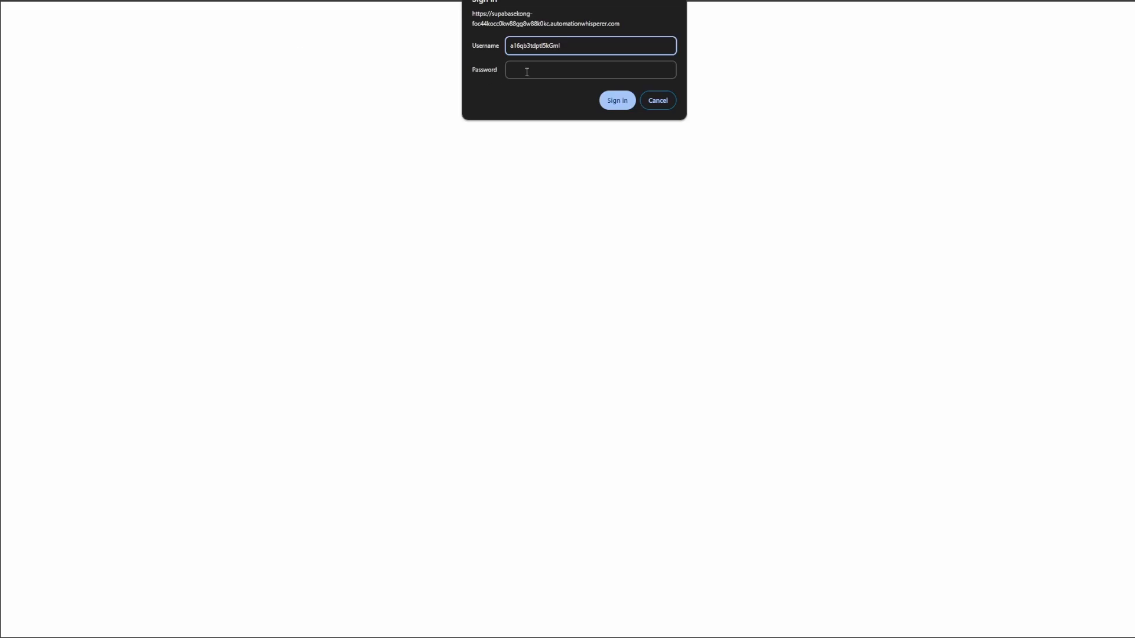
pyautogui.click(616, 100)
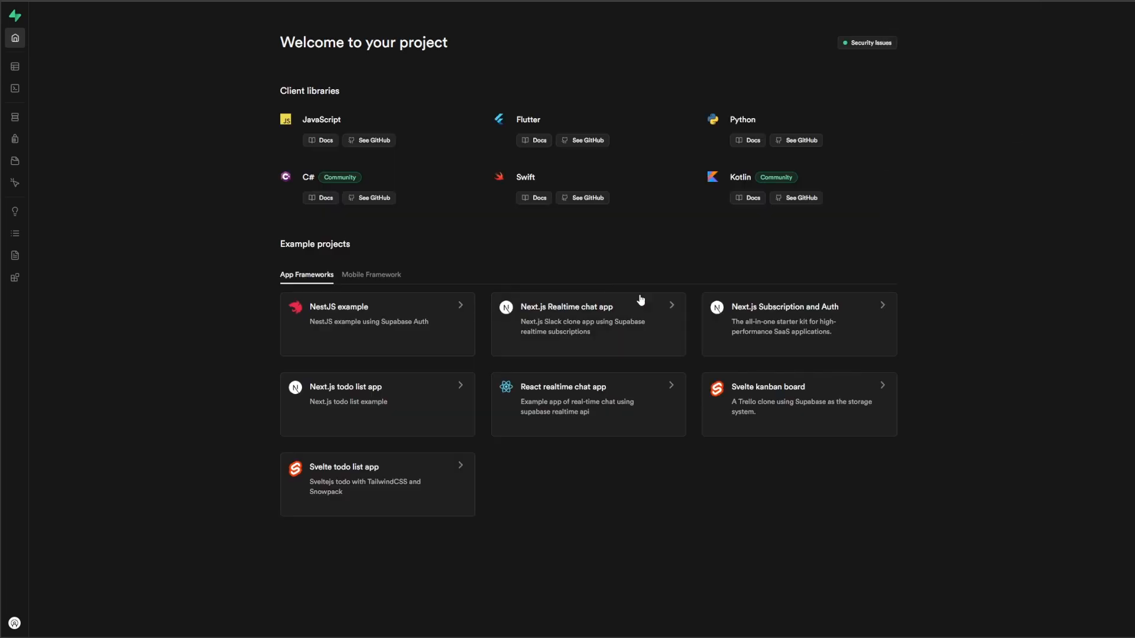
pyautogui.moveTo(410, 236)
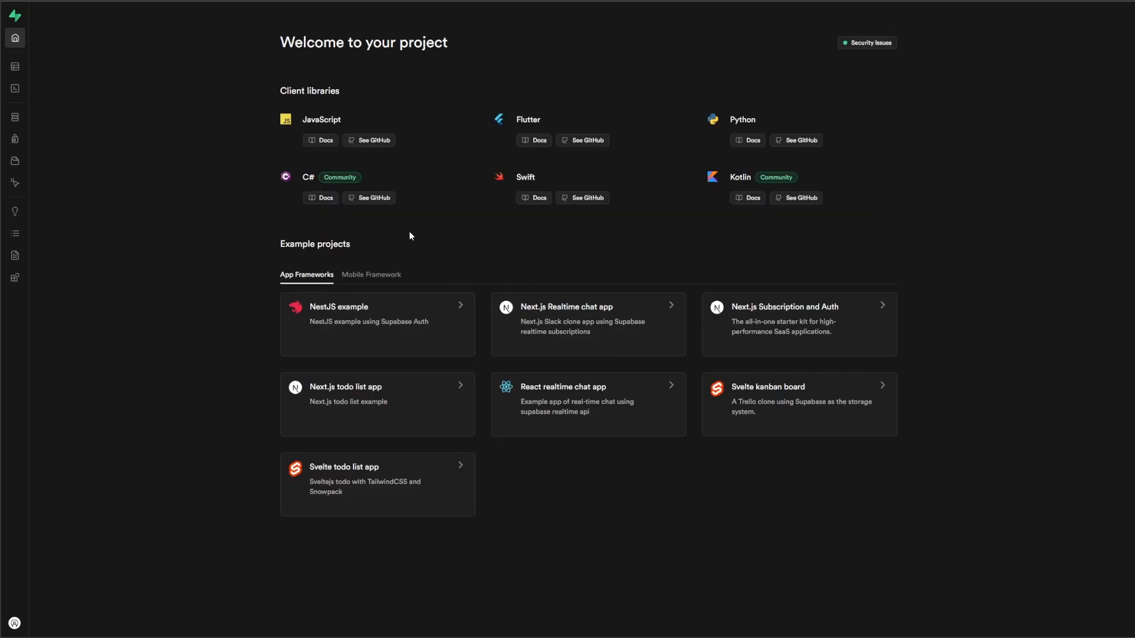
pyautogui.moveTo(373, 1)
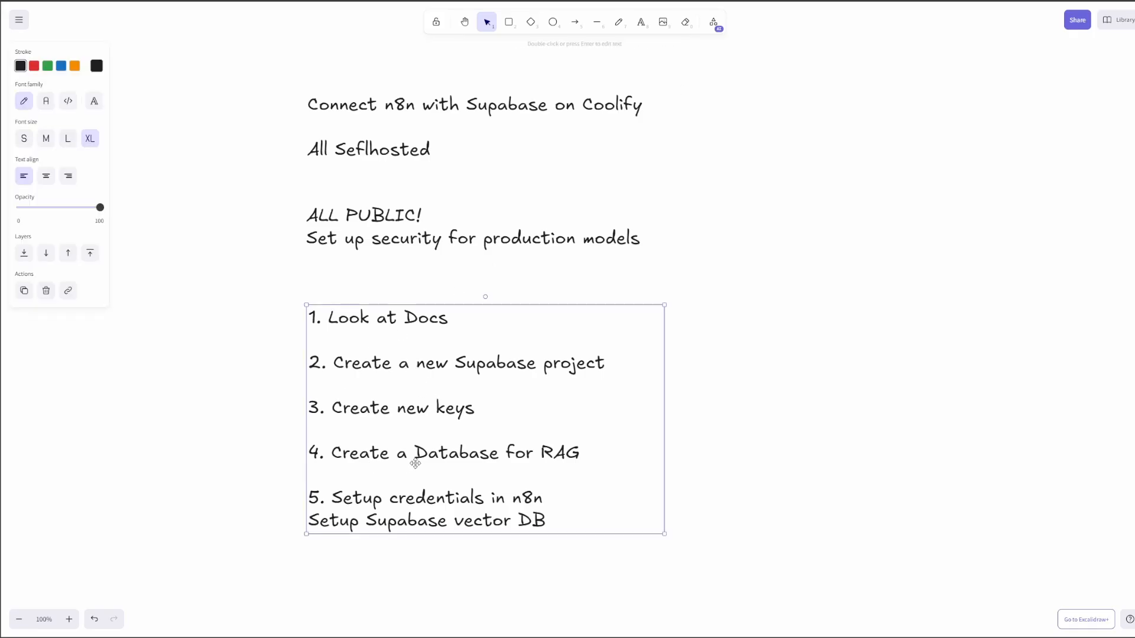
pyautogui.moveTo(464, 480)
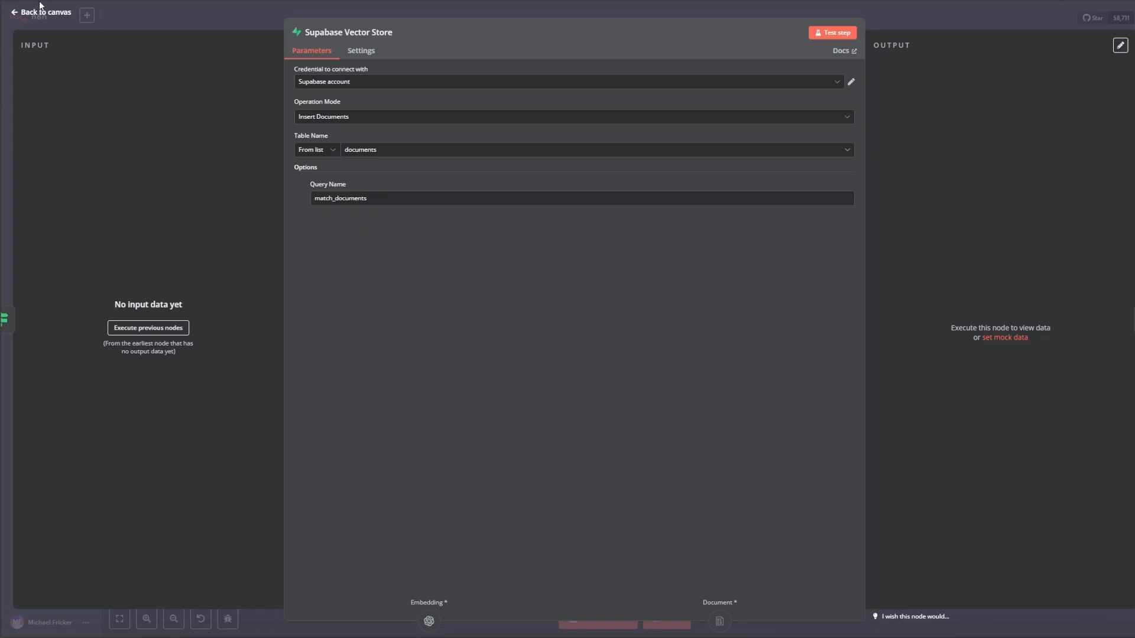
# Copy the LangChain setup SQL from the vector store node's documentation.
pyautogui.click(47, 12)
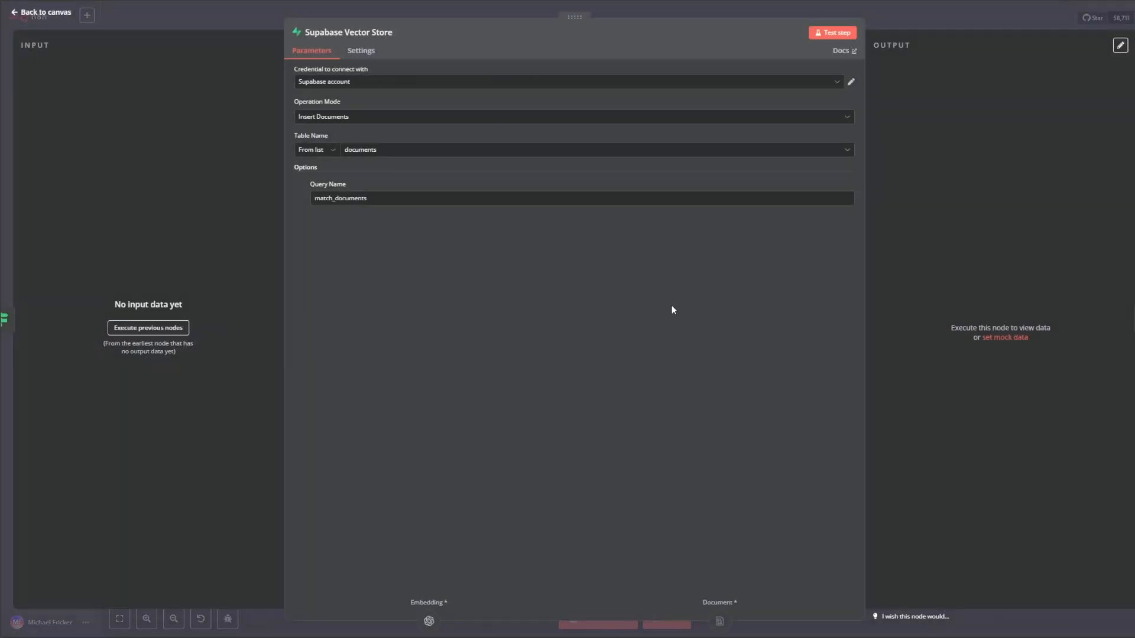
pyautogui.moveTo(832, 40)
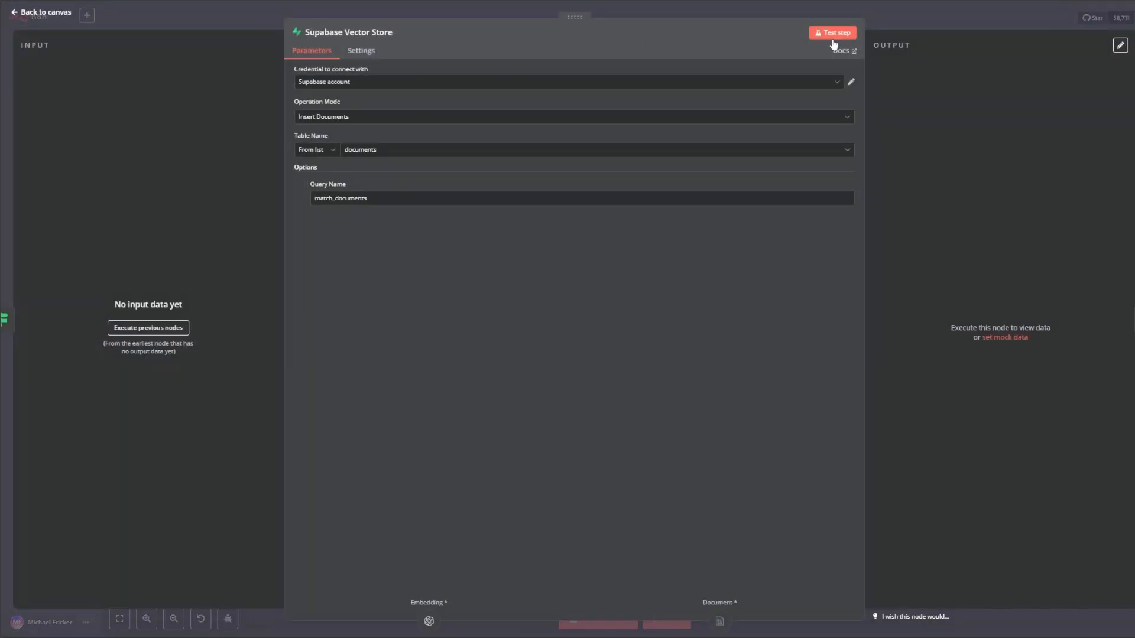
pyautogui.moveTo(842, 51)
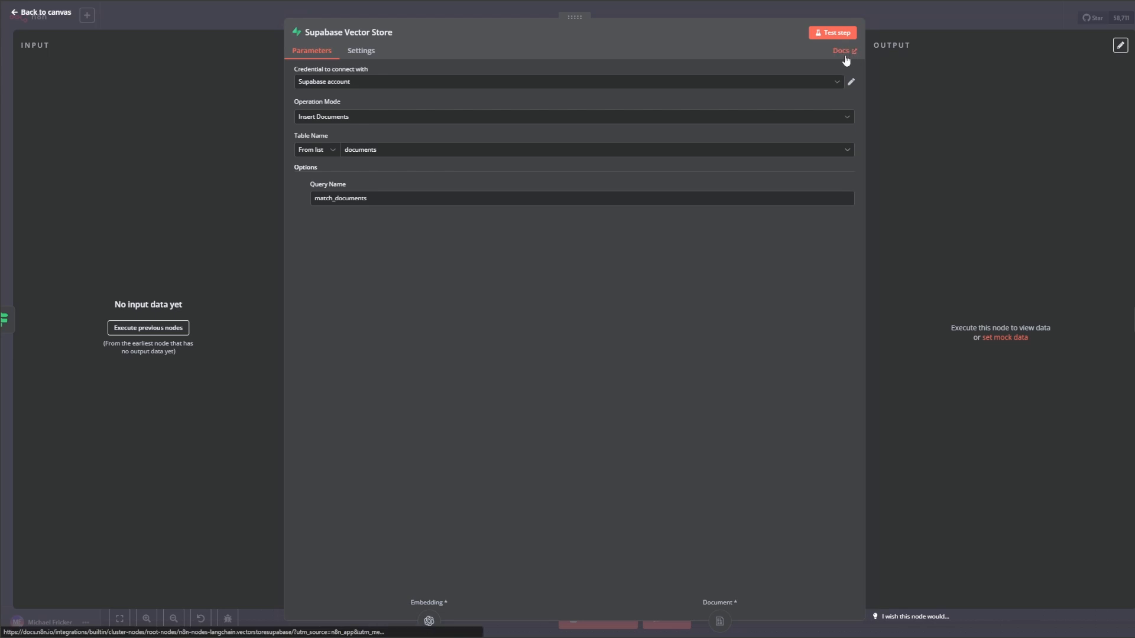
pyautogui.click(841, 51)
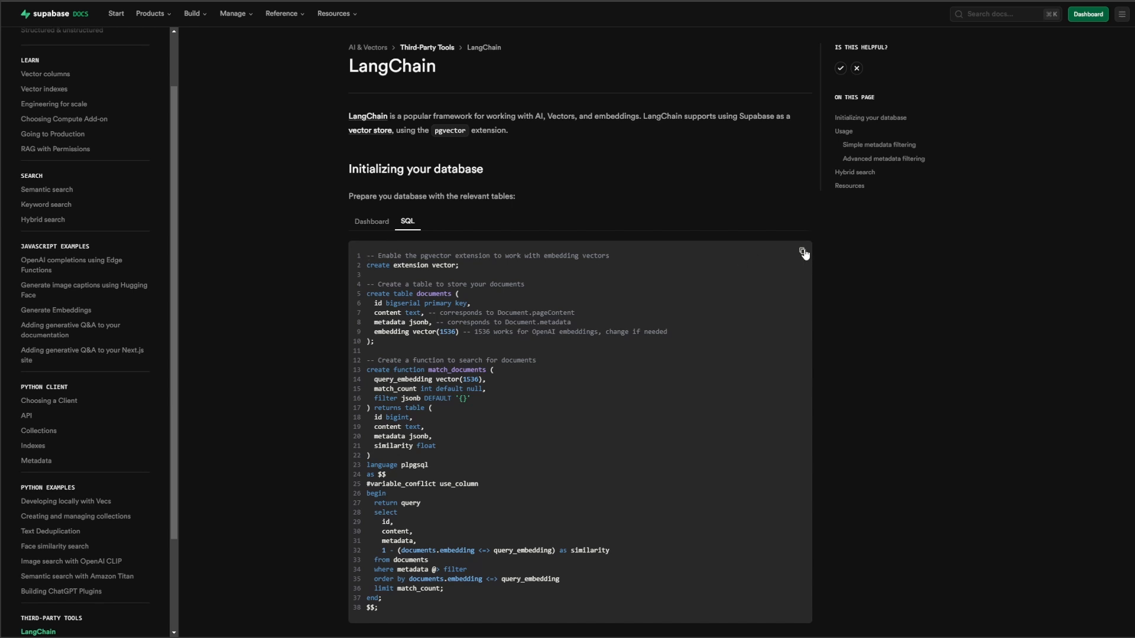
pyautogui.moveTo(288, 42)
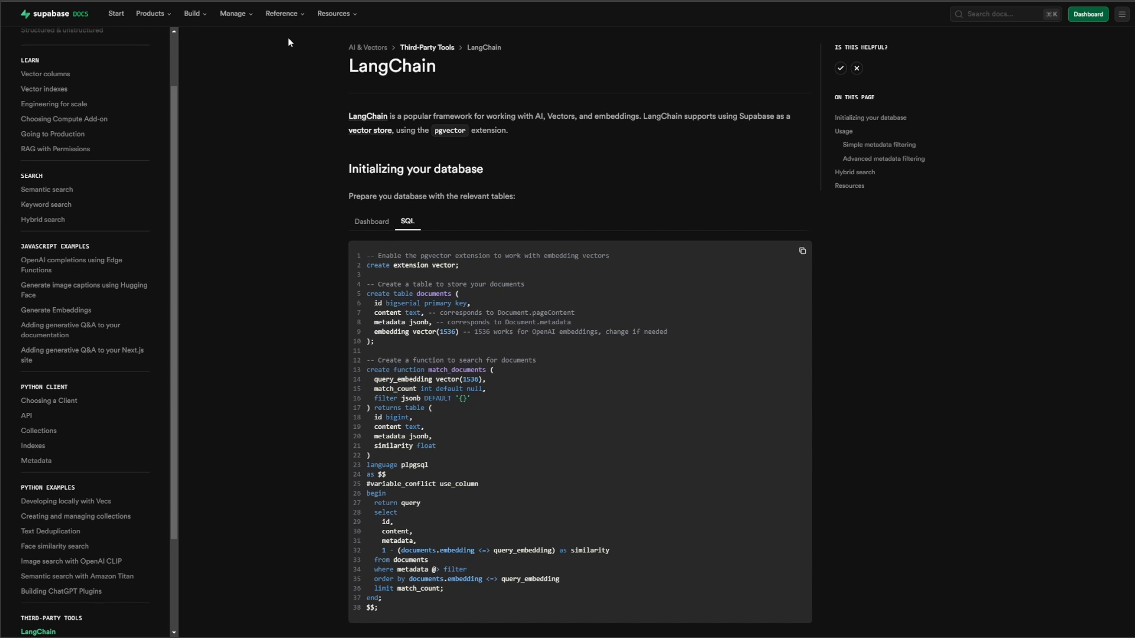
pyautogui.moveTo(395, 232)
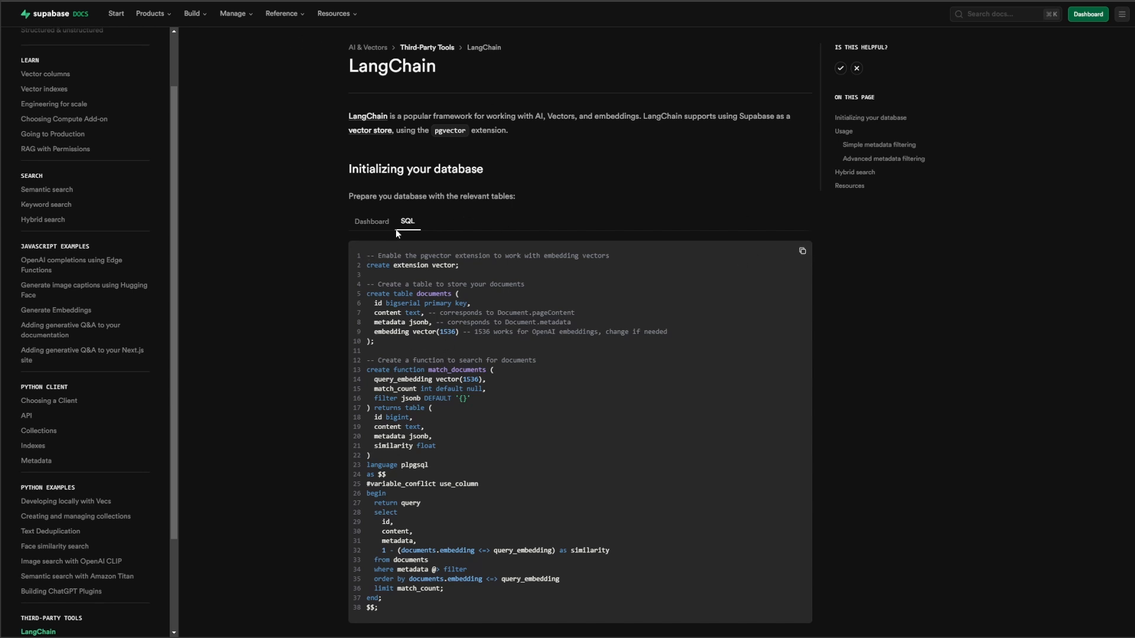
pyautogui.click(1085, 14)
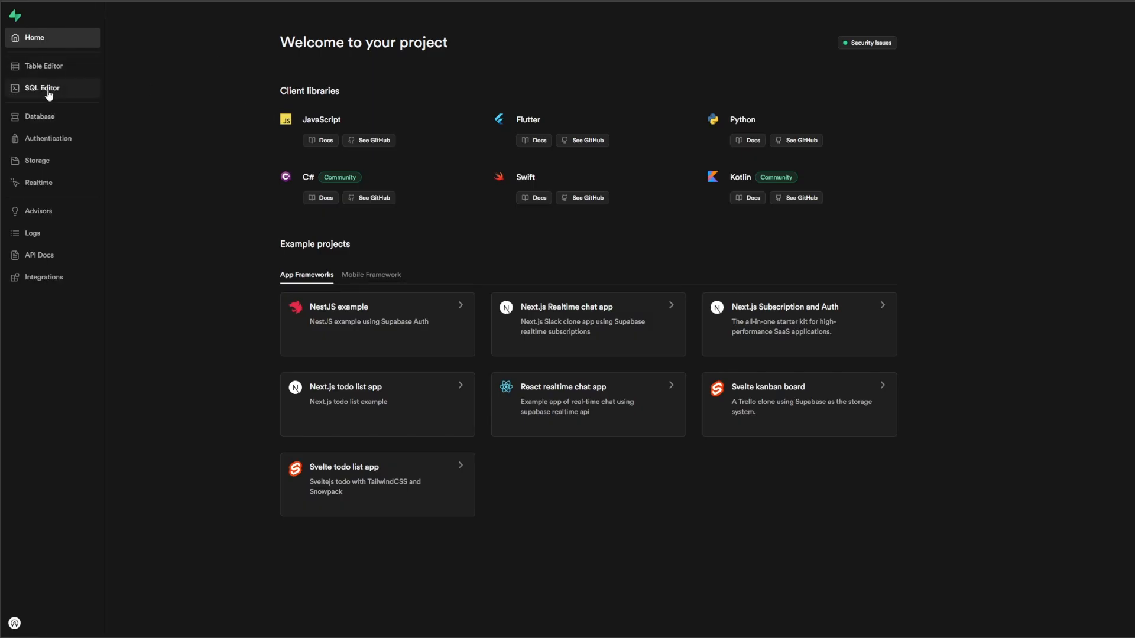
# Run the LangChain SQL in the SQL editor and check the new documents table in Table Editor.
pyautogui.click(42, 88)
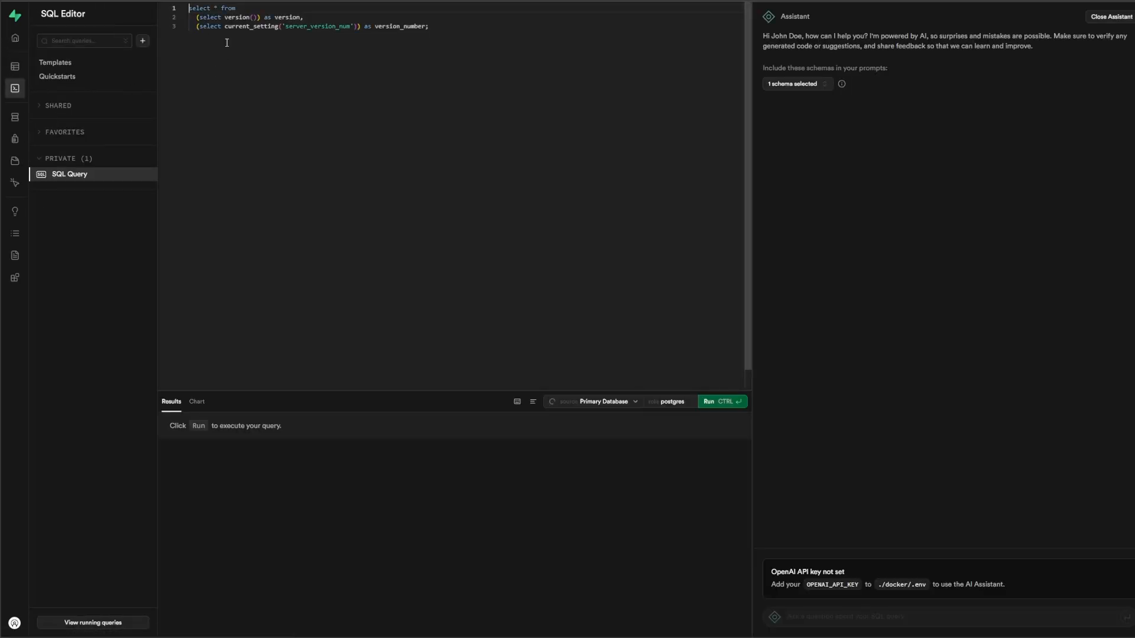
pyautogui.press('ctrl+a')
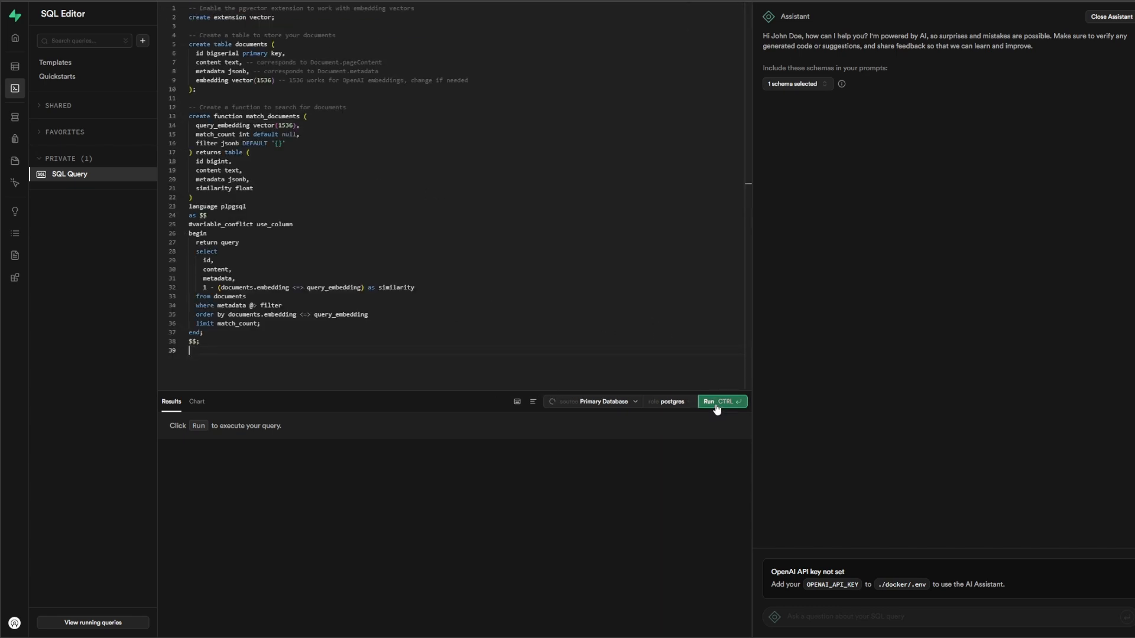
pyautogui.click(720, 402)
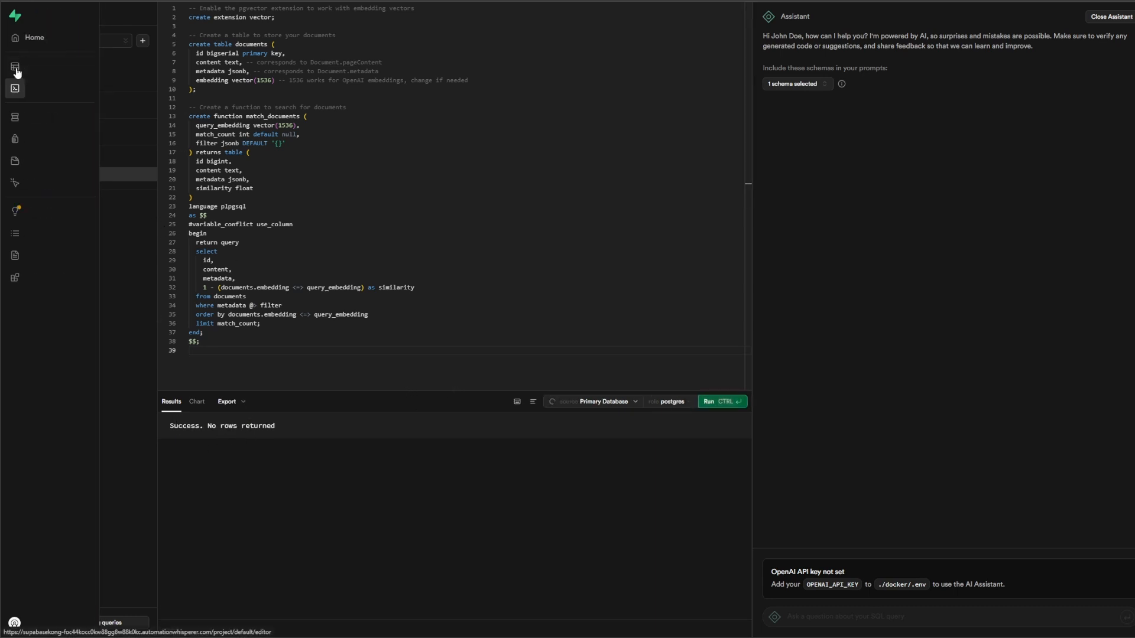
pyautogui.click(14, 66)
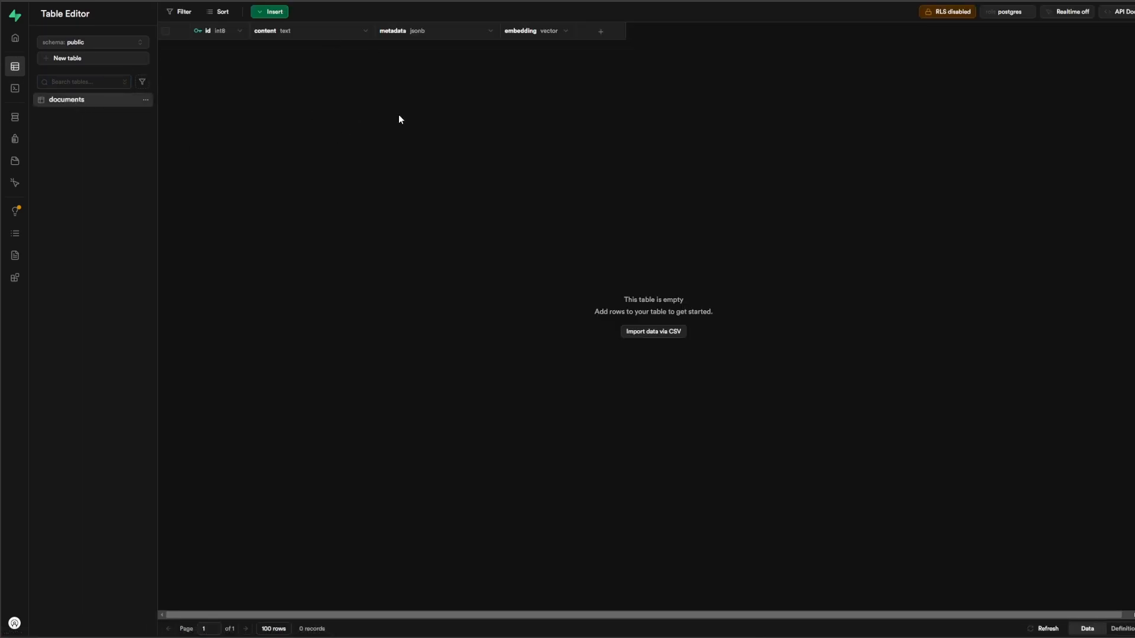
pyautogui.moveTo(349, 49)
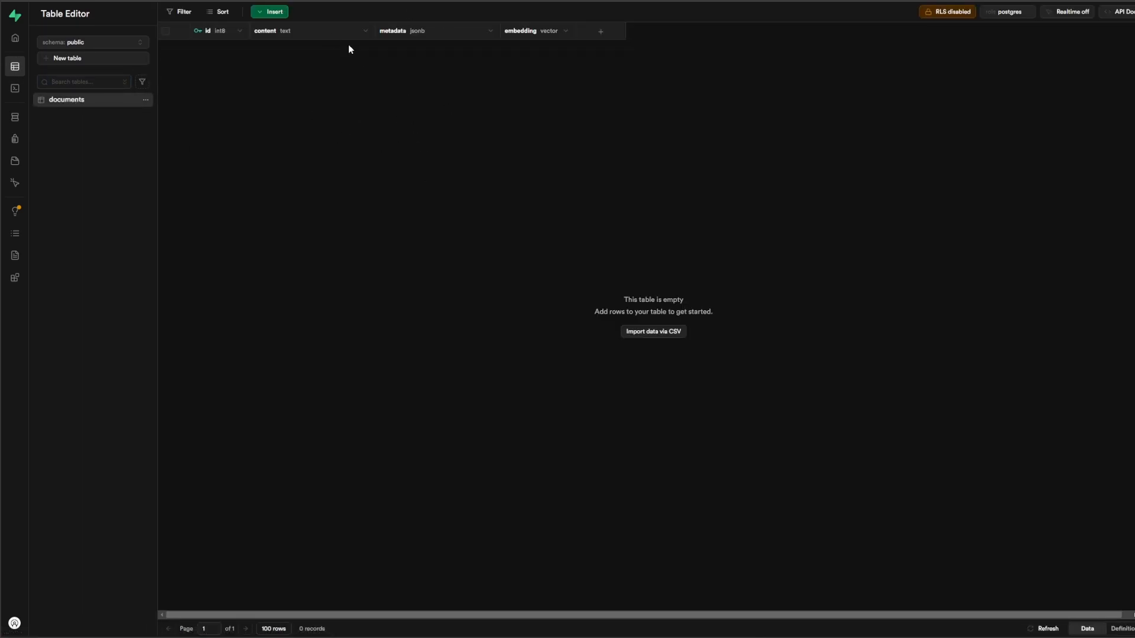
pyautogui.moveTo(327, 61)
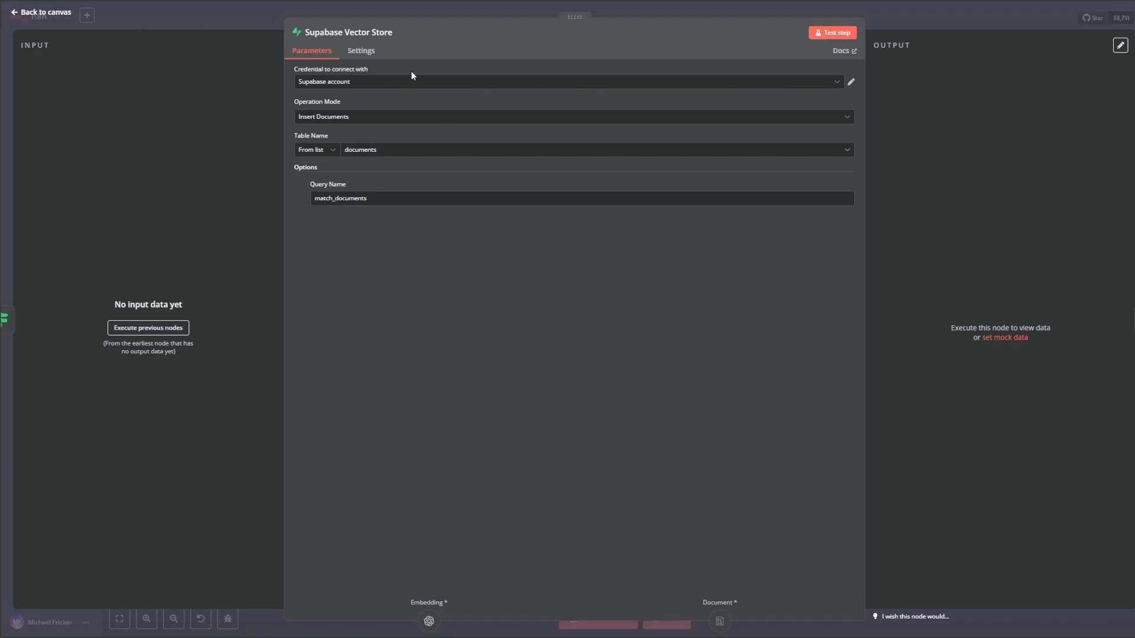
# Create a new credential, Supabase account 3, for the Supabase Vector Store node.
pyautogui.click(42, 12)
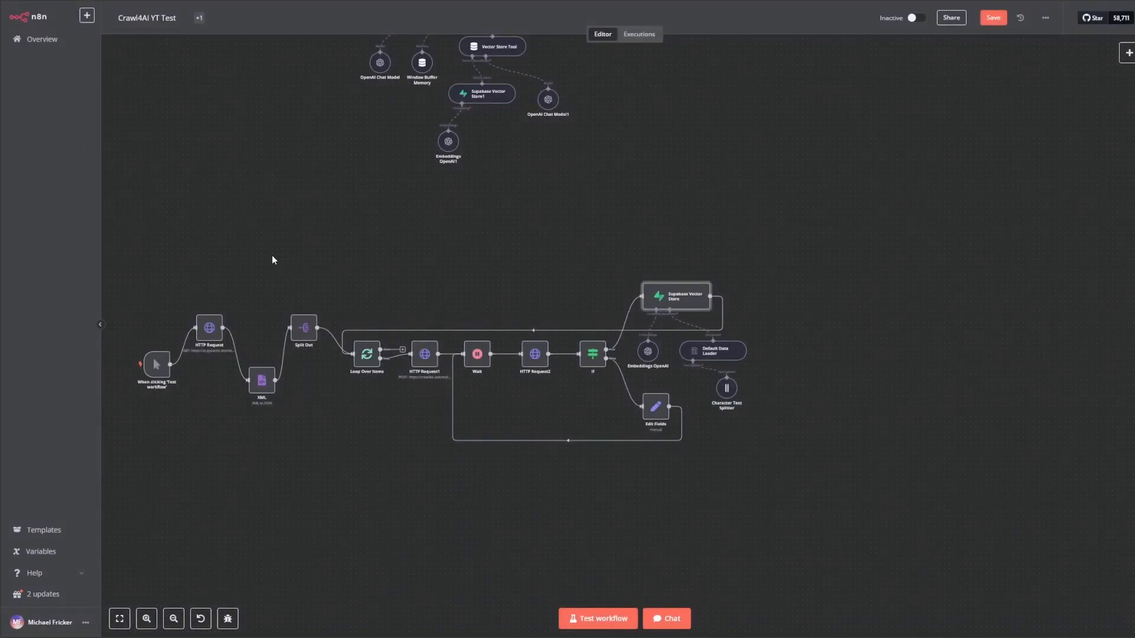
pyautogui.moveTo(684, 299)
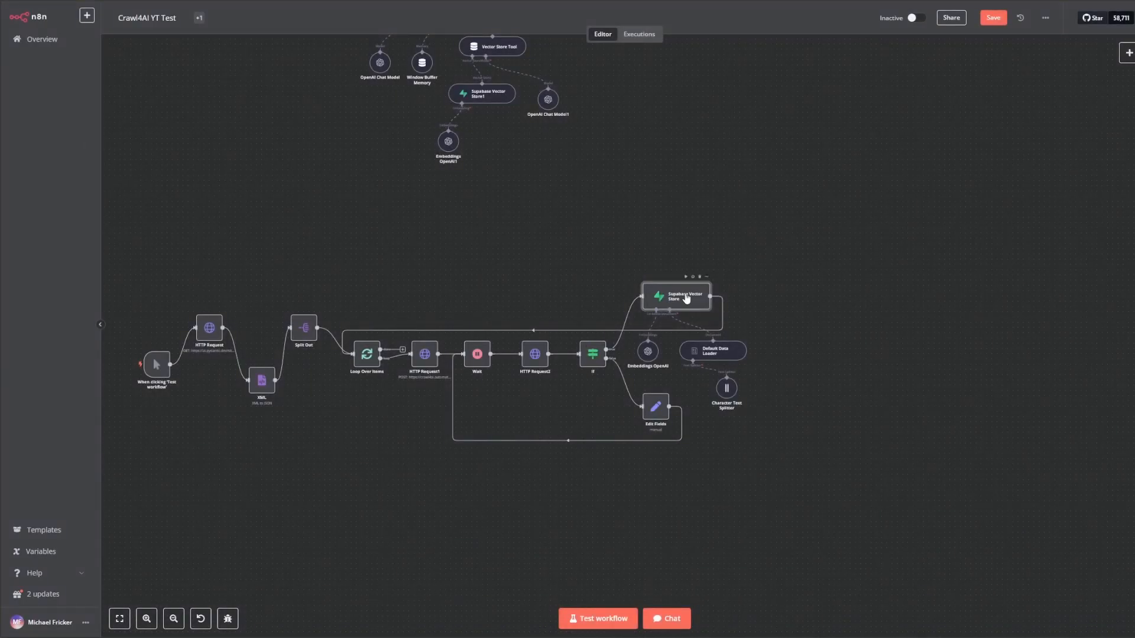
pyautogui.doubleClick(674, 295)
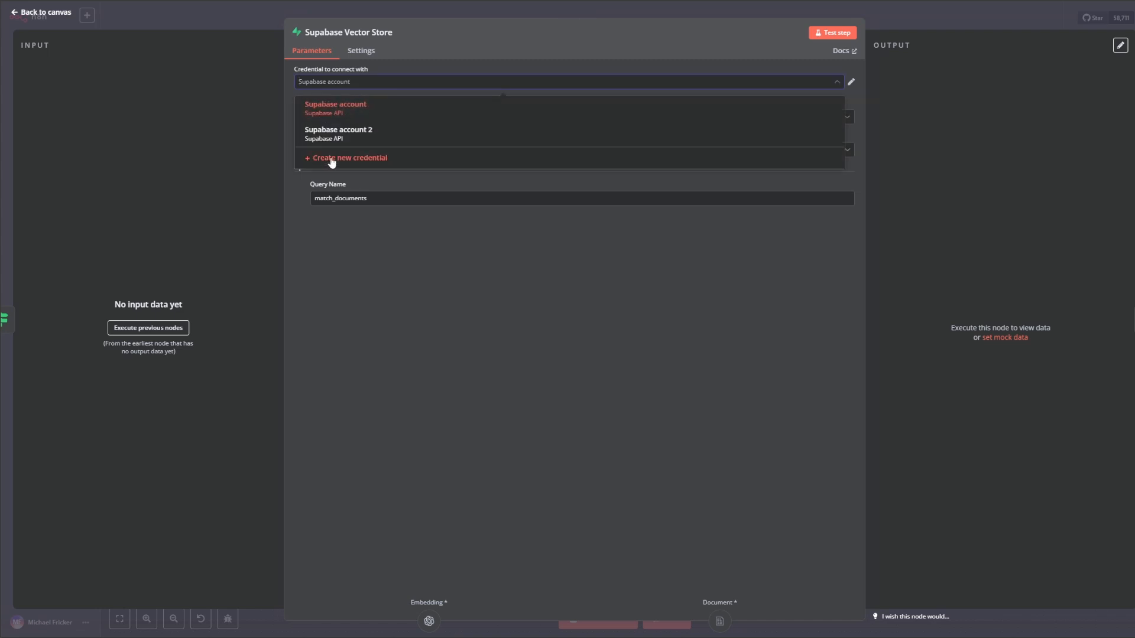
pyautogui.click(350, 157)
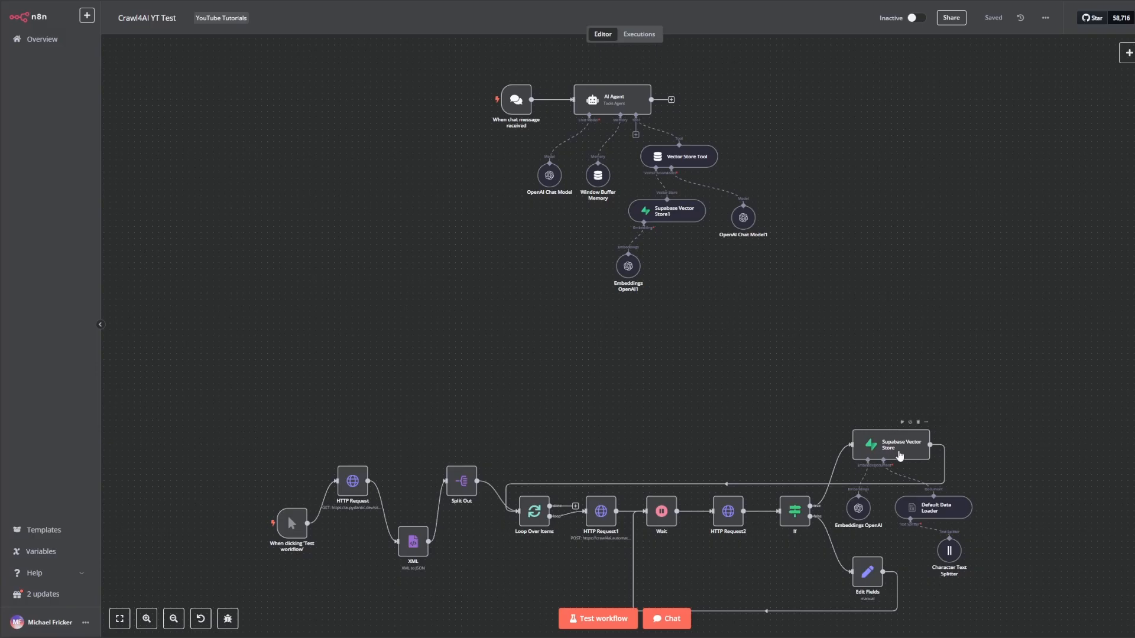
pyautogui.doubleClick(891, 446)
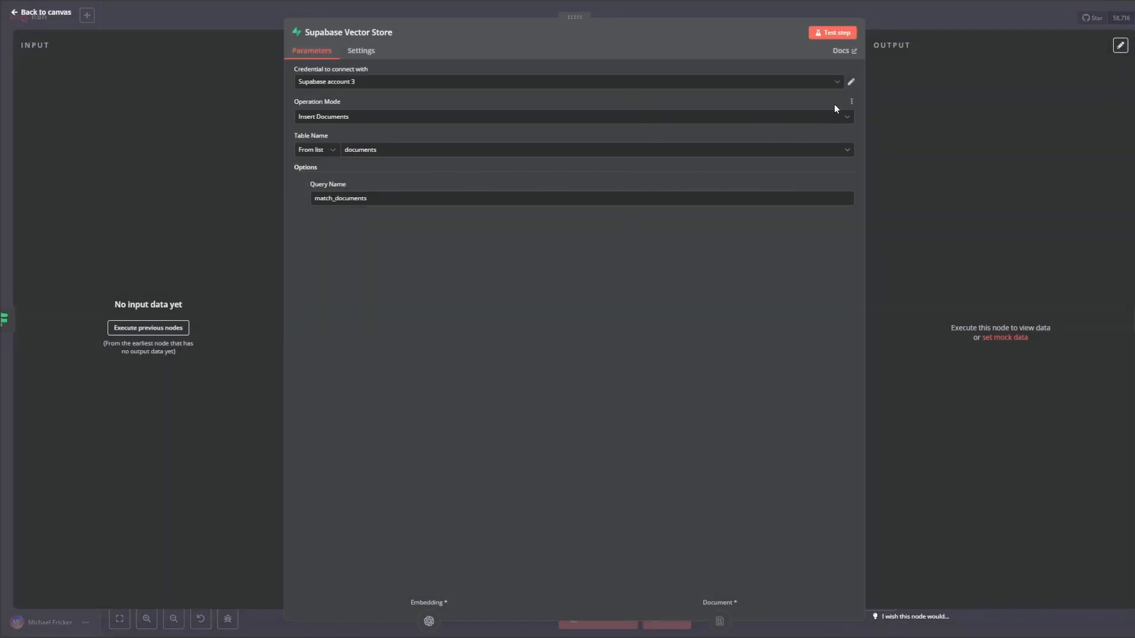
pyautogui.click(850, 81)
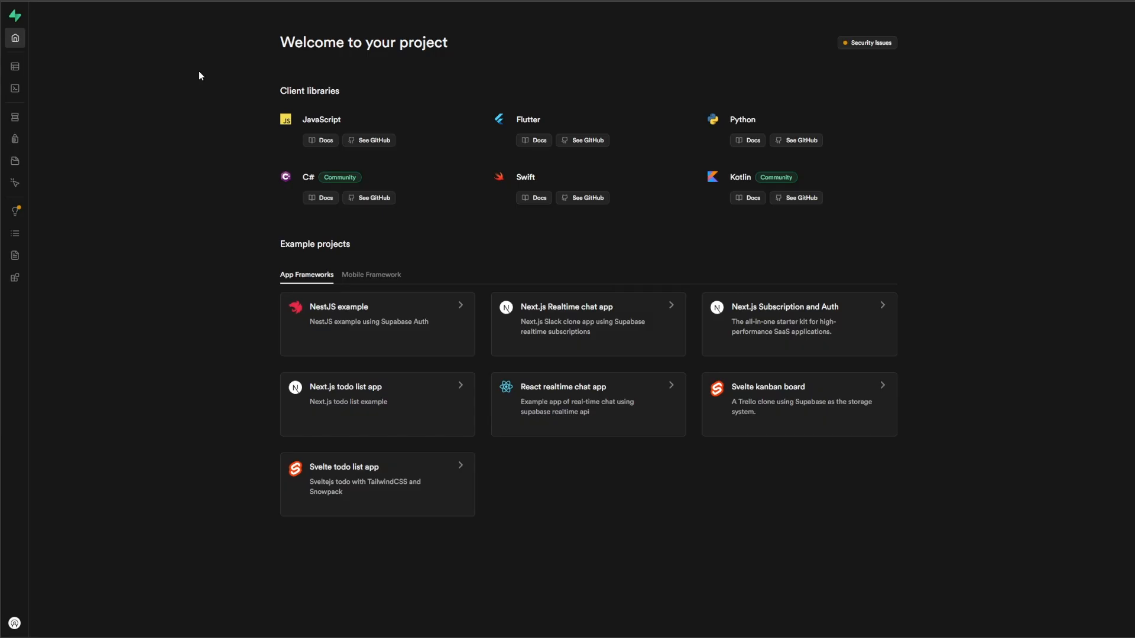
pyautogui.moveTo(211, 146)
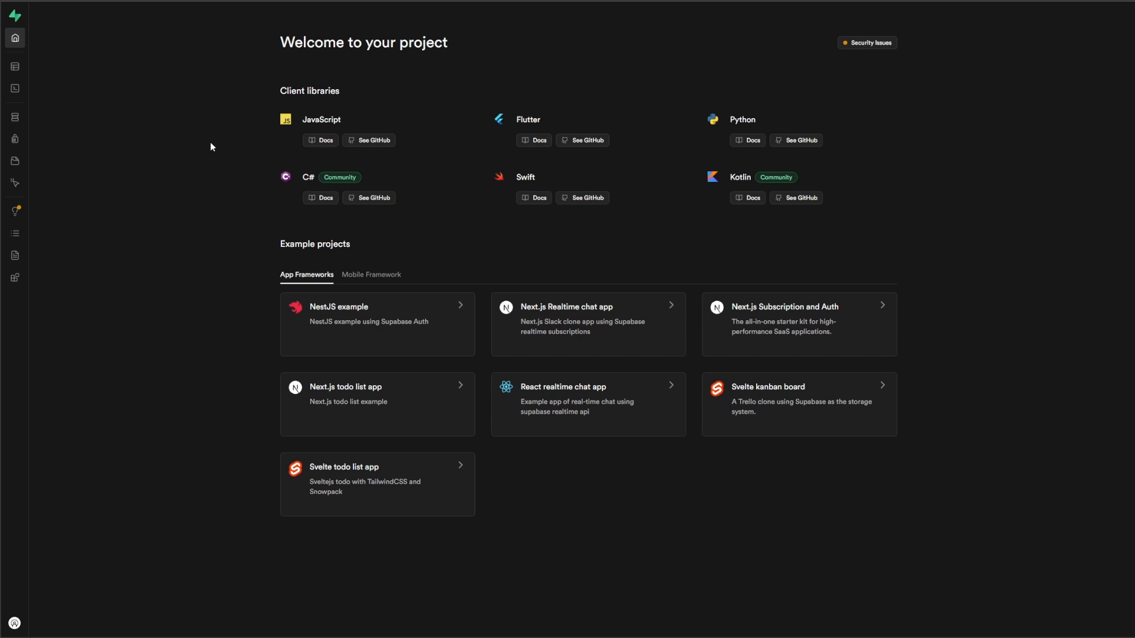
# Show the authentication section of the API docs with Bash curl examples.
pyautogui.click(15, 255)
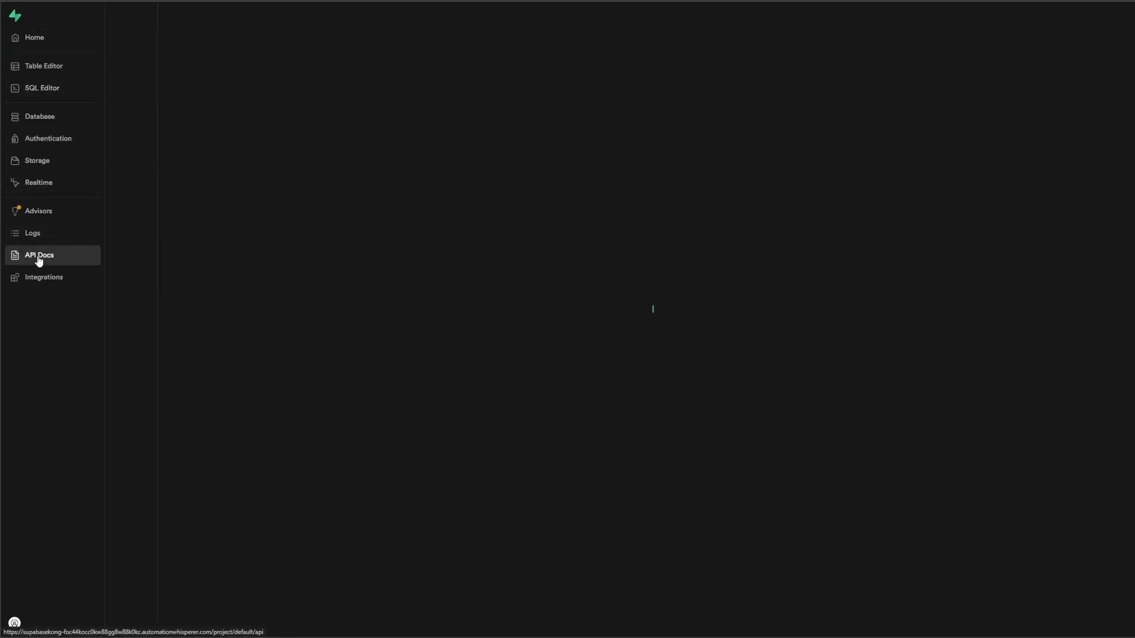
pyautogui.click(39, 255)
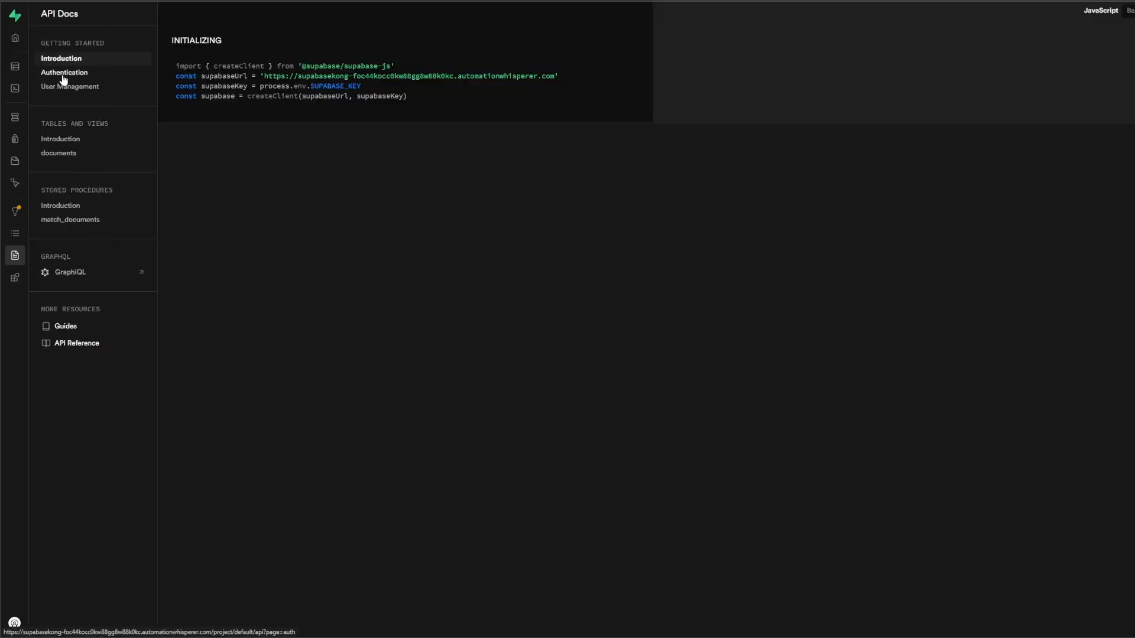
pyautogui.click(63, 72)
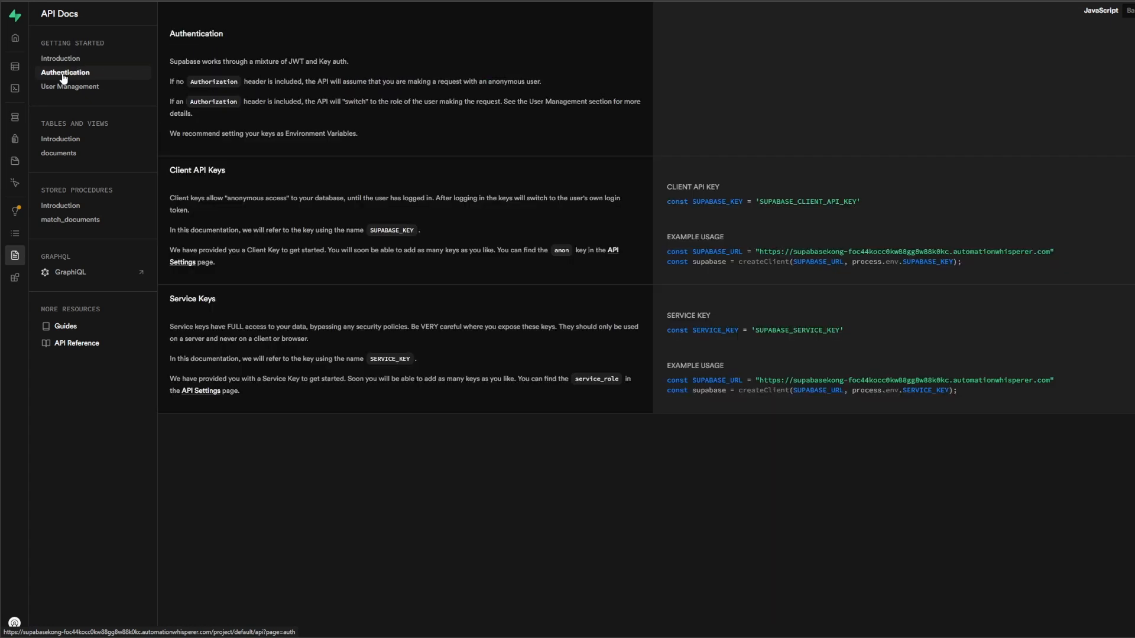
pyautogui.moveTo(1120, 15)
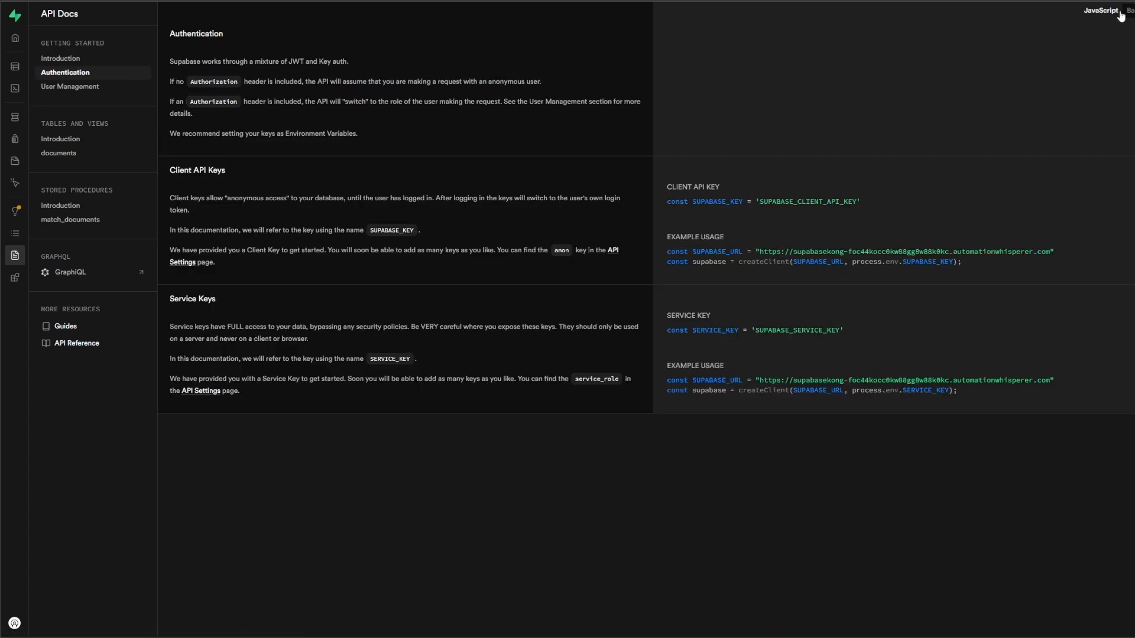
pyautogui.click(1049, 11)
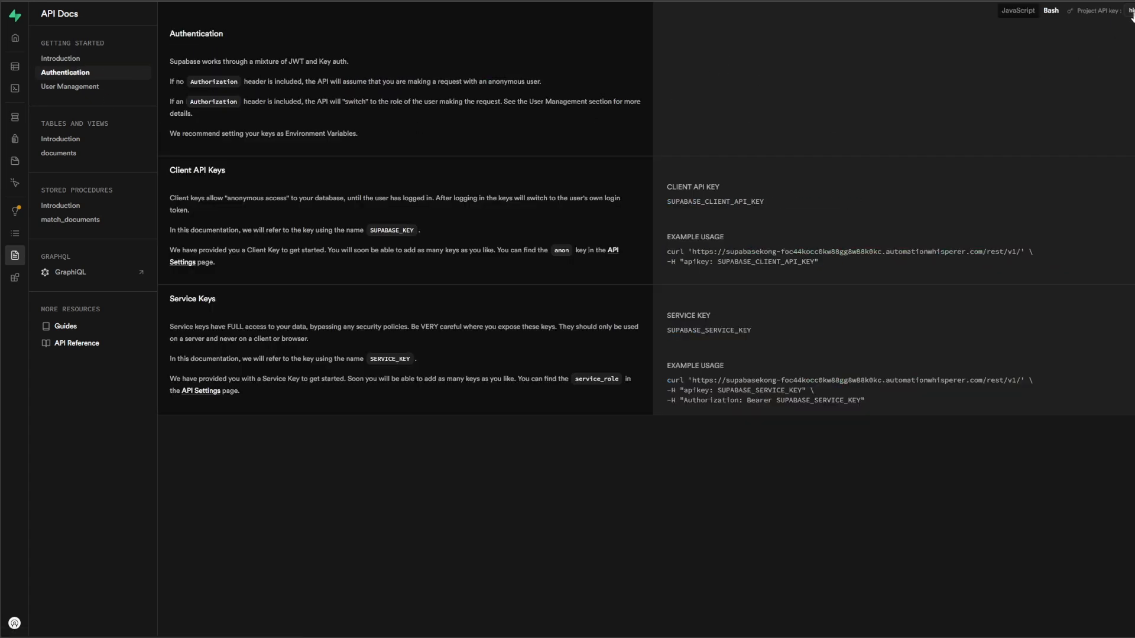
# Reveal the anon then service_role key in the examples and select the service role key to copy.
pyautogui.click(1100, 11)
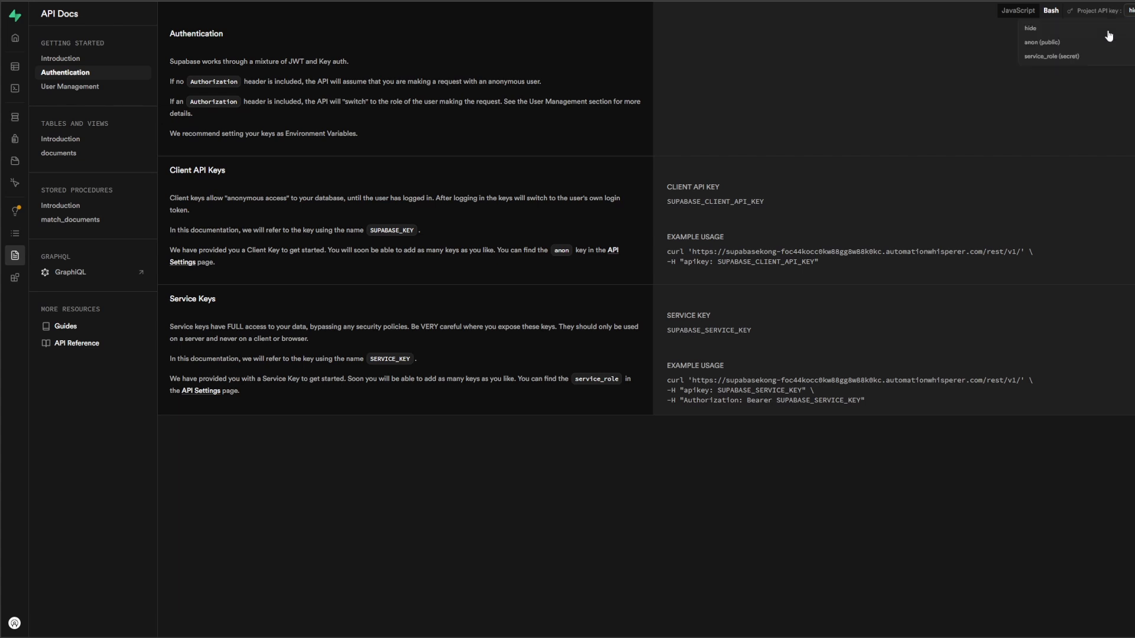
pyautogui.click(1042, 41)
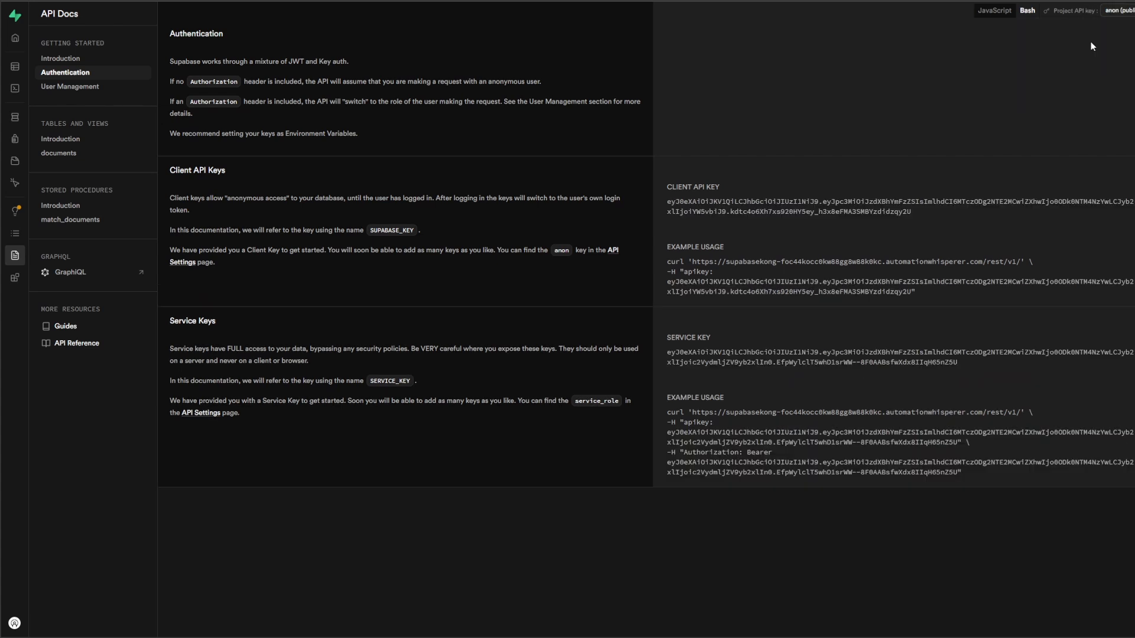
pyautogui.click(1121, 10)
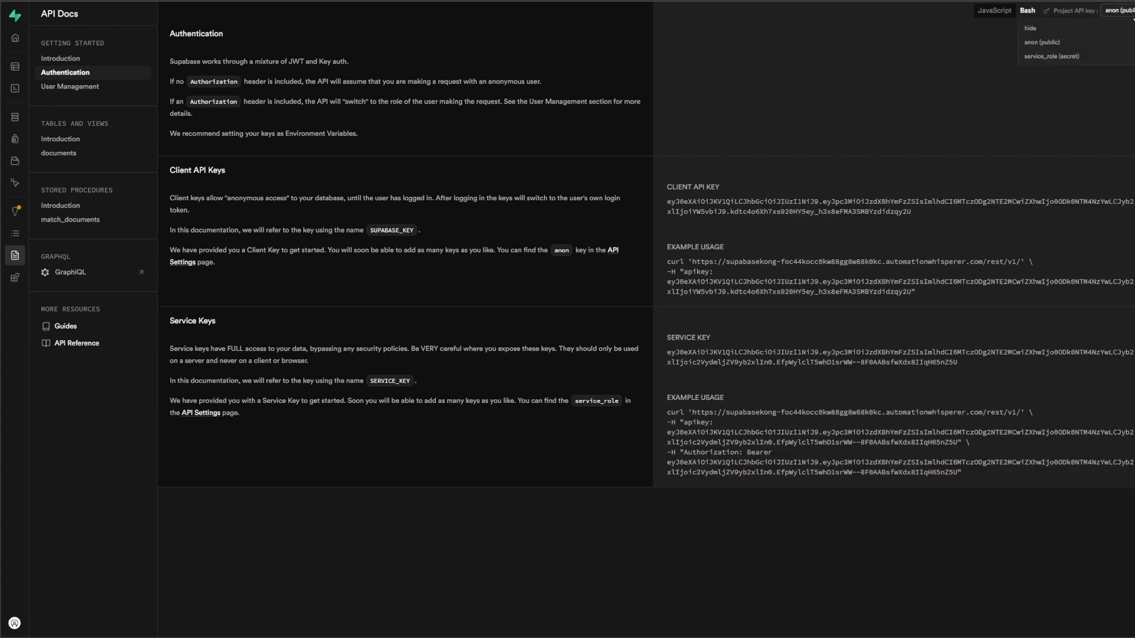
pyautogui.click(1052, 56)
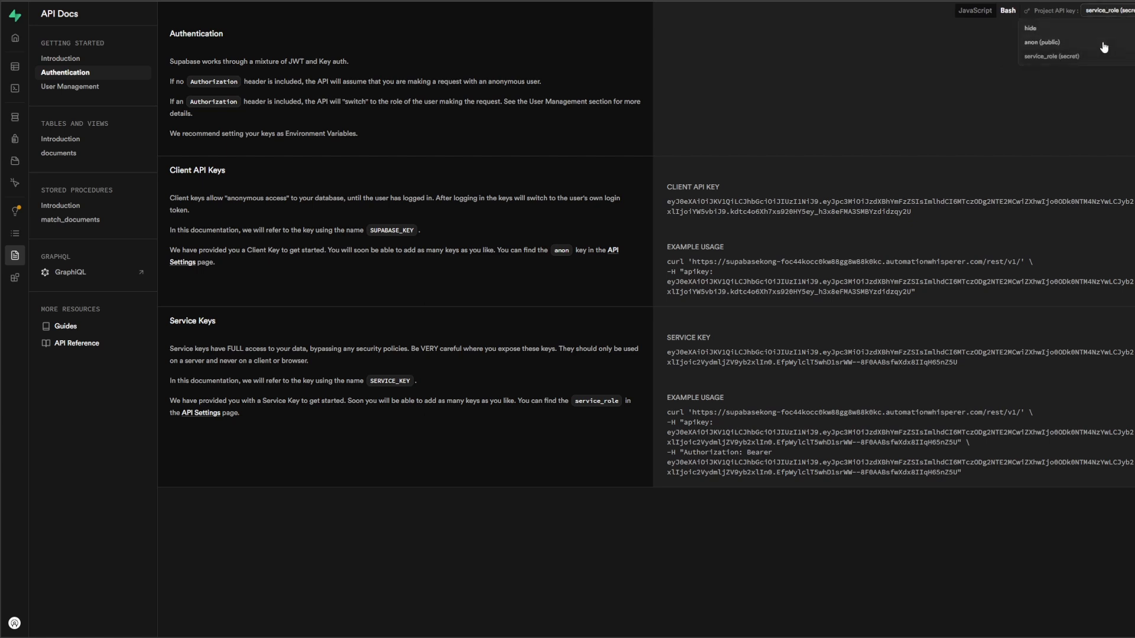
pyautogui.click(1040, 43)
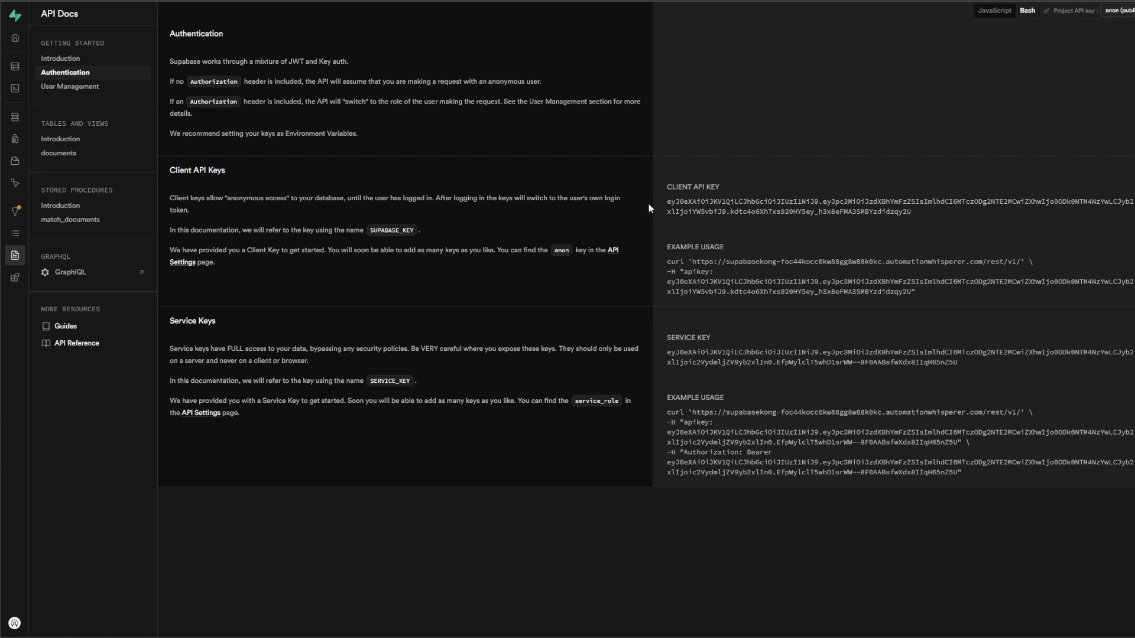
pyautogui.doubleClick(869, 206)
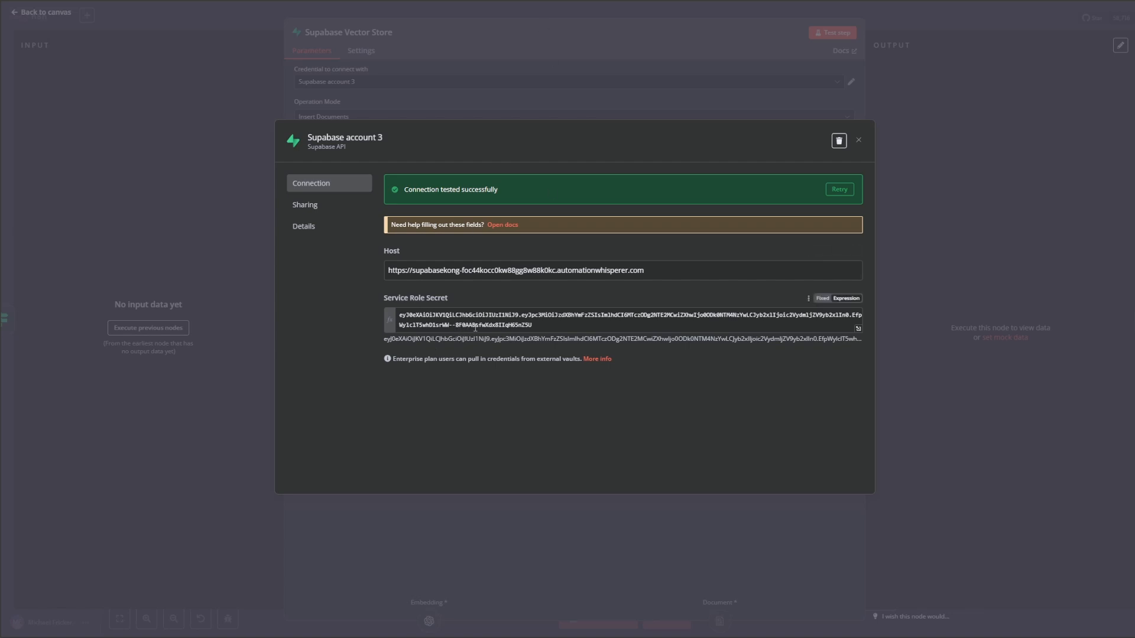
# Fill the service role secret so the connection tests successfully, then close the credential.
pyautogui.click(503, 224)
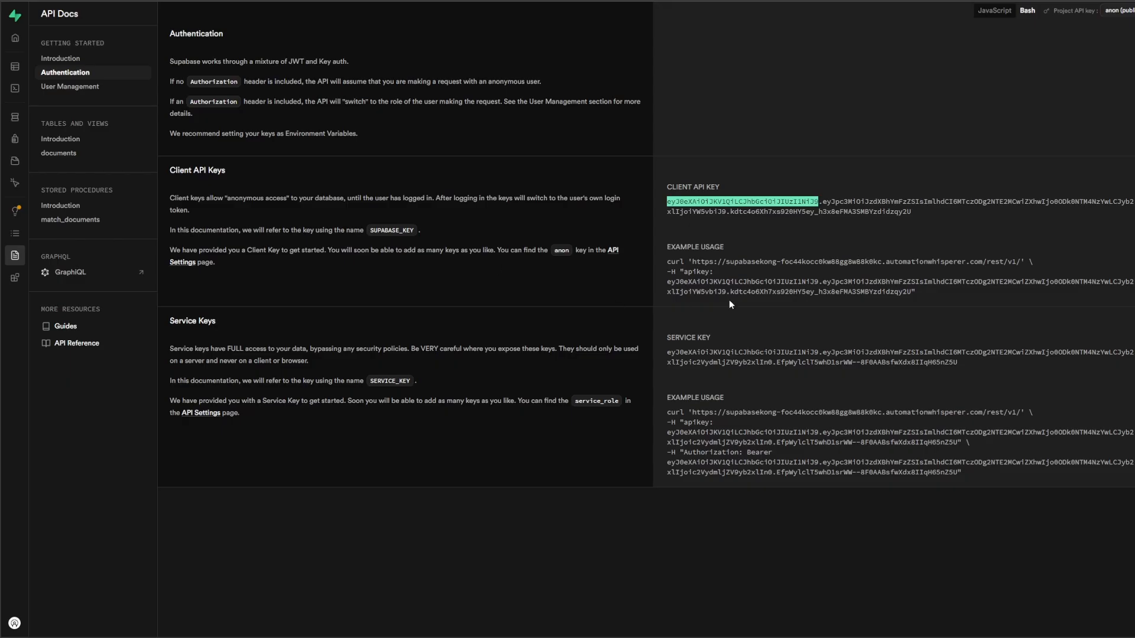
pyautogui.moveTo(846, 269)
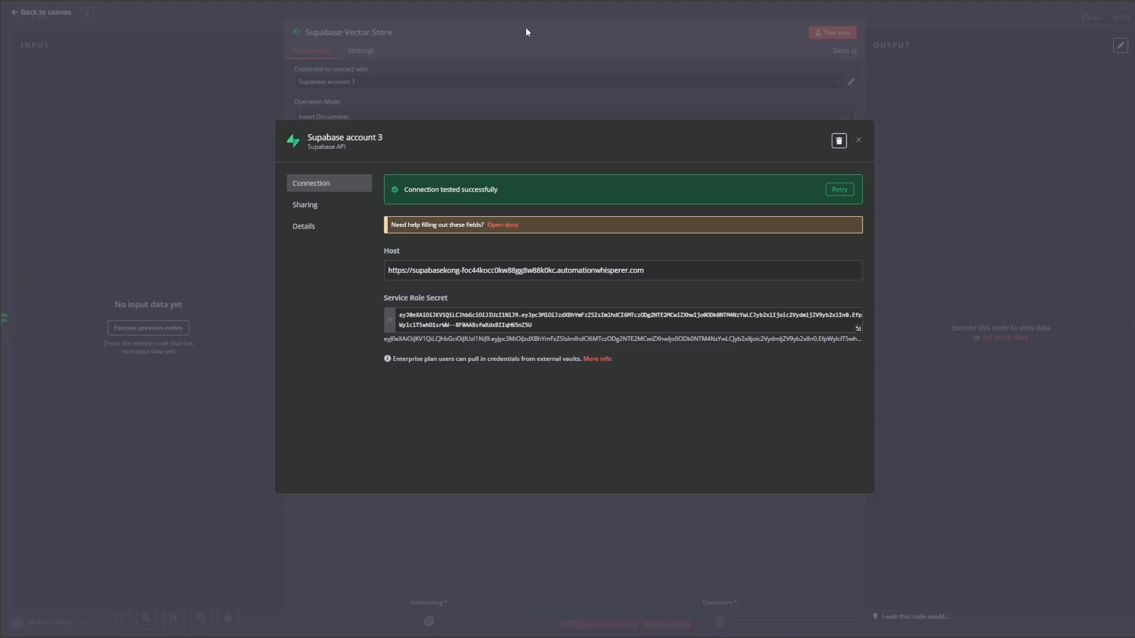
pyautogui.click(614, 319)
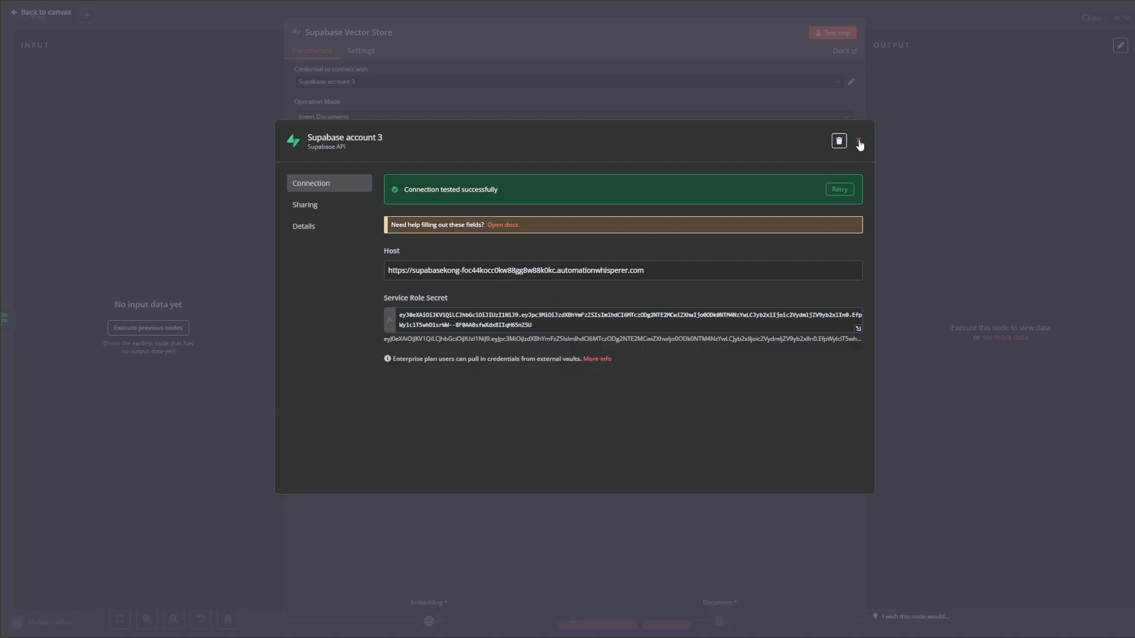
pyautogui.click(859, 141)
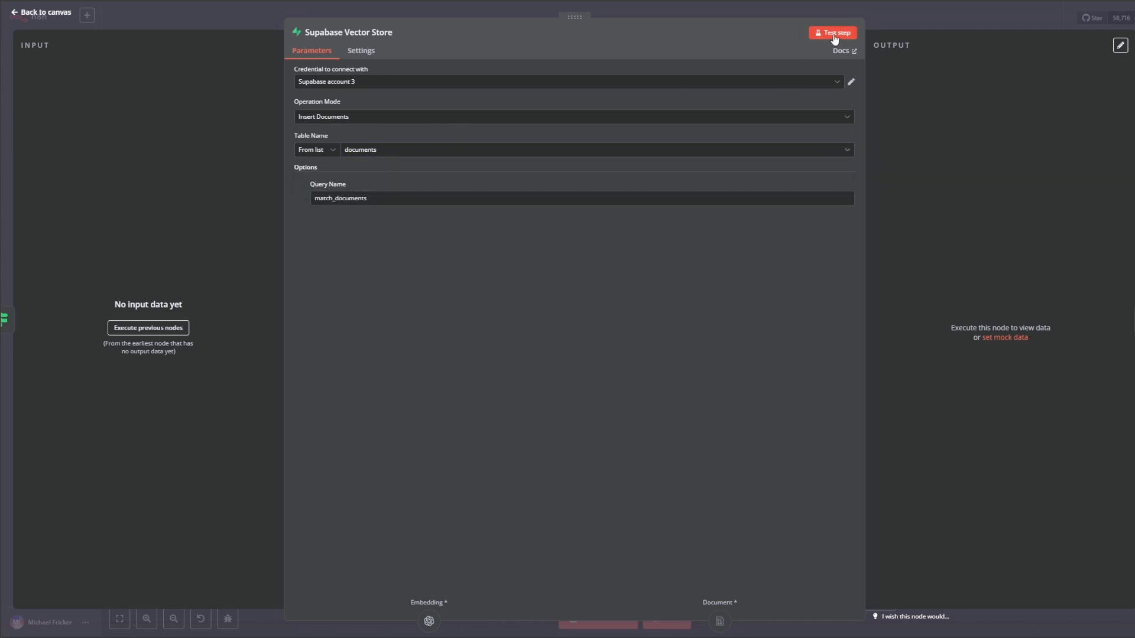
# Test the Supabase Vector Store step, check the documents table, and rerun it with previous nodes.
pyautogui.click(832, 32)
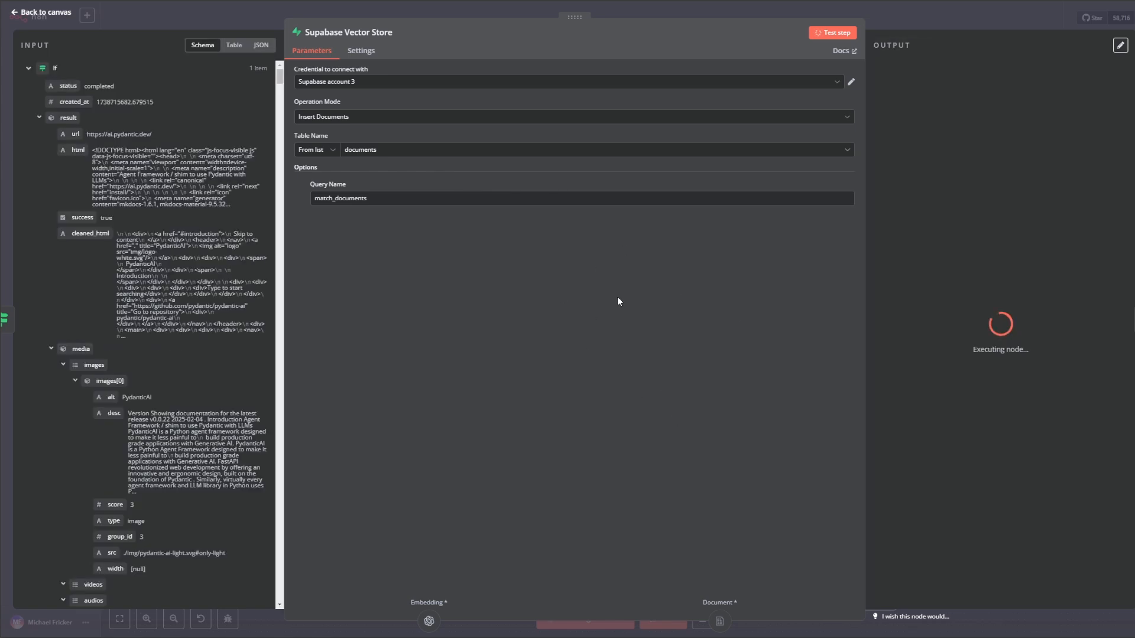
pyautogui.click(830, 33)
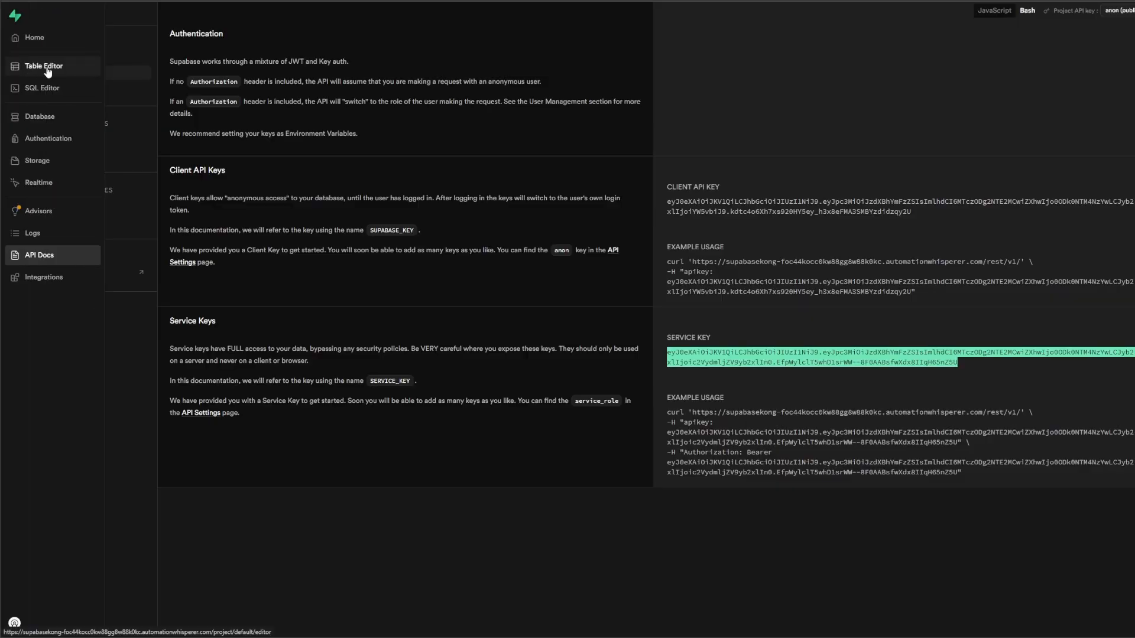
pyautogui.click(44, 67)
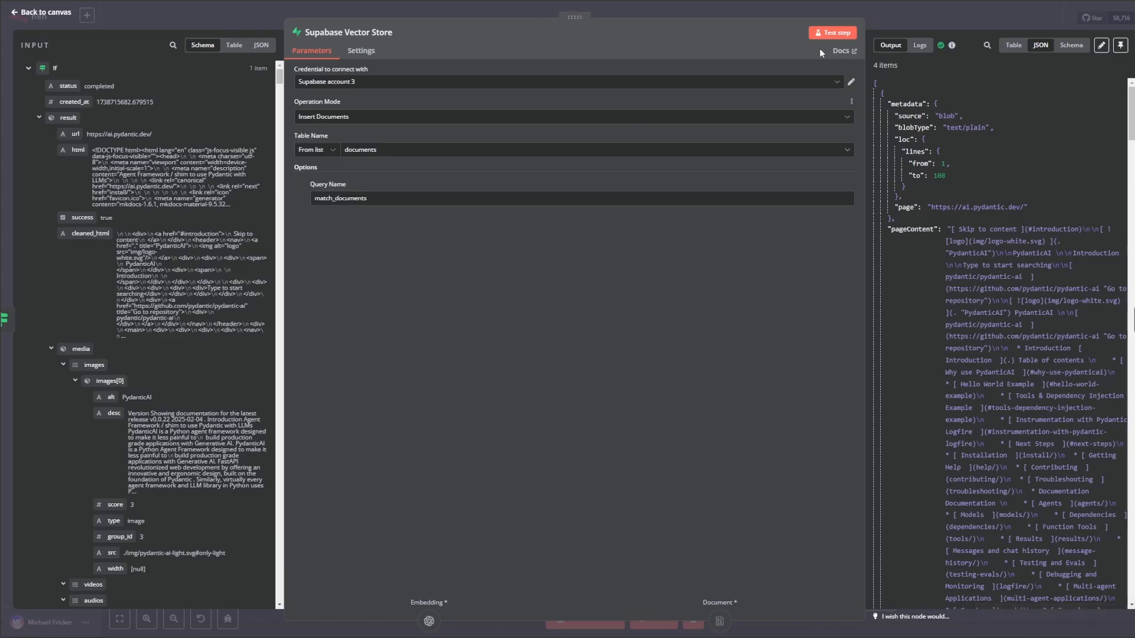
pyautogui.click(832, 31)
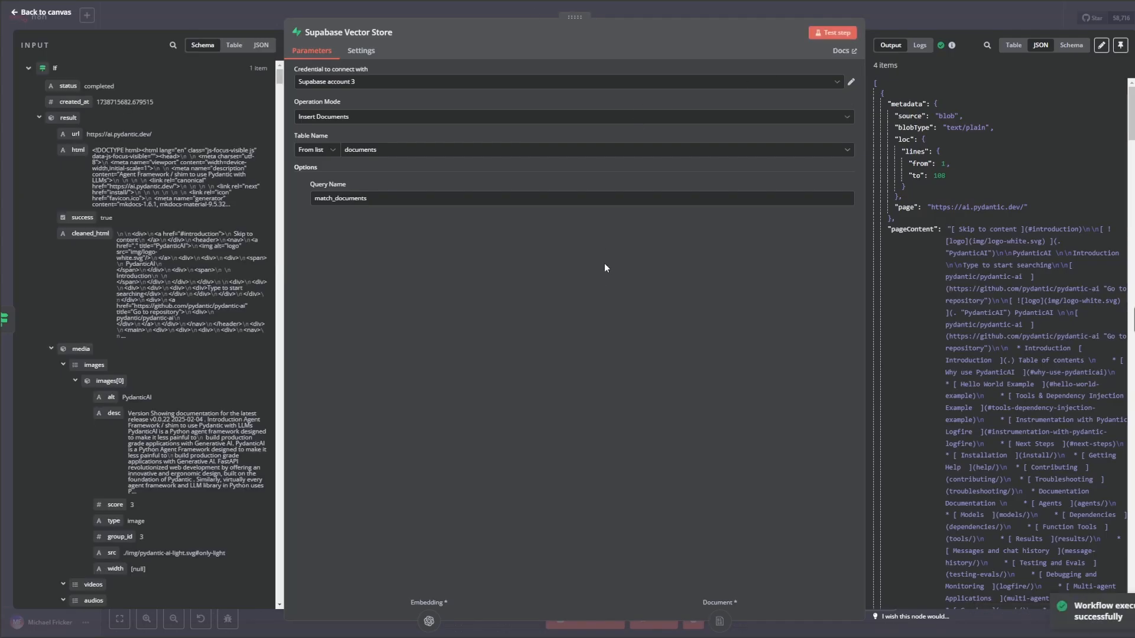
pyautogui.click(831, 32)
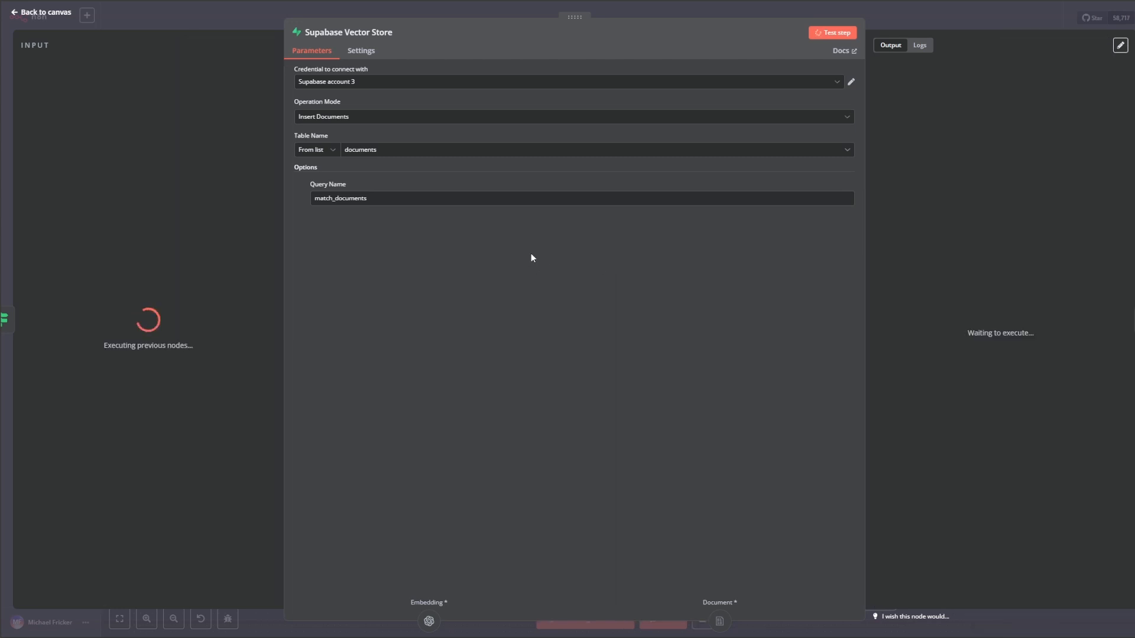
pyautogui.moveTo(476, 247)
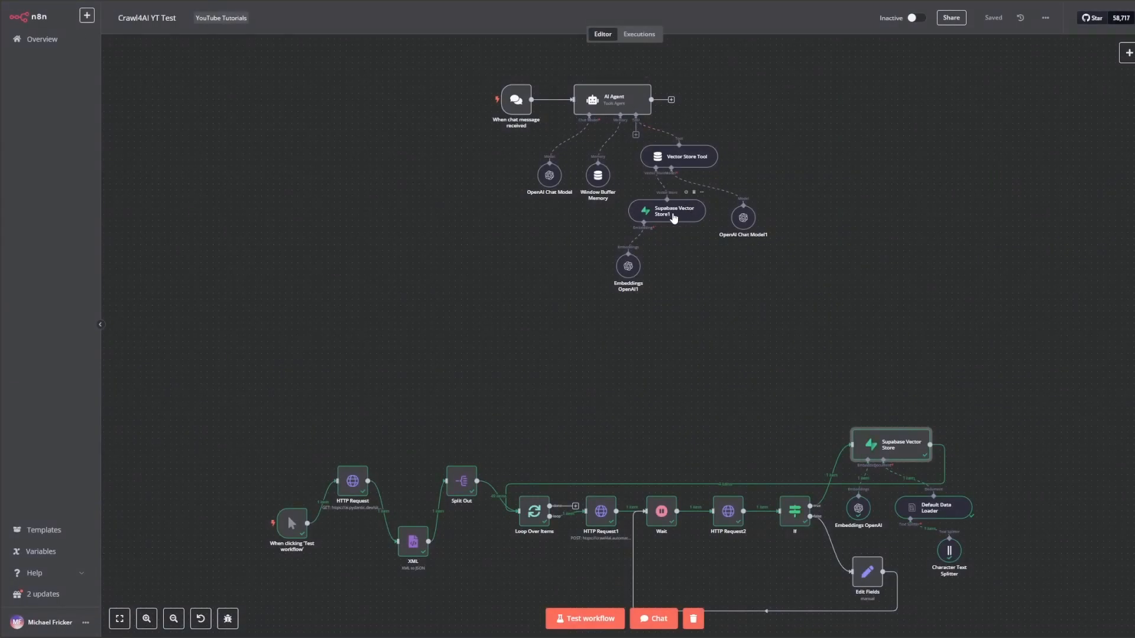
# Ask the agent in chat 'what is PydanticAI' and follow the GitHub link in its answer.
pyautogui.doubleClick(665, 211)
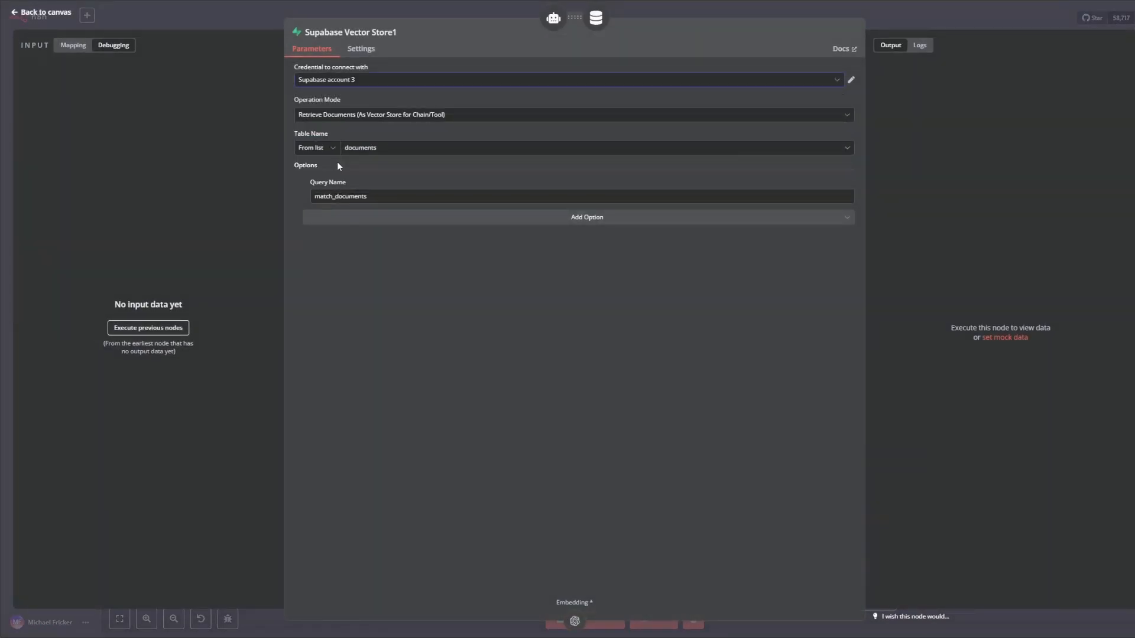
pyautogui.moveTo(465, 100)
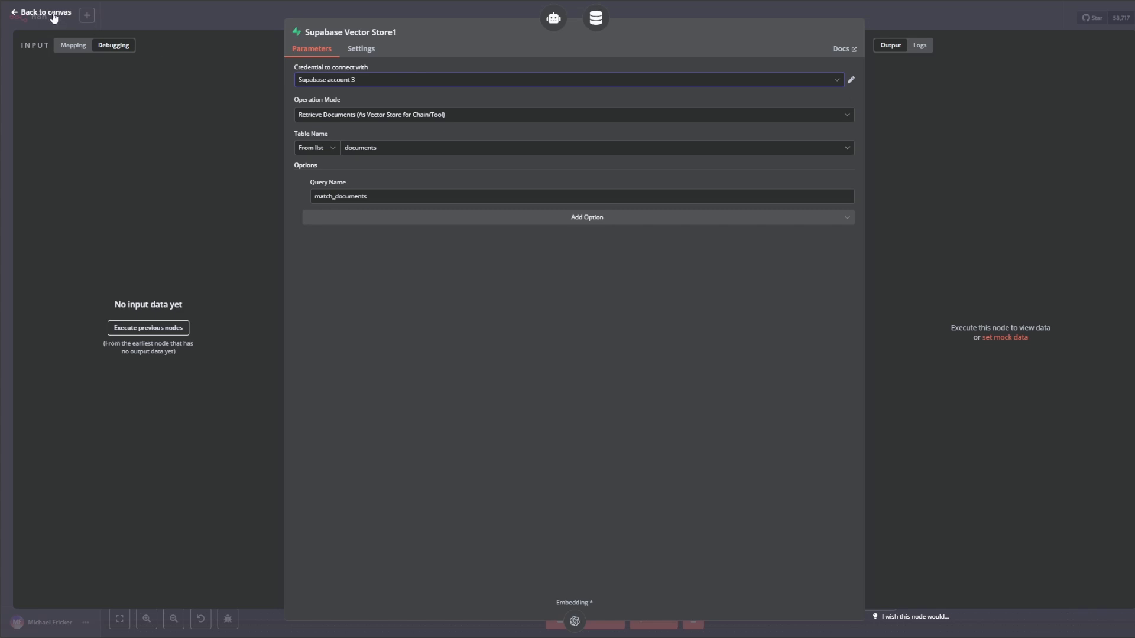
pyautogui.click(41, 12)
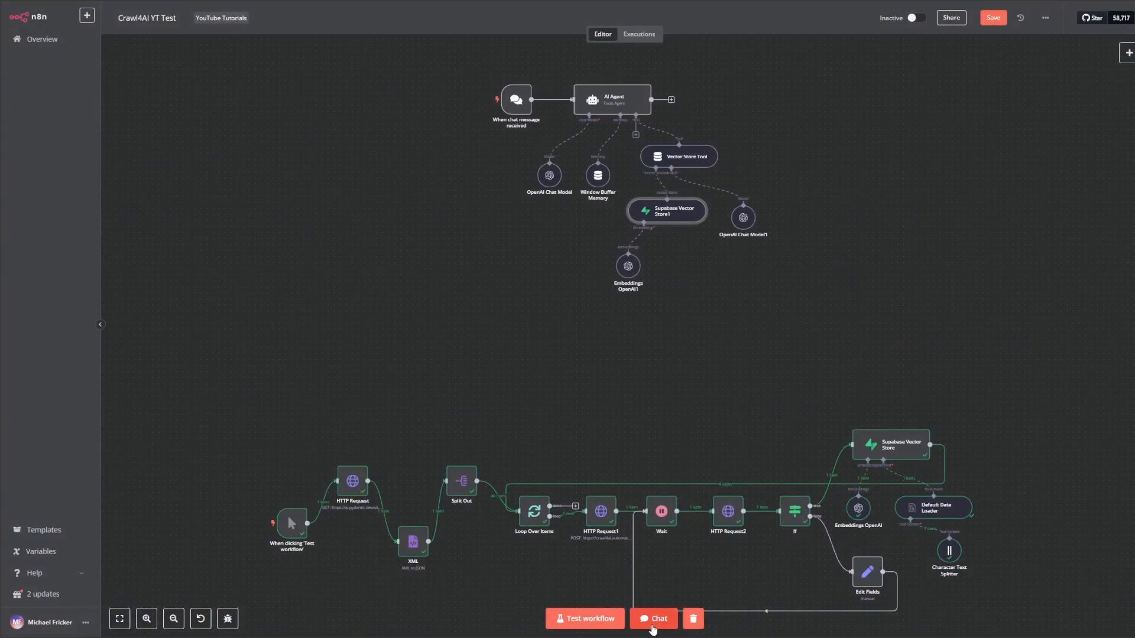
pyautogui.click(650, 619)
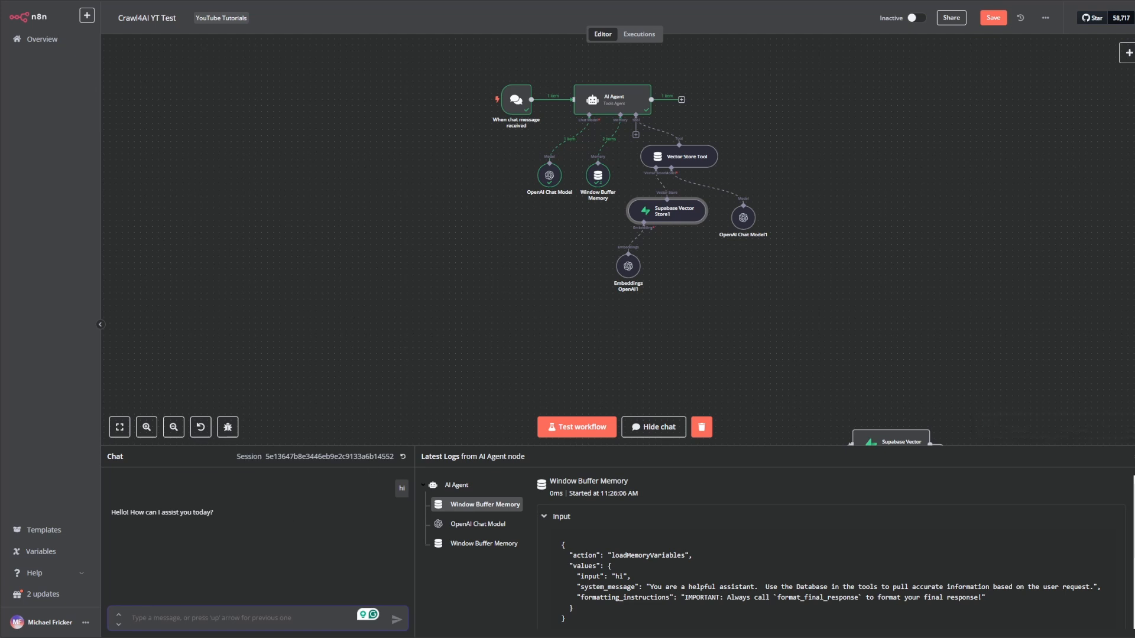
pyautogui.write('what is')
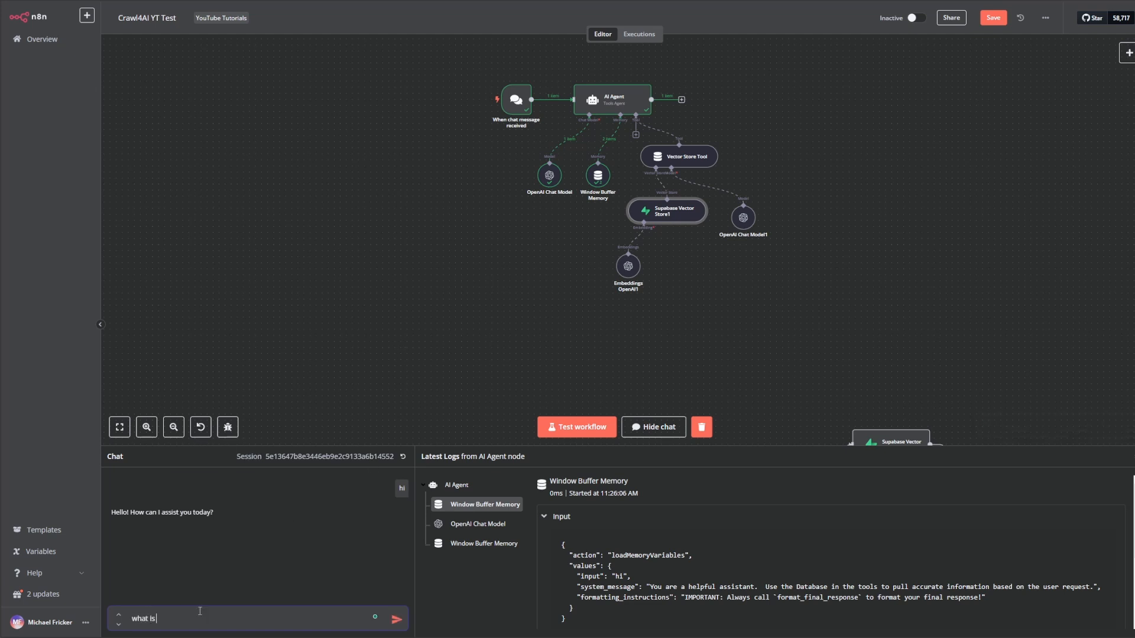
pyautogui.click(395, 618)
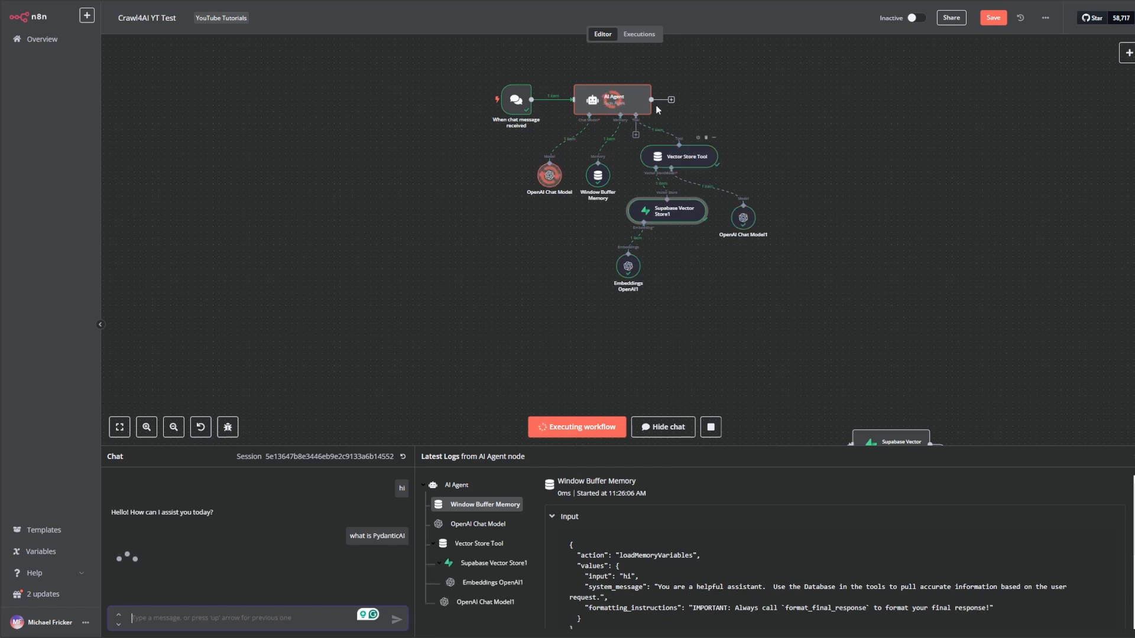
pyautogui.moveTo(222, 554)
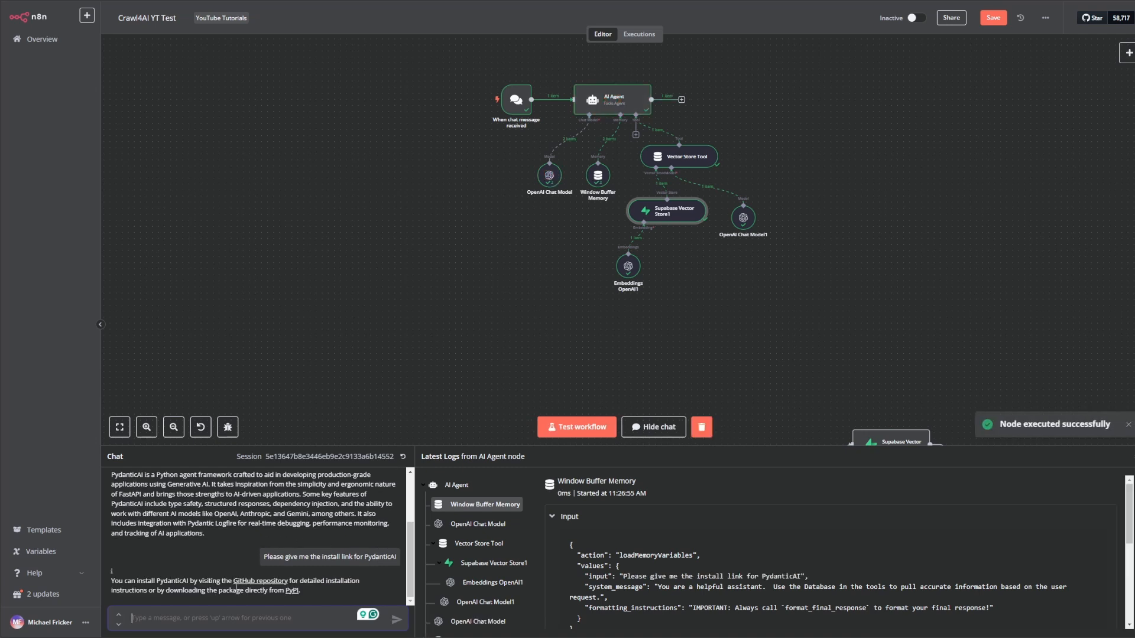
pyautogui.moveTo(249, 582)
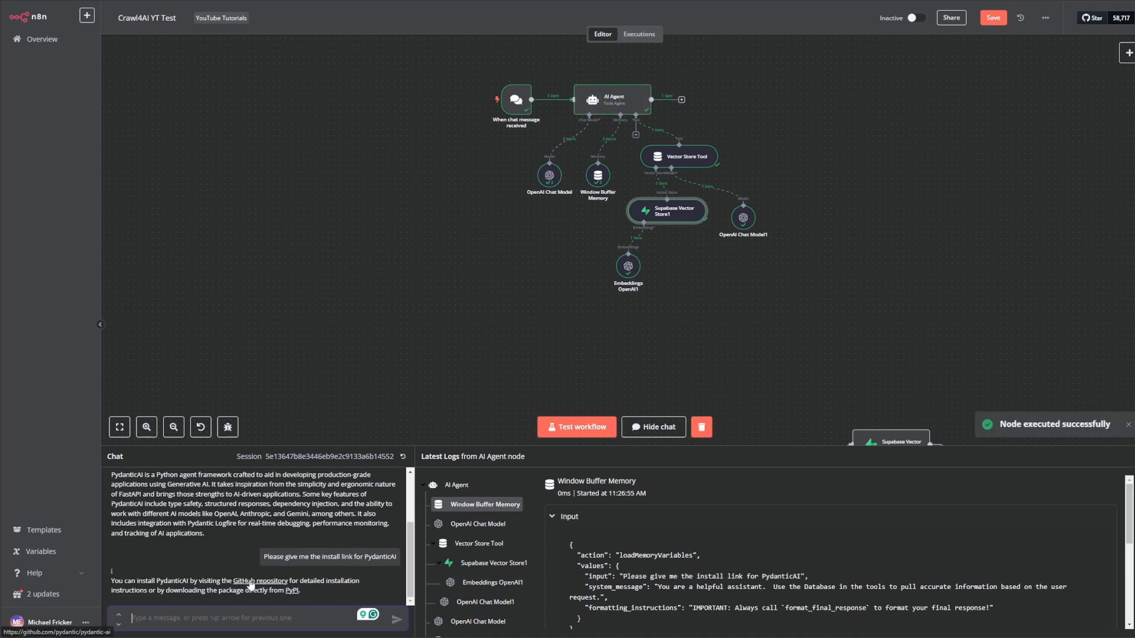
pyautogui.click(258, 581)
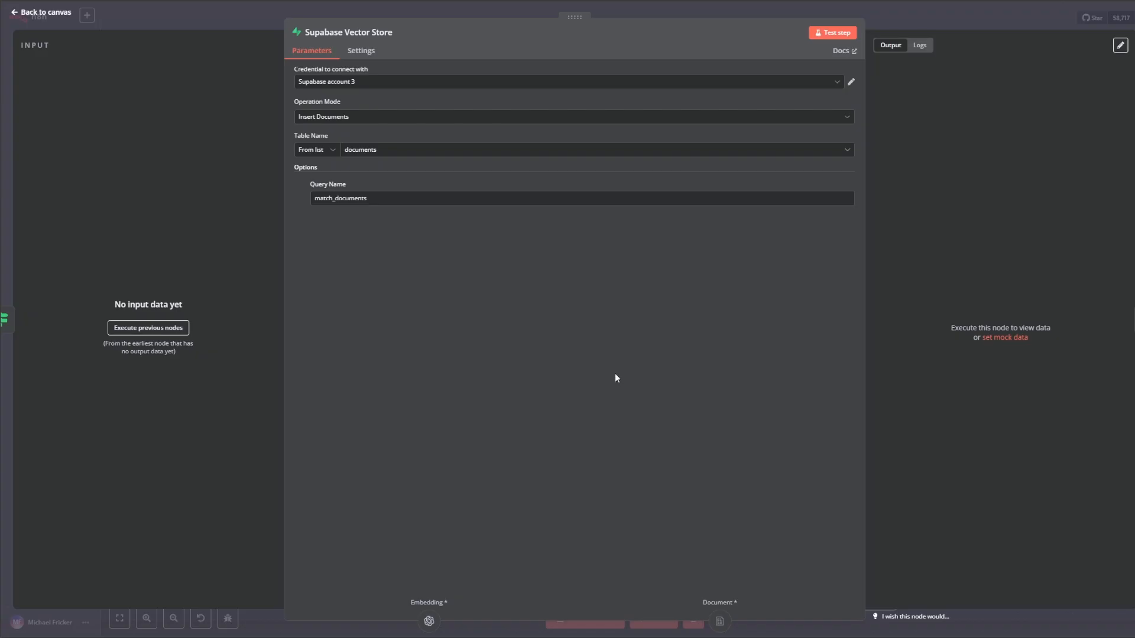
pyautogui.moveTo(611, 389)
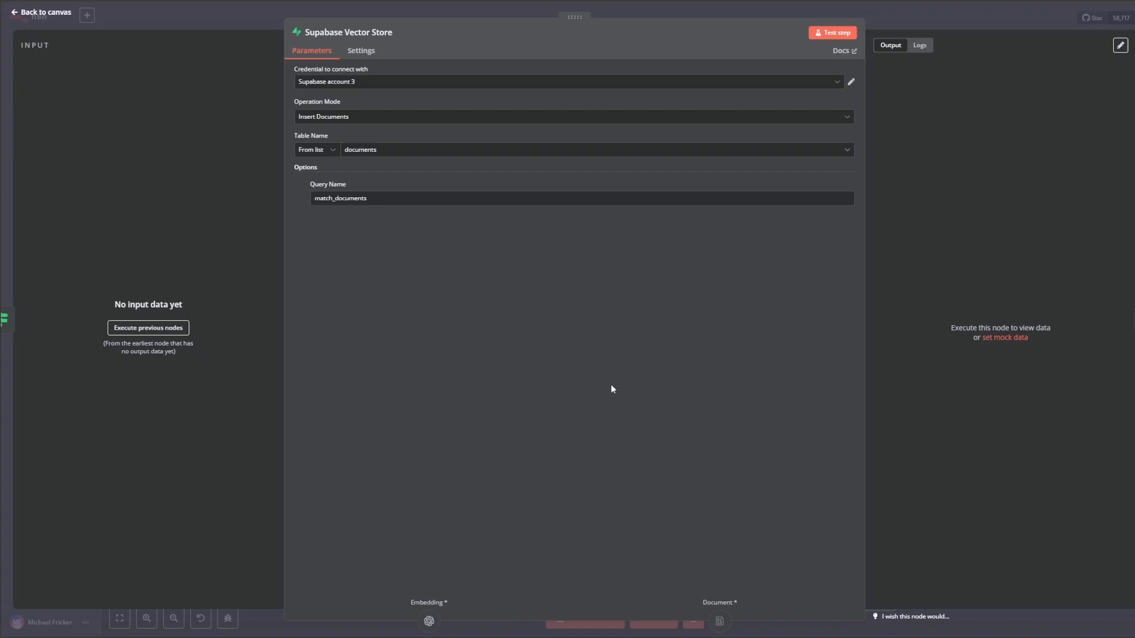
pyautogui.moveTo(610, 372)
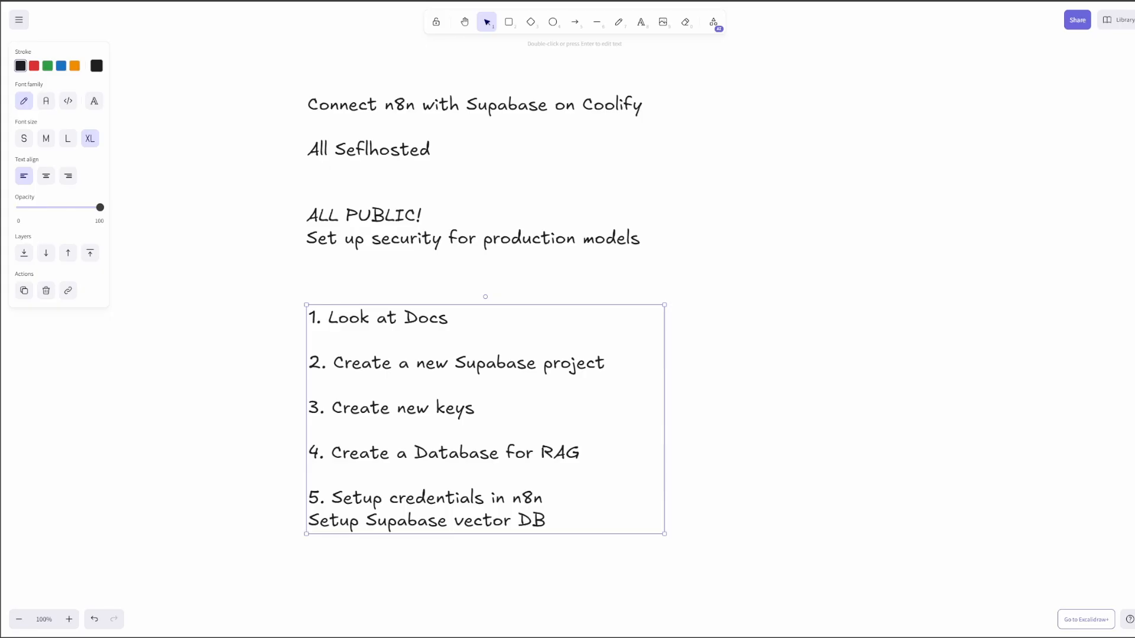
pyautogui.moveTo(751, 268)
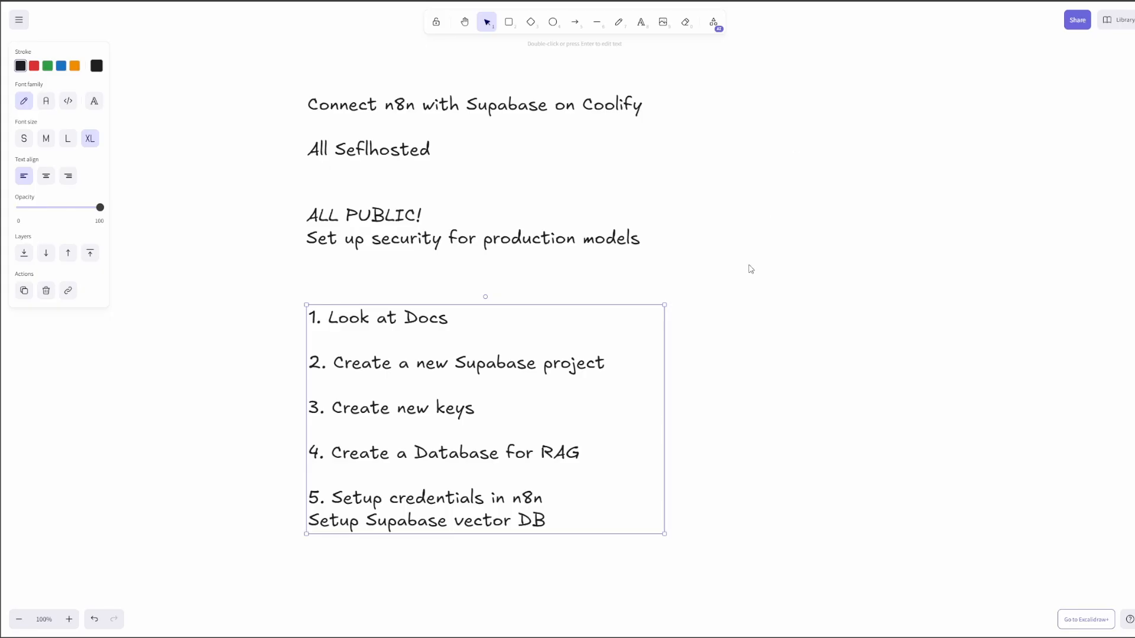